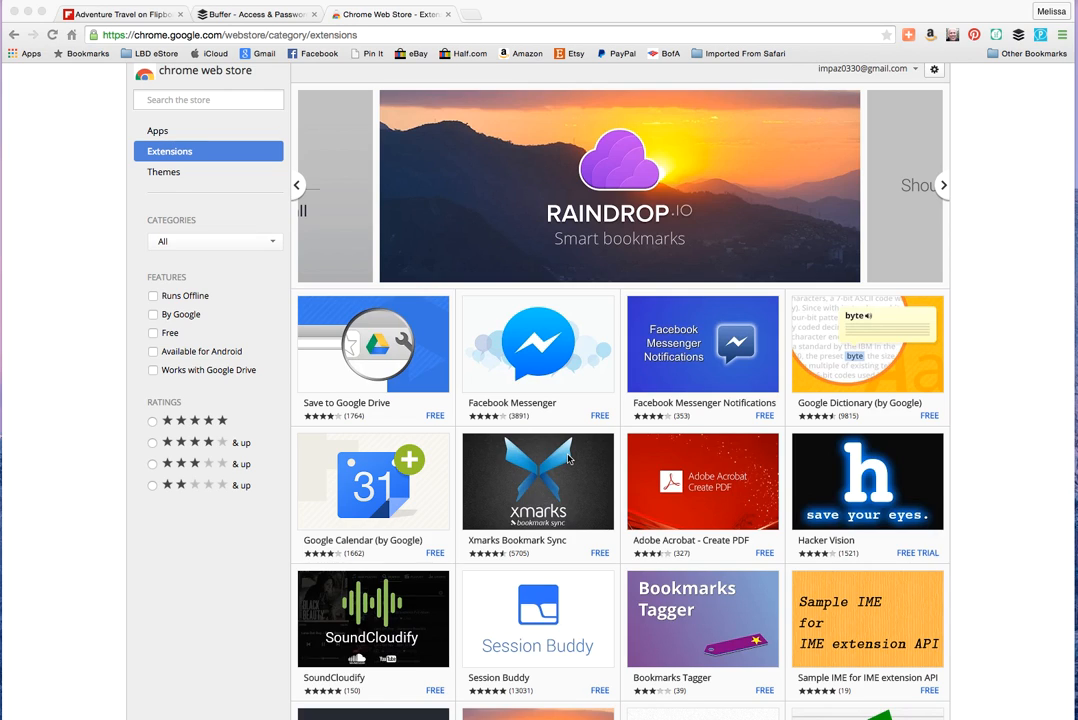
Step: Search the Chrome Web Store for 'buffer' and add the Buffer app to Chrome
left_click(944, 184)
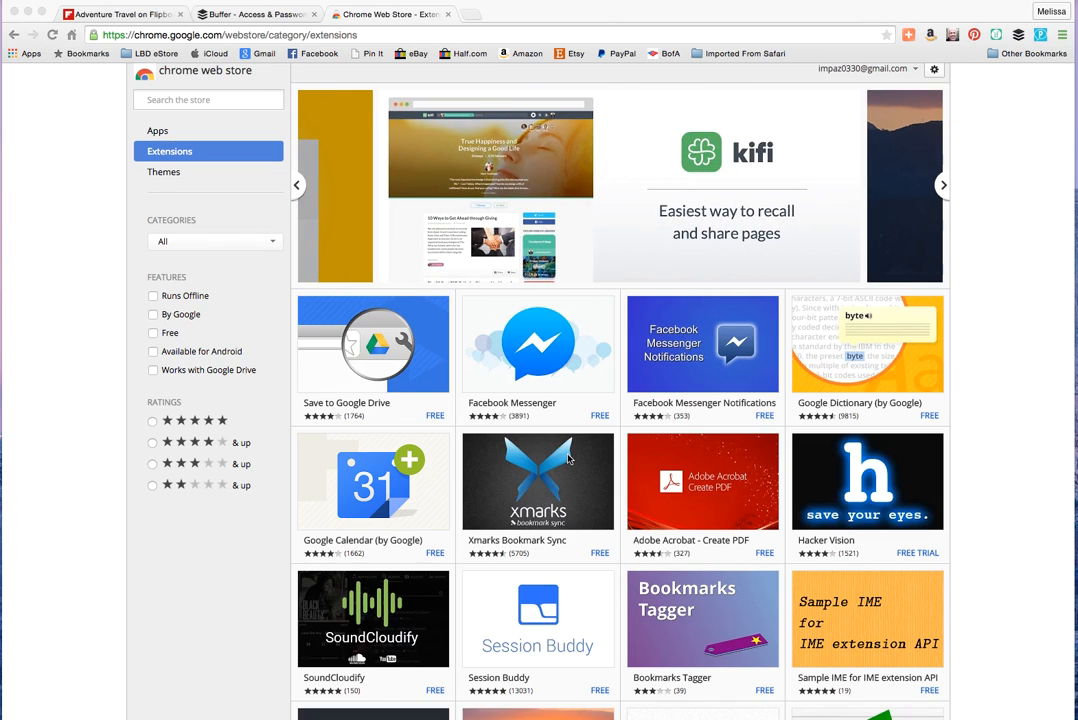
mouse_move(570, 456)
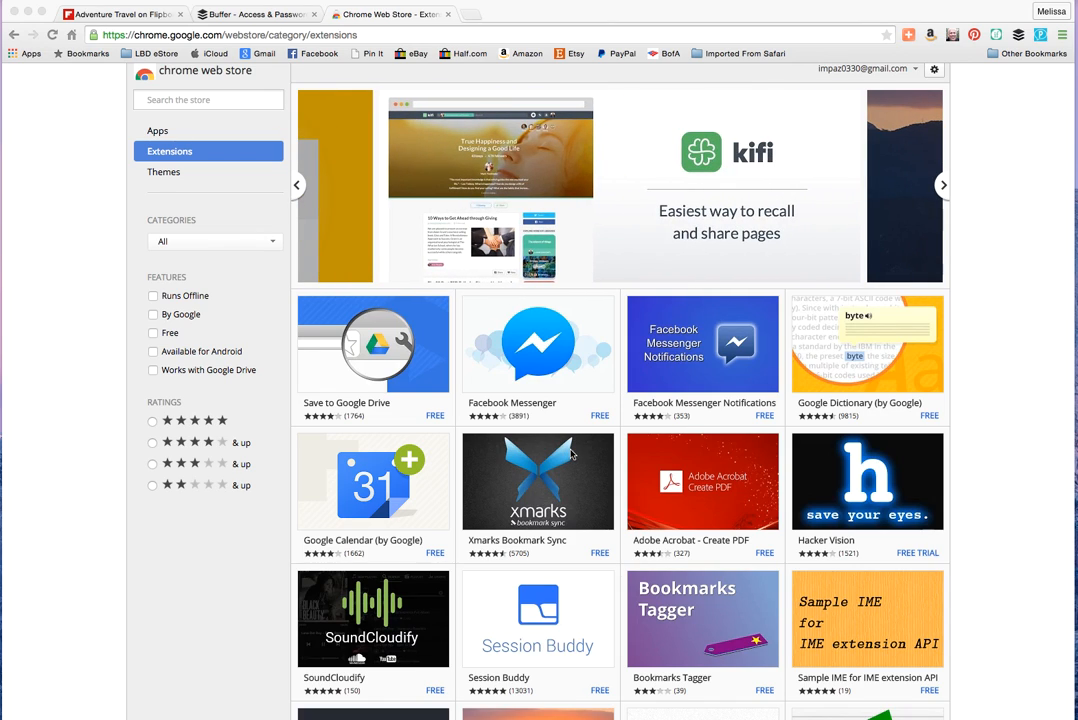
left_click(208, 100)
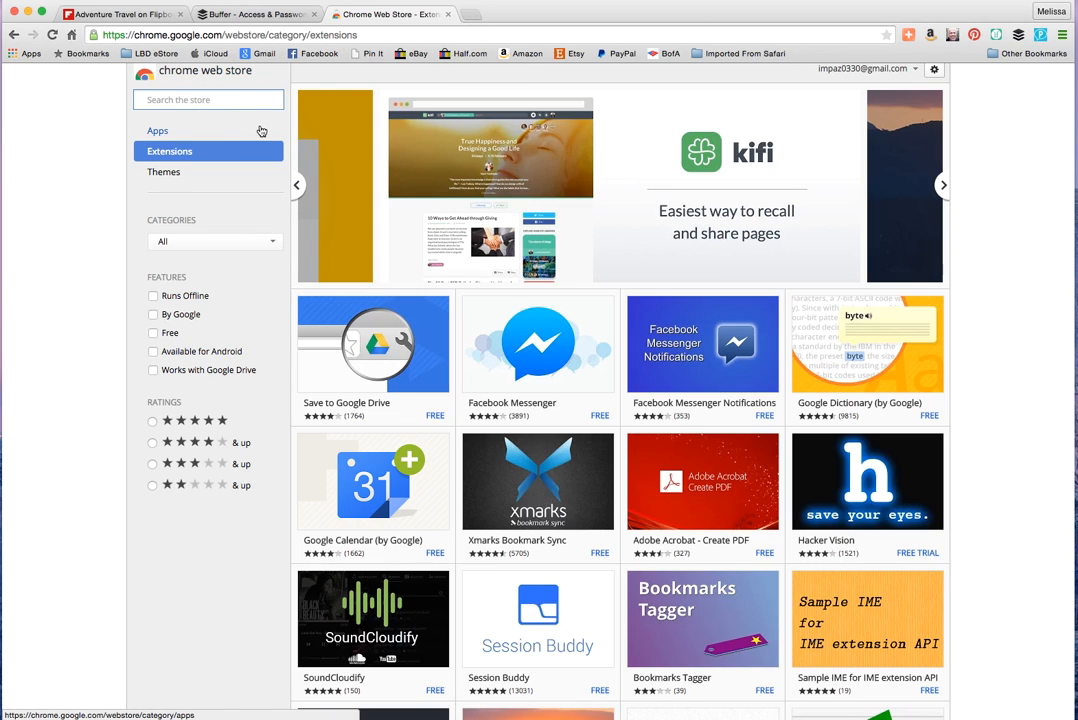
type("buffer")
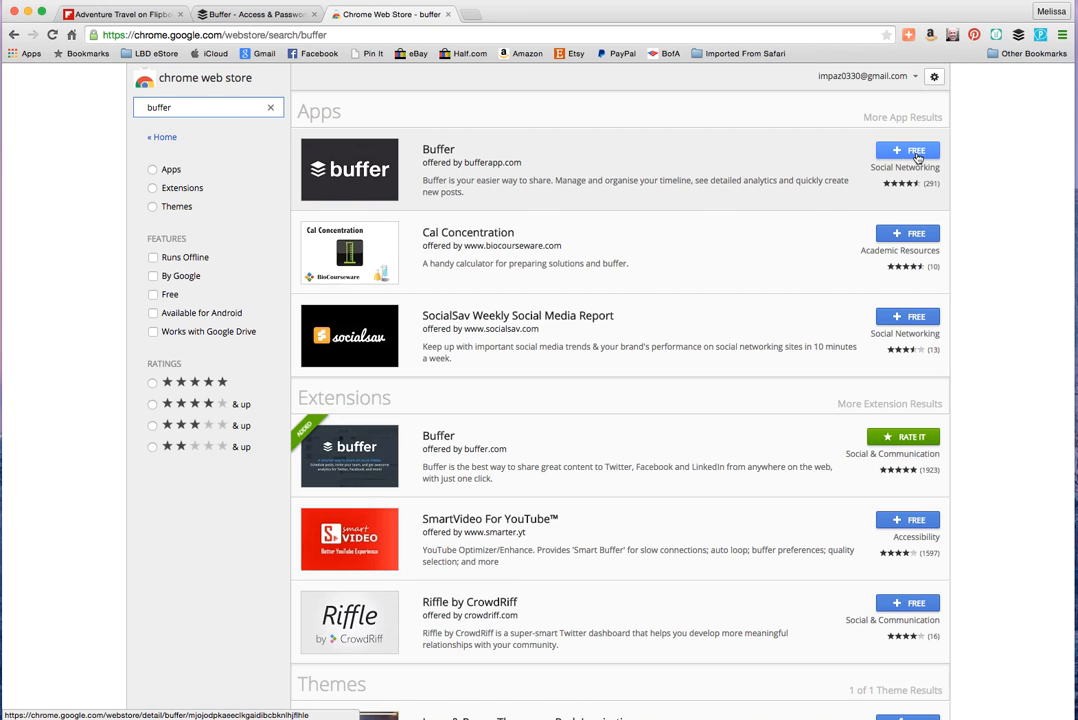
left_click(908, 150)
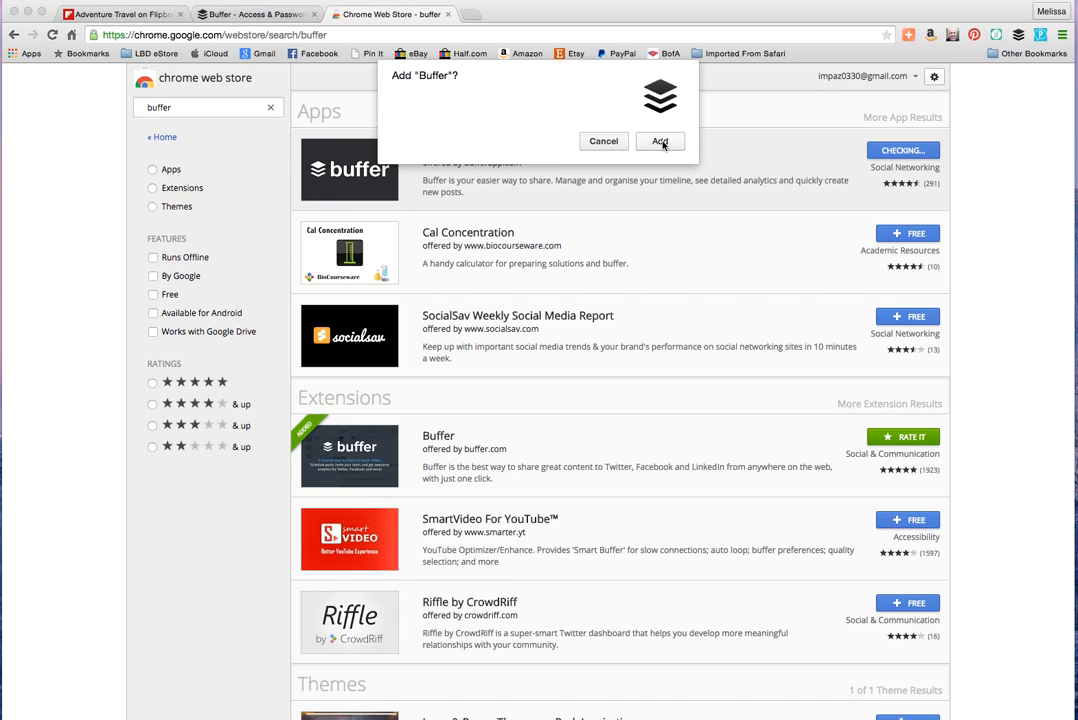
left_click(660, 140)
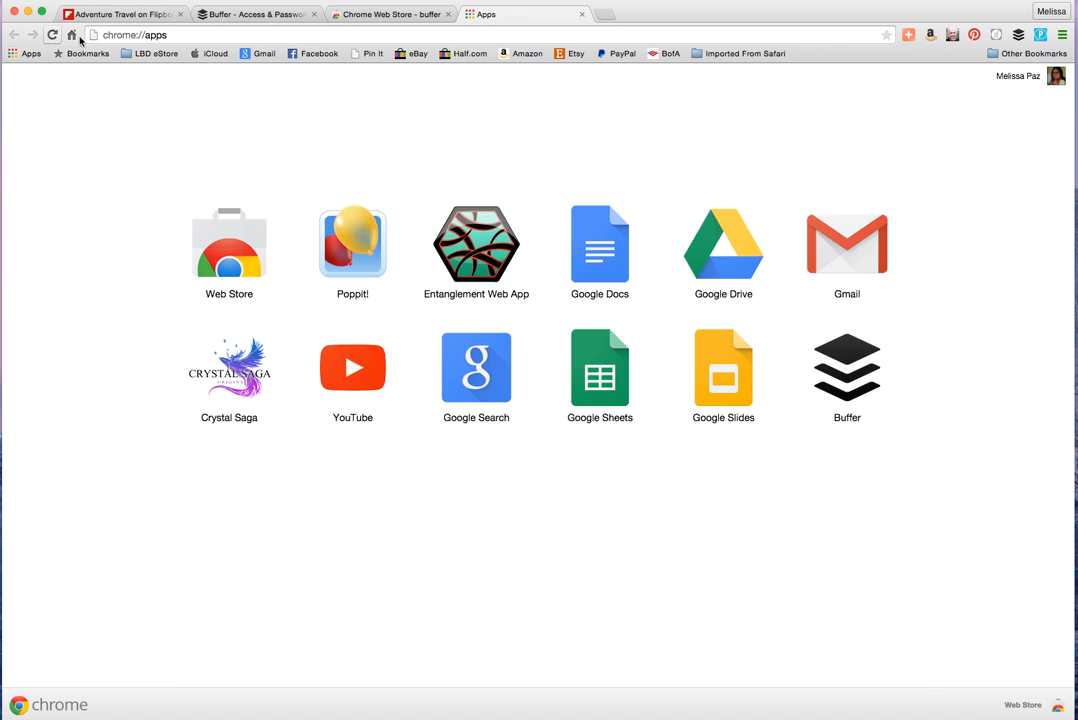
Step: Return to the store results and switch to the Buffer dashboard with the Twitter queue
left_click(388, 14)
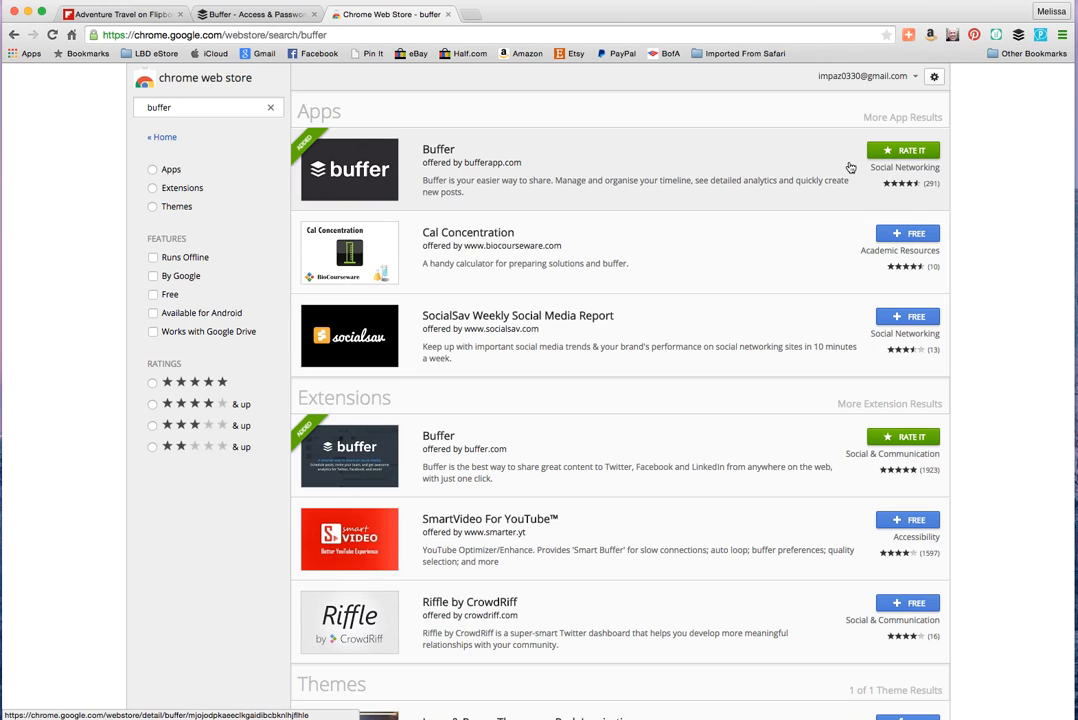
mouse_move(370, 182)
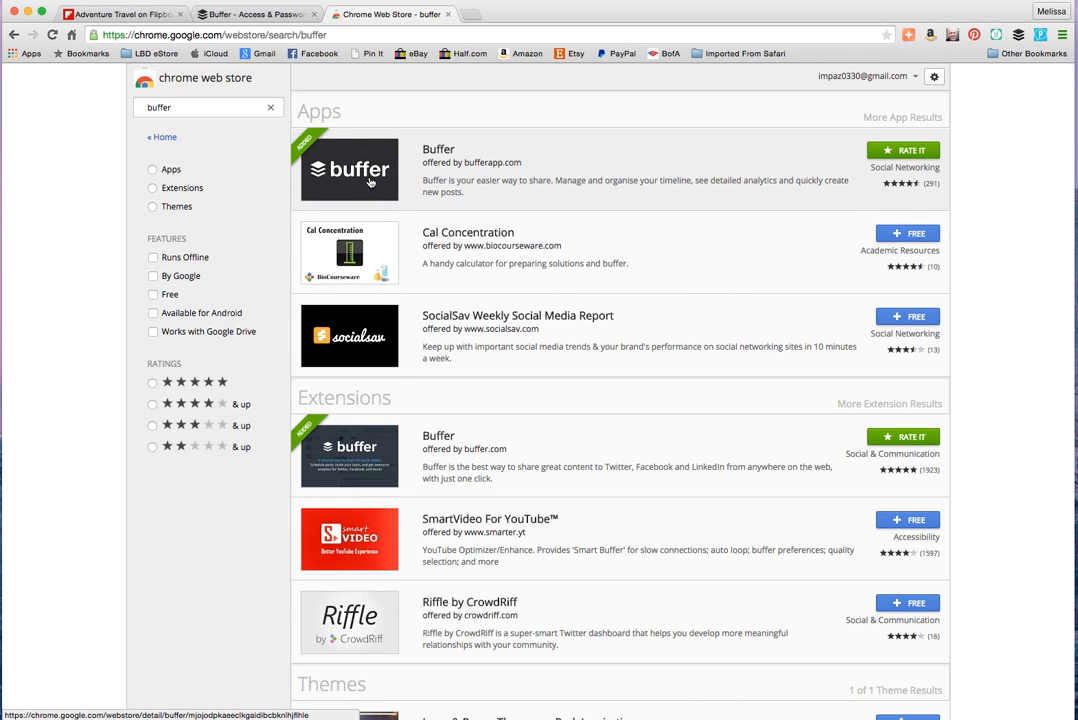
left_click(350, 170)
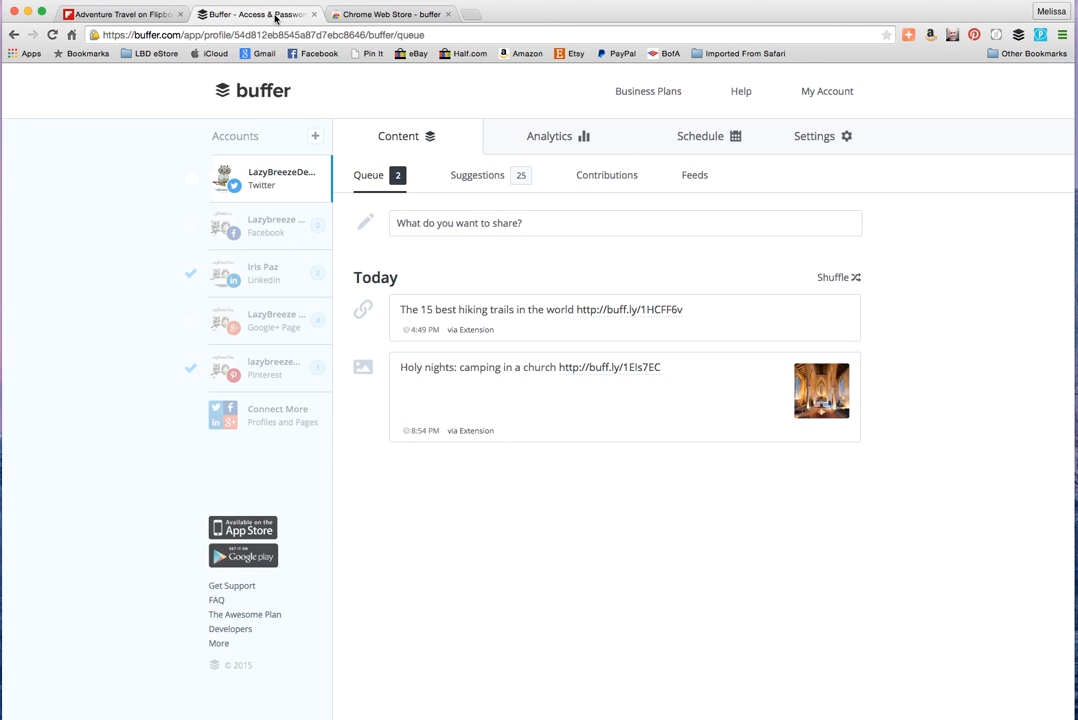
mouse_move(560, 260)
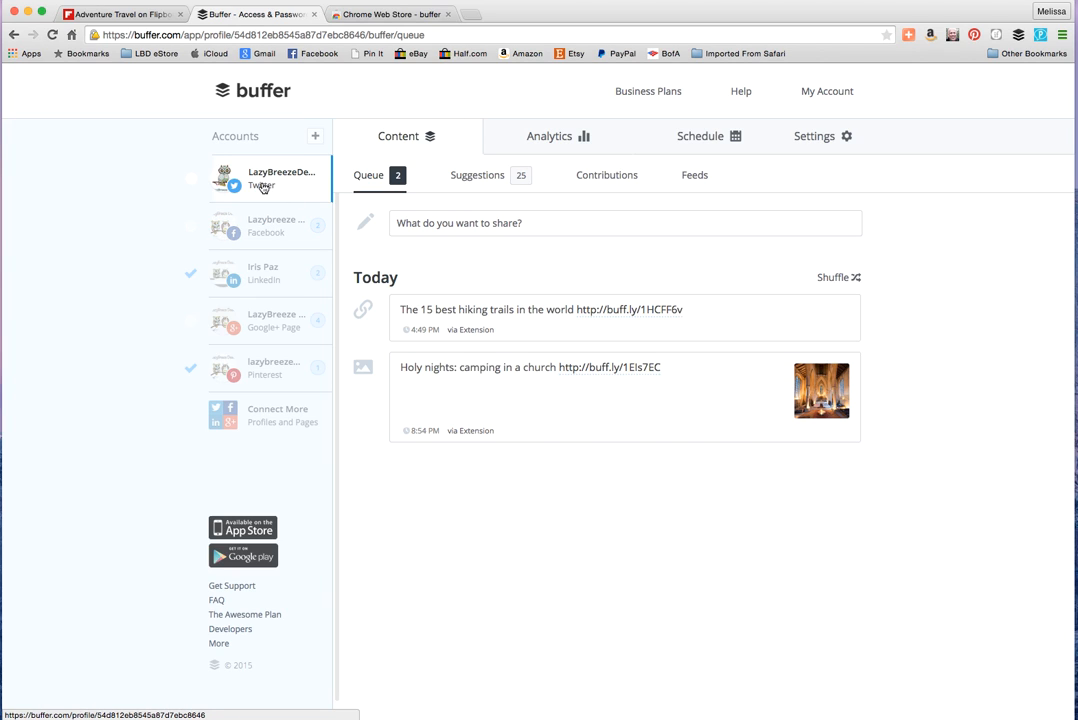
left_click(814, 136)
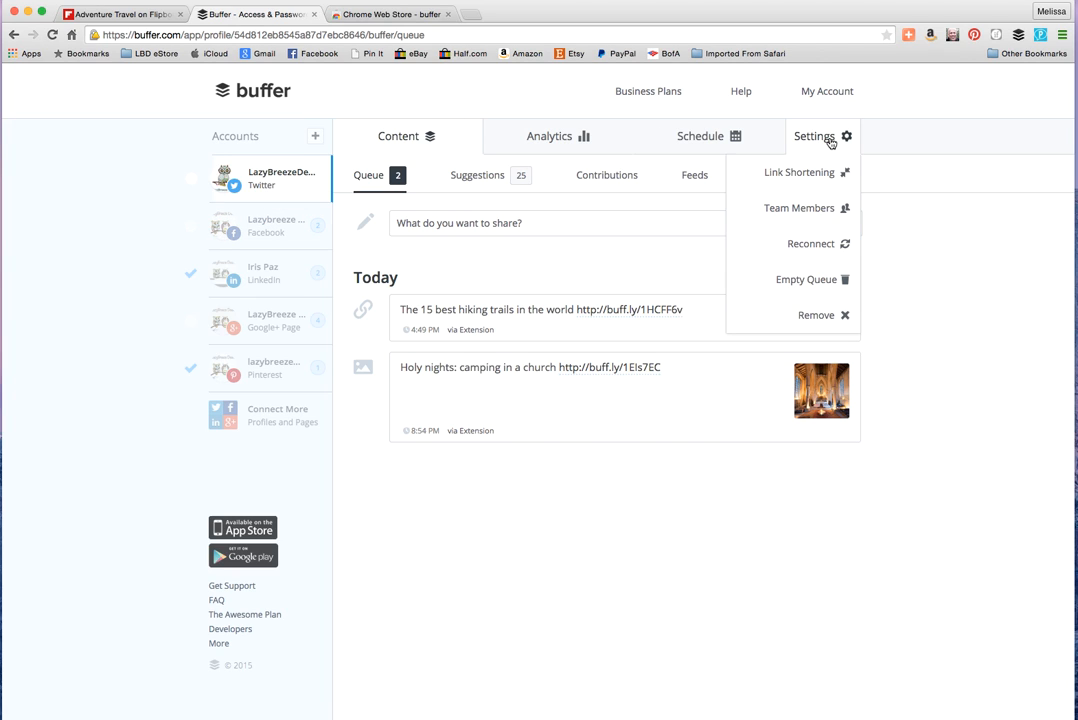
mouse_move(804, 128)
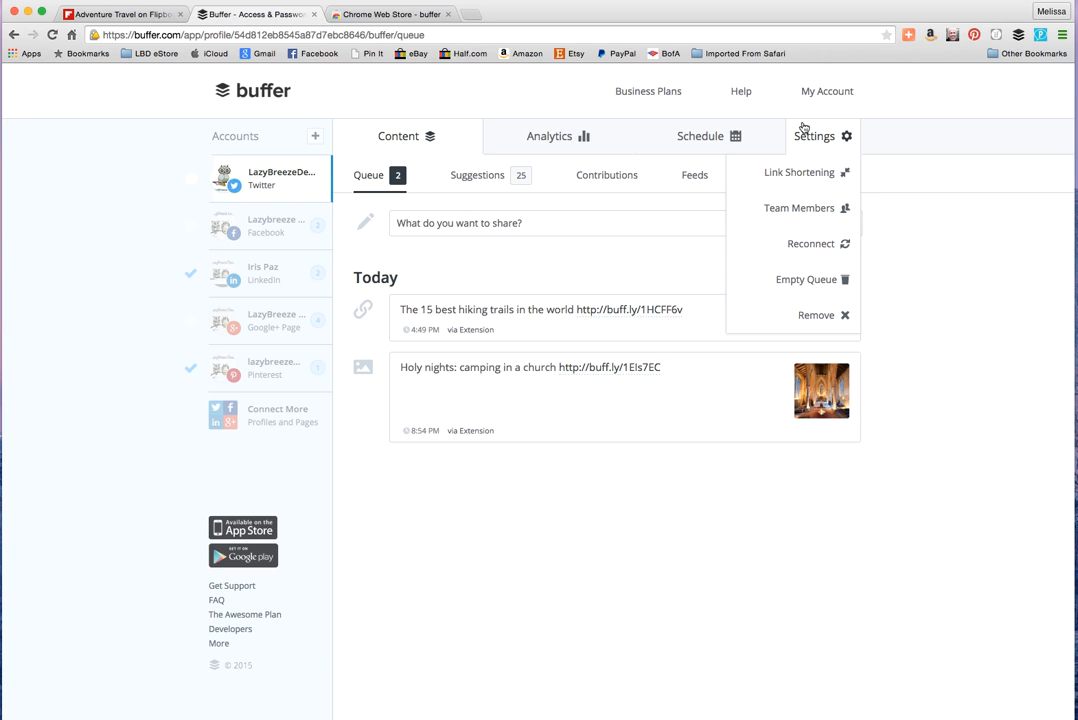
left_click(828, 92)
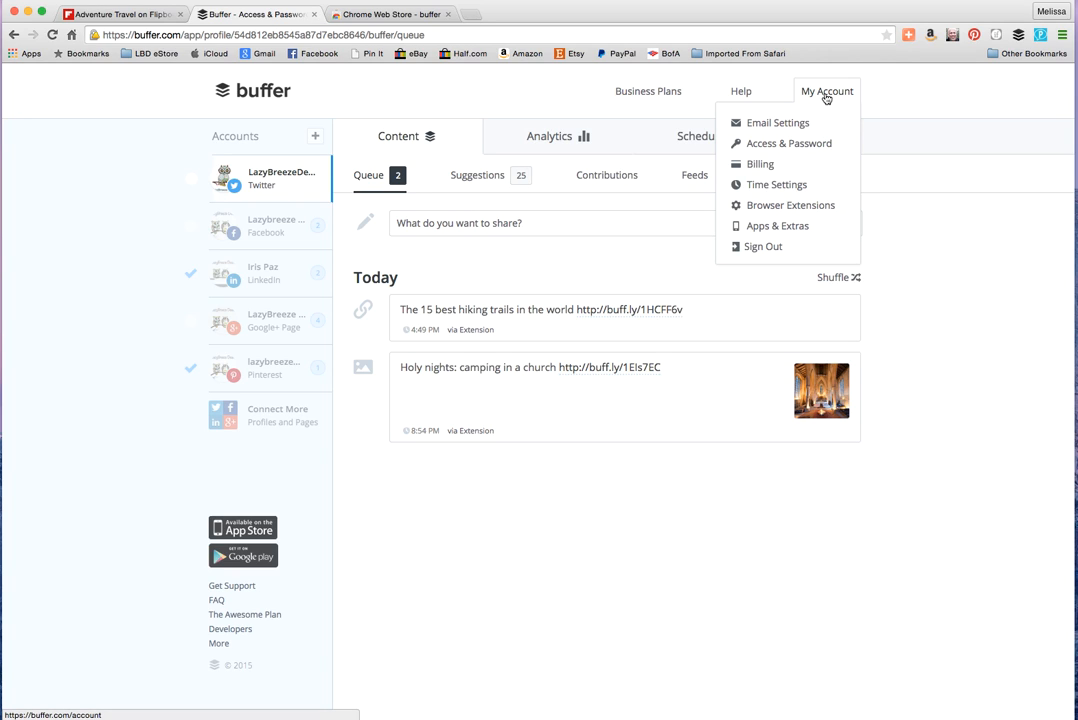
mouse_move(892, 140)
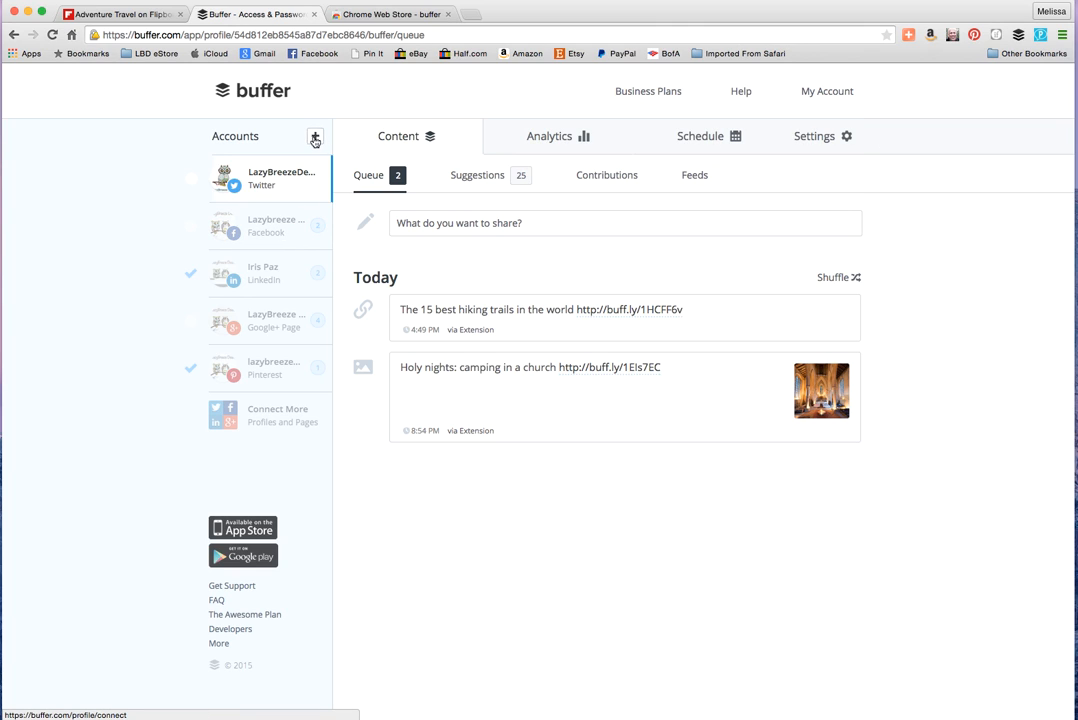
left_click(316, 136)
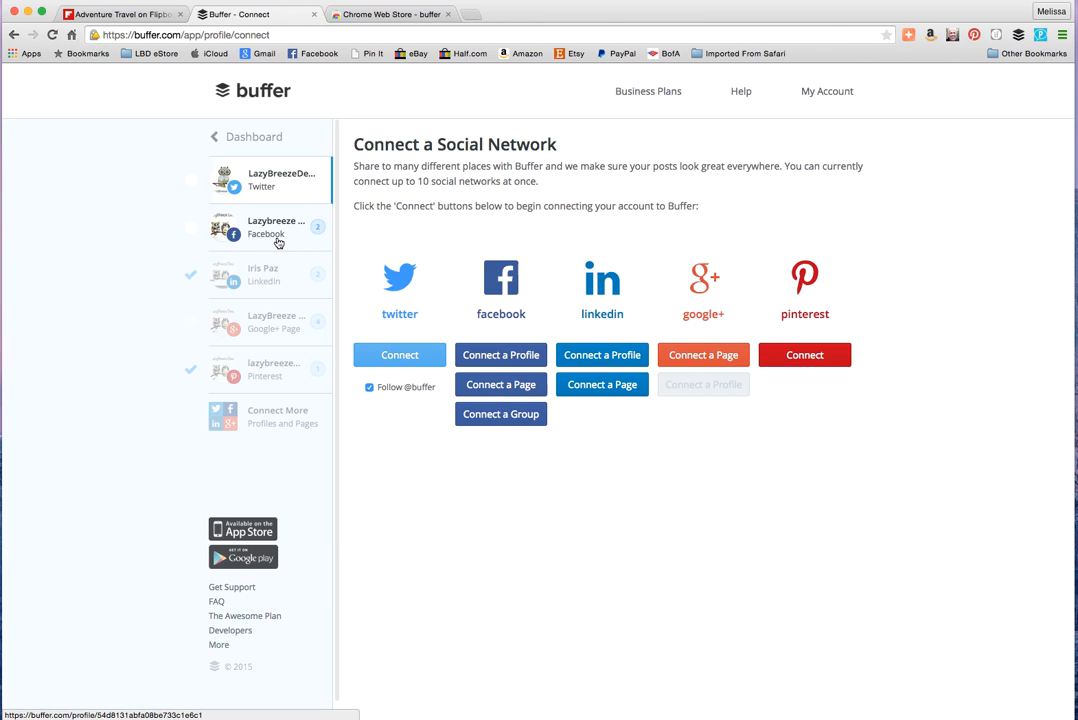
mouse_move(268, 204)
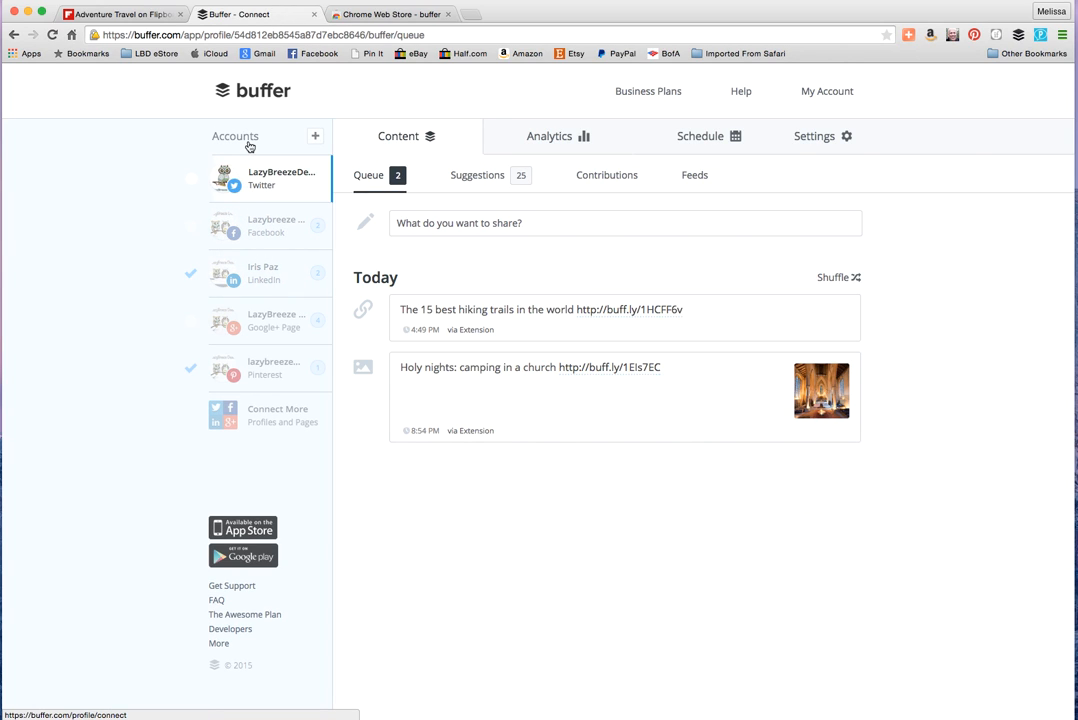
left_click(316, 136)
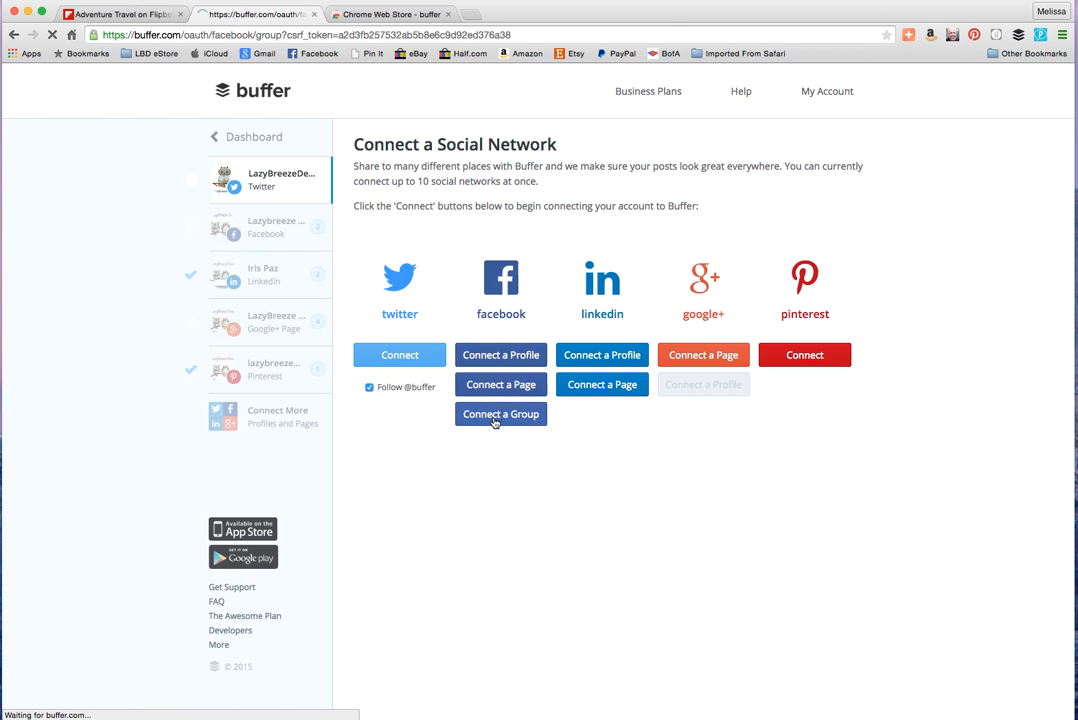
left_click(500, 414)
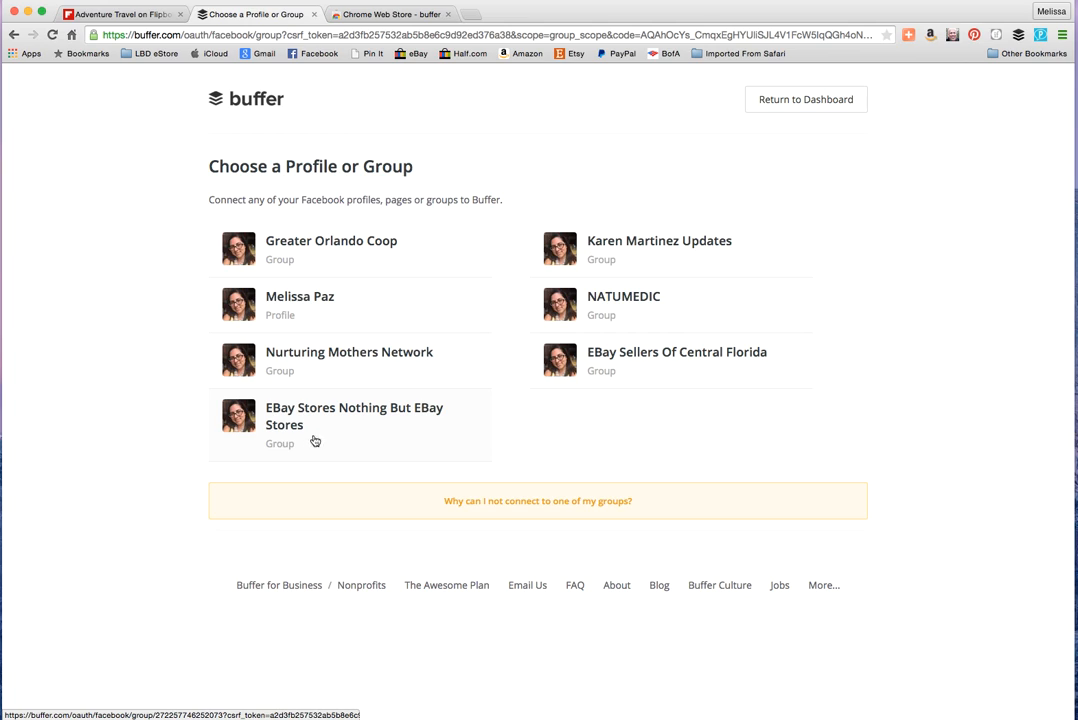
mouse_move(312, 424)
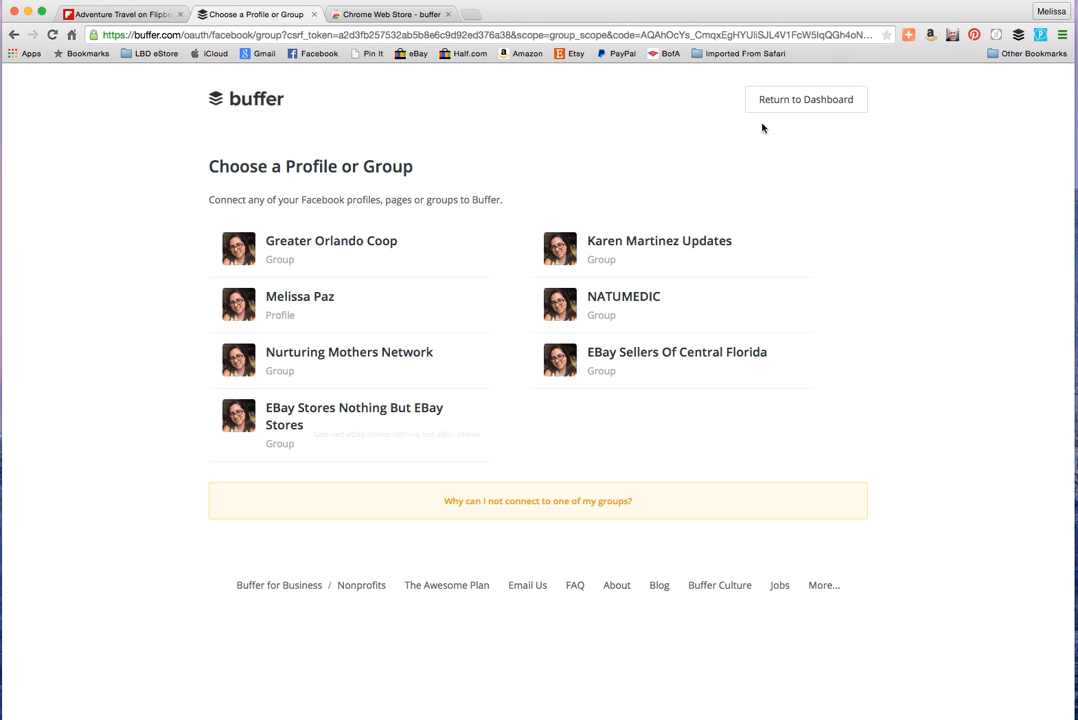
left_click(804, 100)
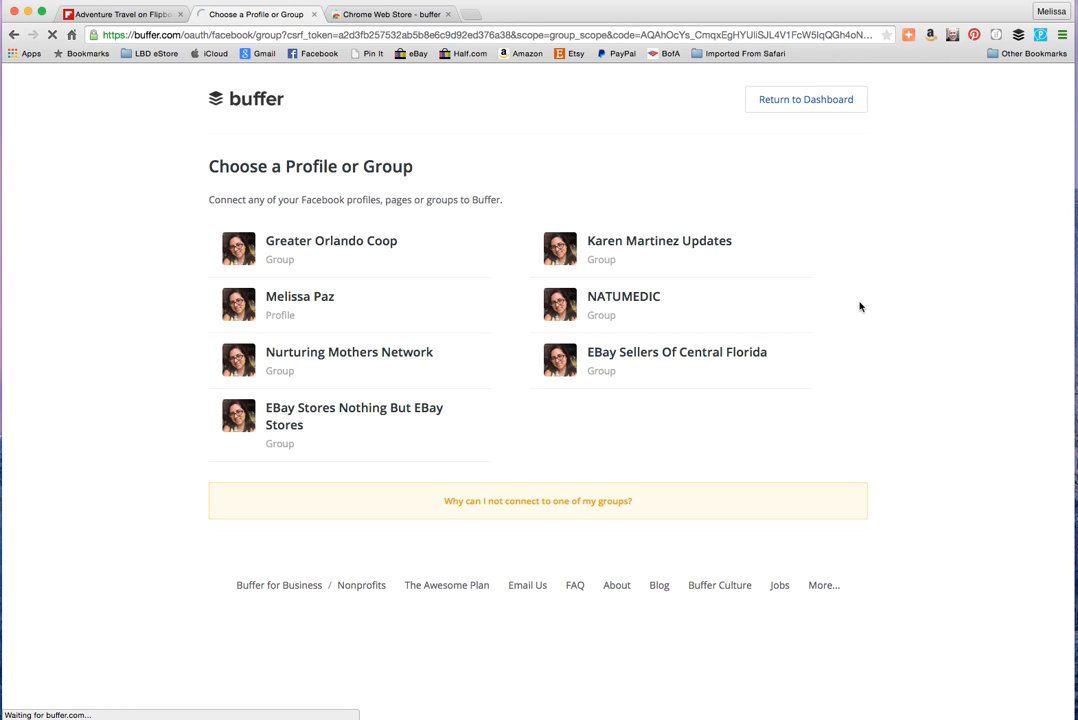
left_click(804, 100)
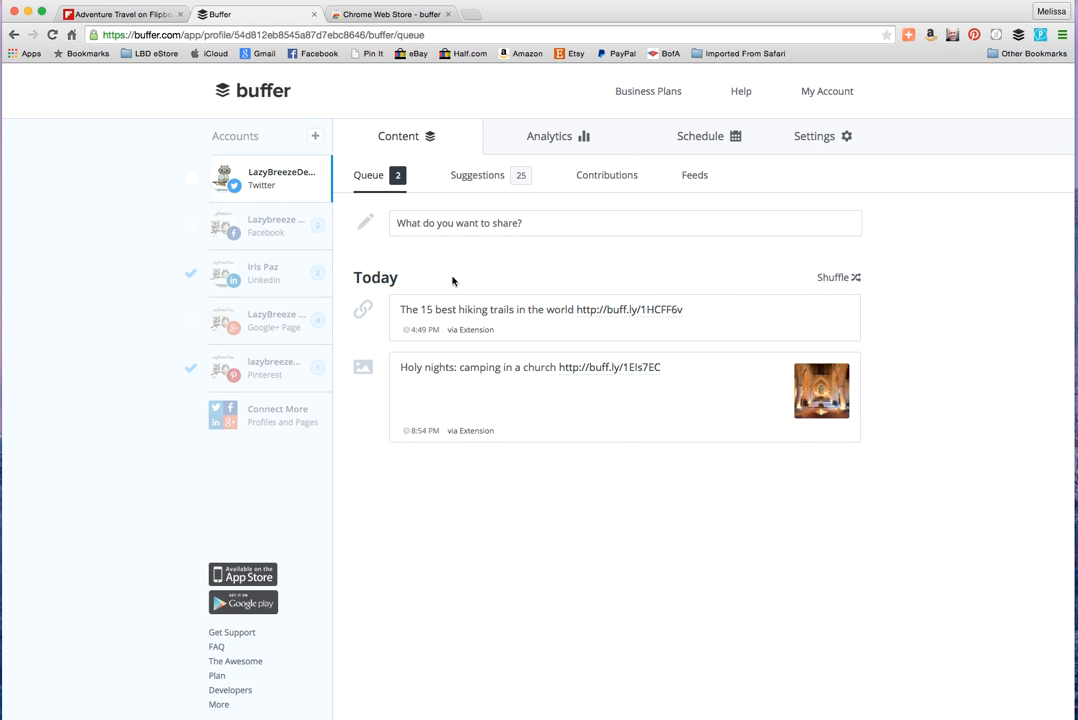
Step: View the Twitter schedule's every-day posting times and the Facebook account's schedule
left_click(700, 136)
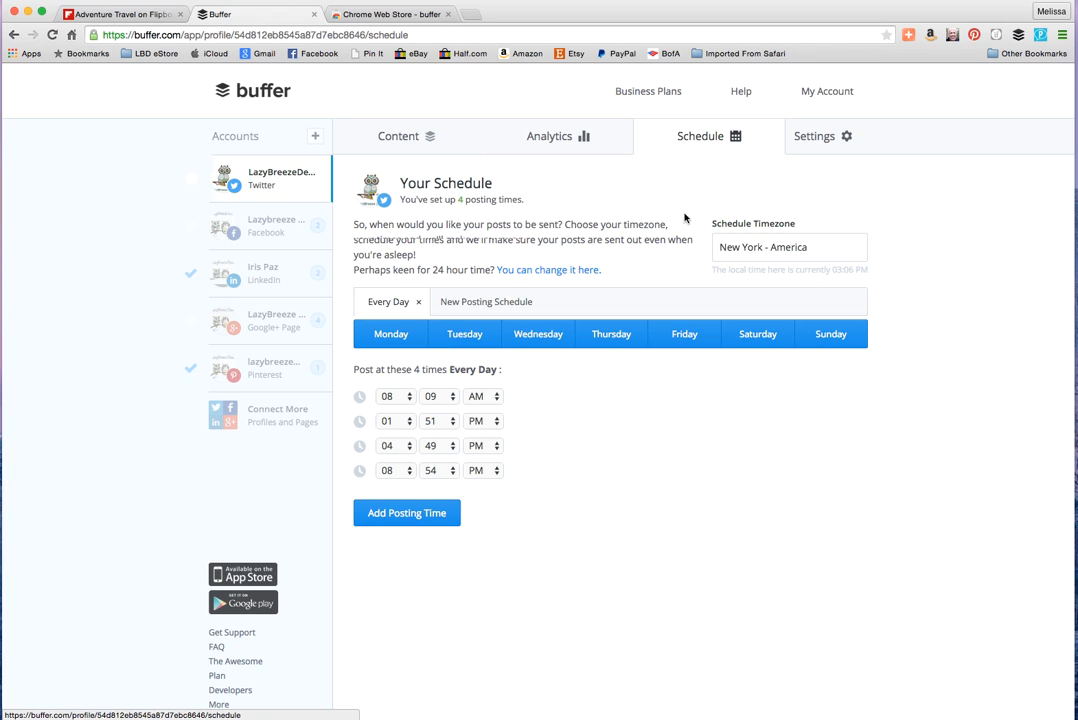
mouse_move(352, 272)
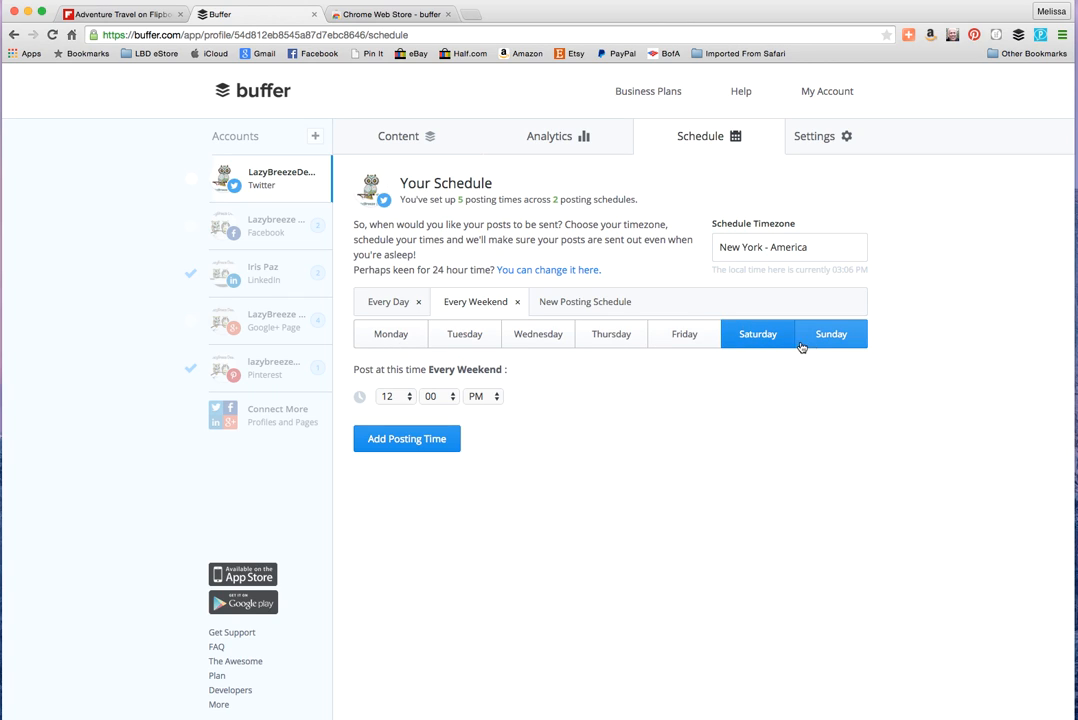
mouse_move(584, 314)
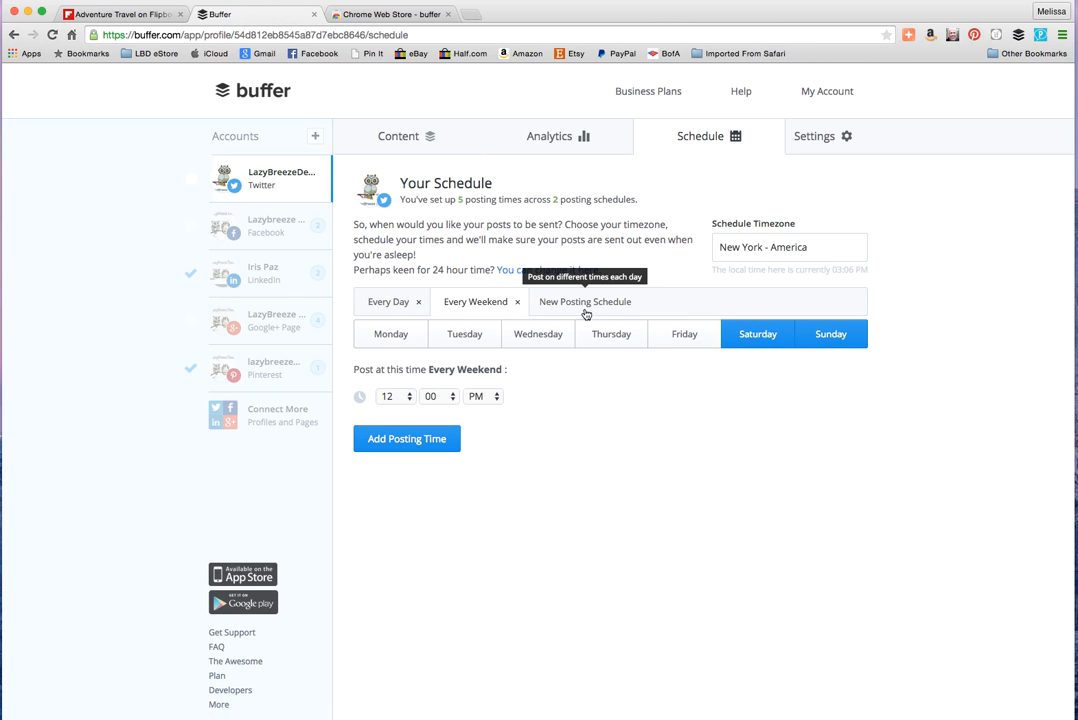
left_click(388, 286)
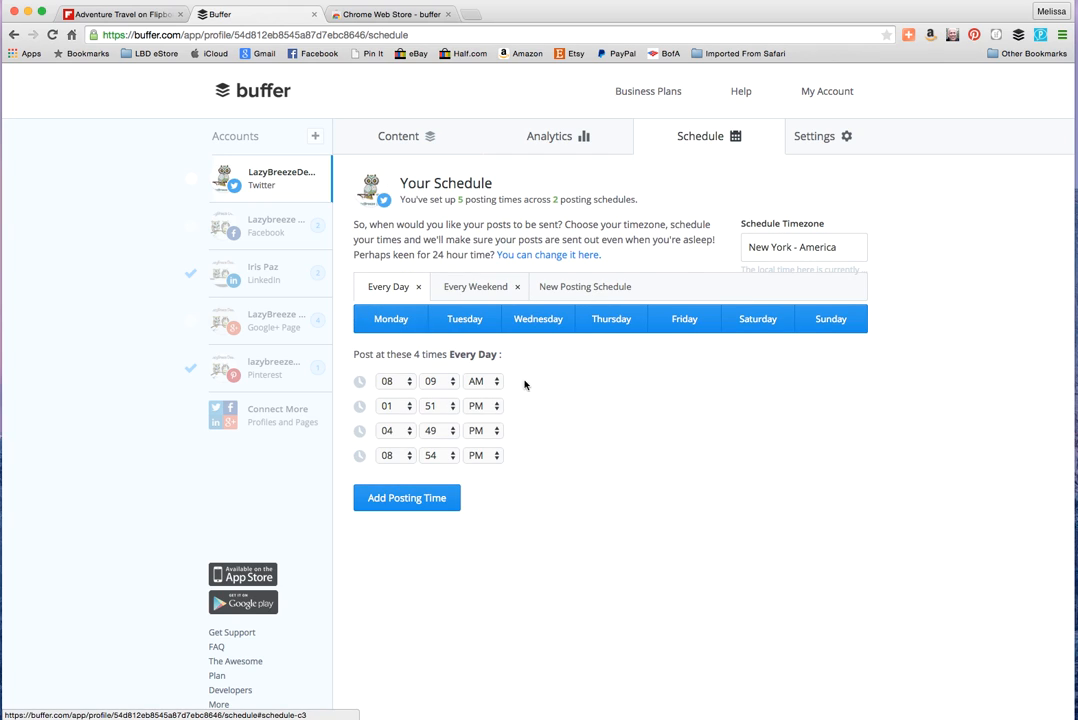
left_click(264, 226)
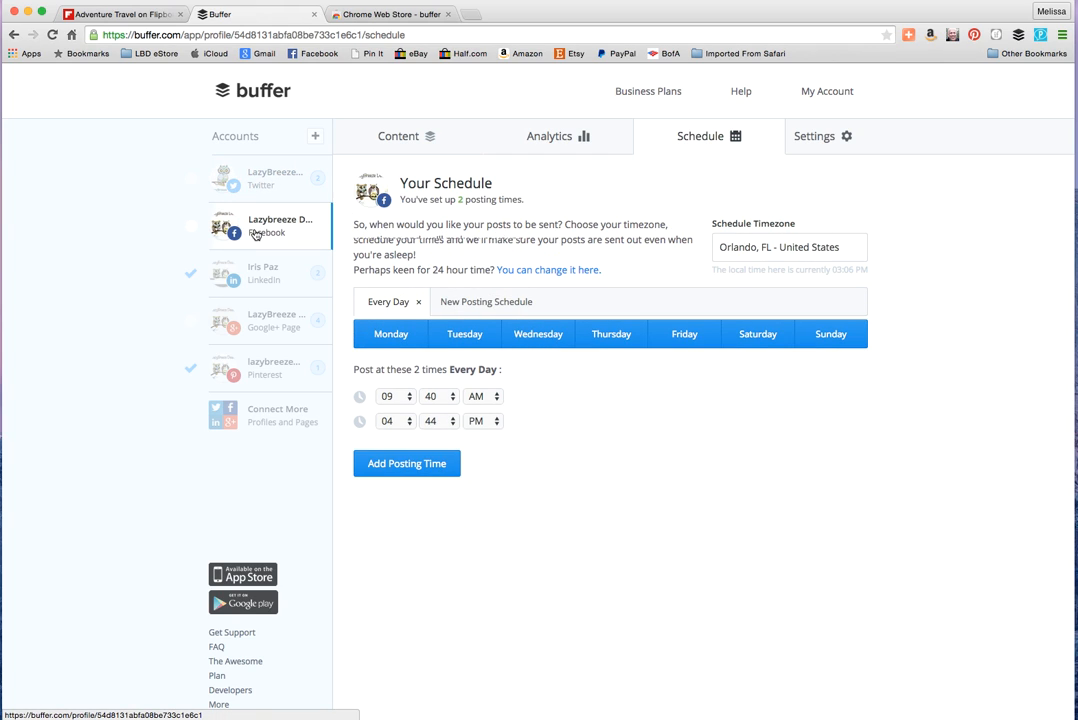
left_click(264, 272)
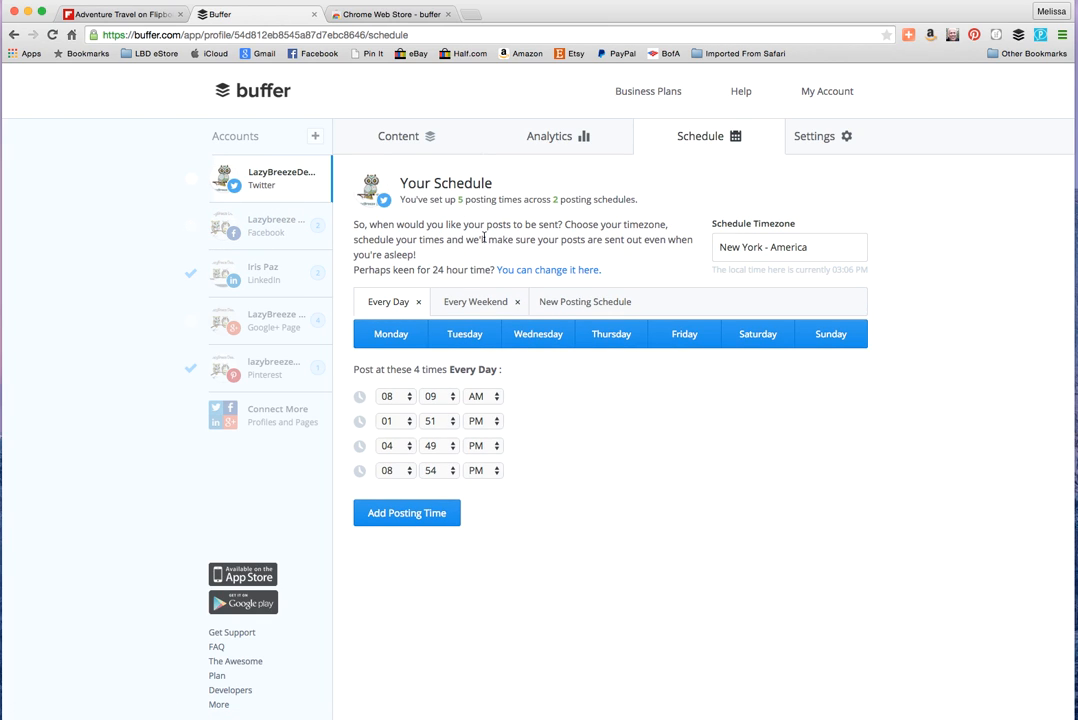
left_click(268, 224)
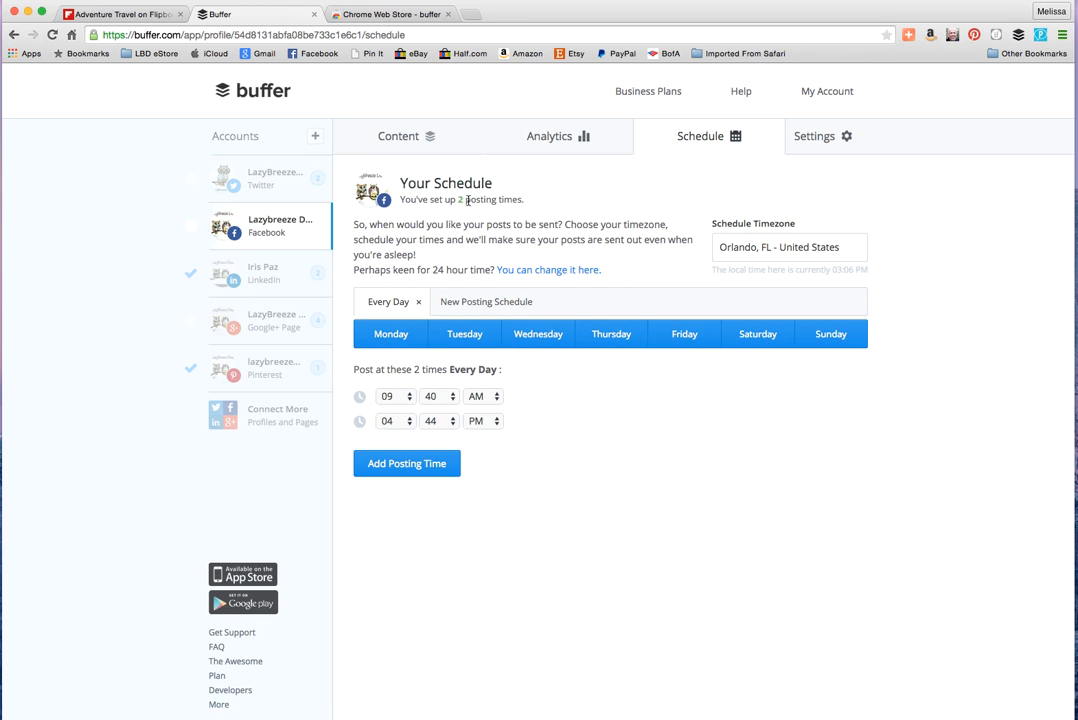
Step: View the LinkedIn, Google+ and Pinterest posting schedules, ending on Twitter's
left_click(264, 272)
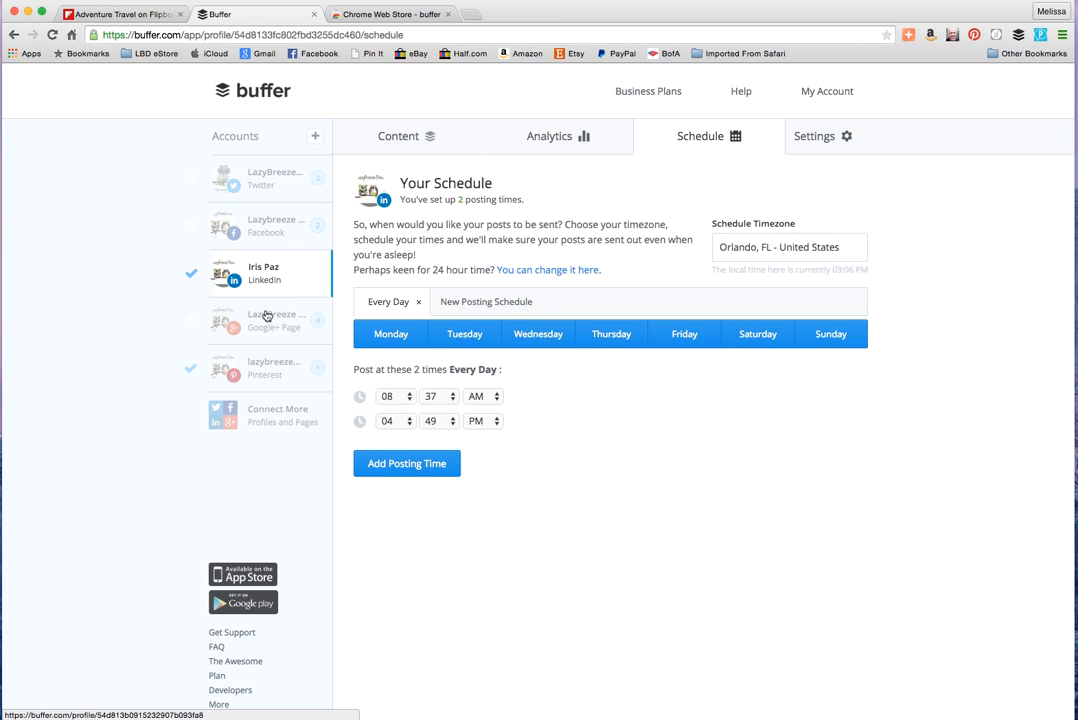
left_click(270, 320)
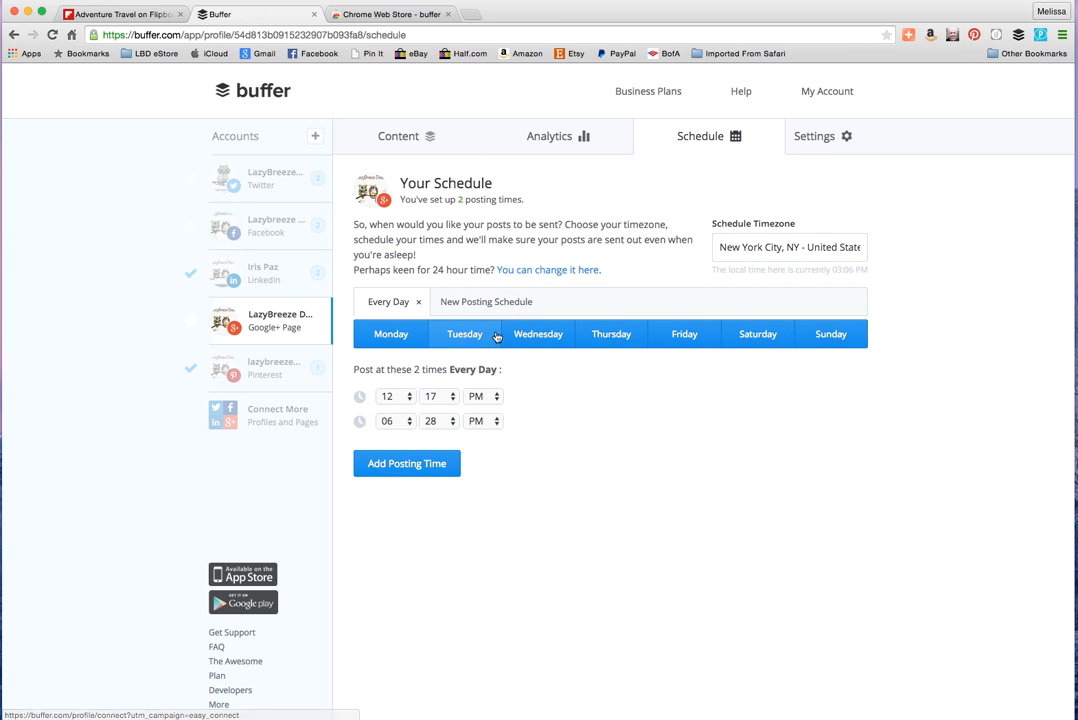
left_click(264, 368)
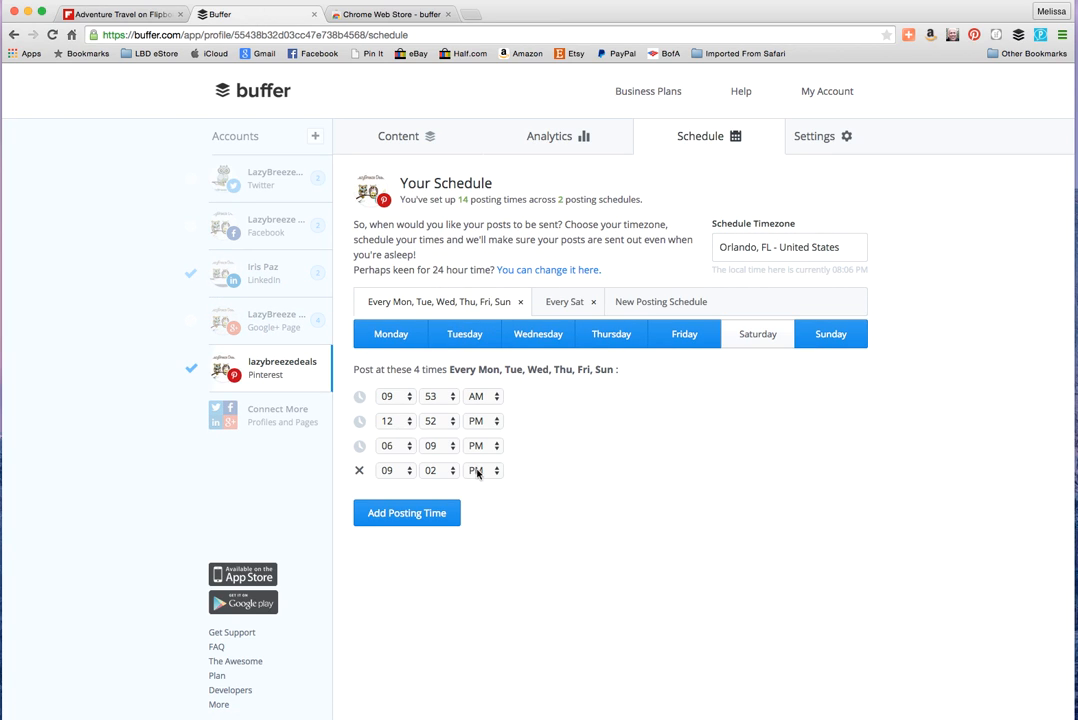
mouse_move(500, 222)
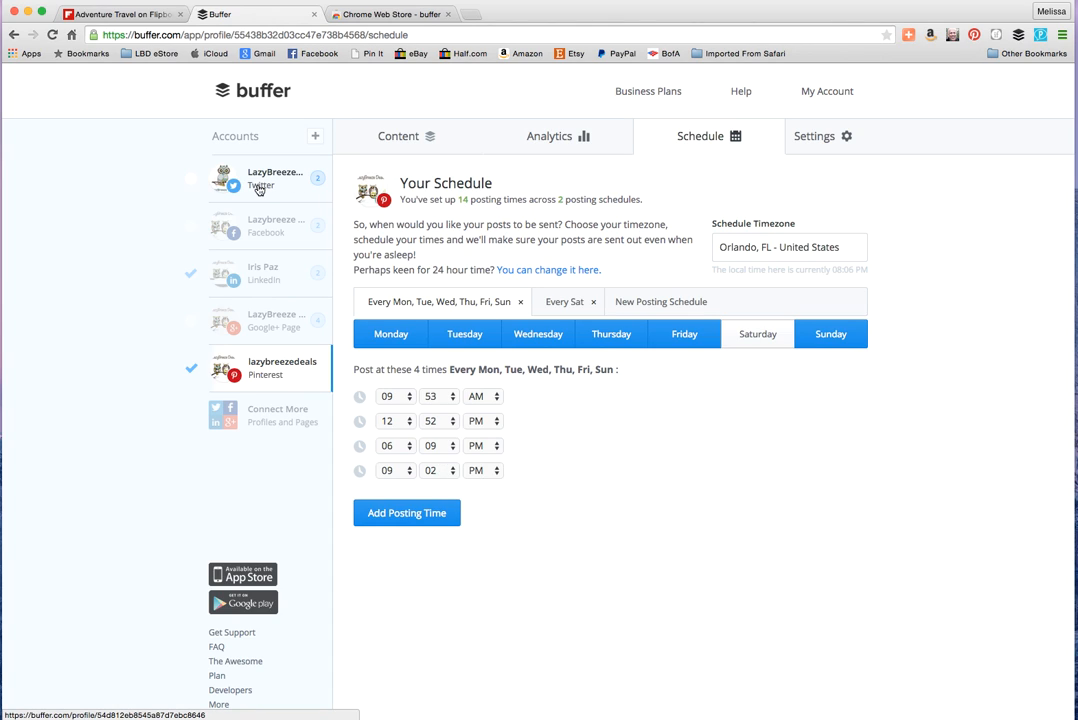
left_click(270, 180)
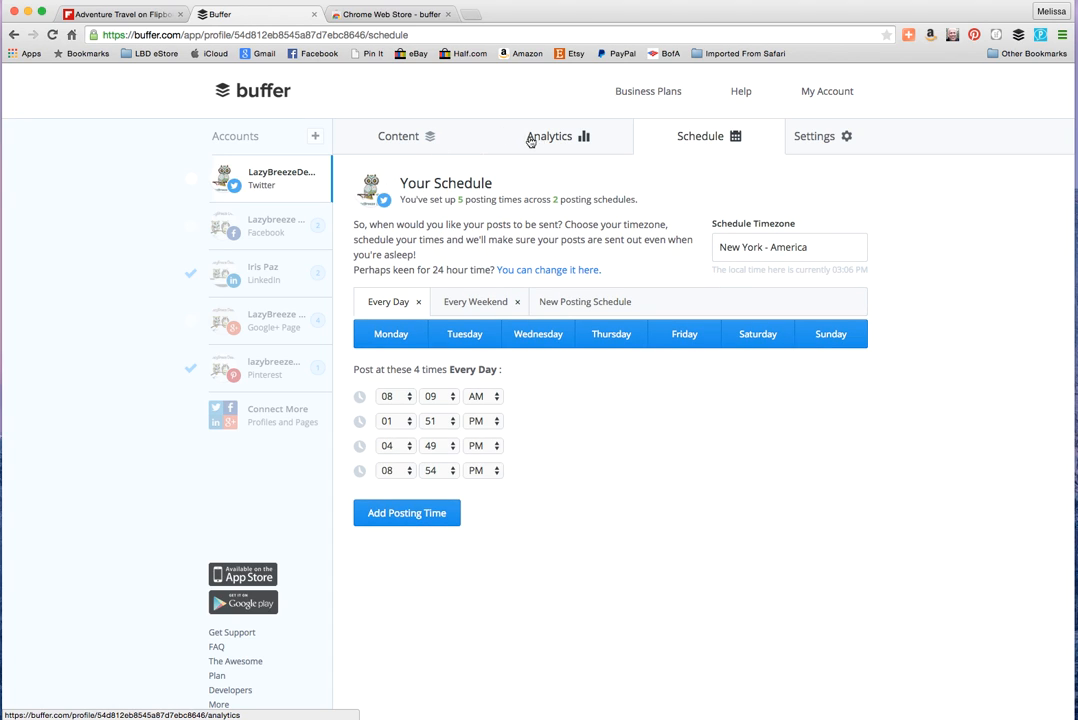
Step: View the Twitter account's All Recent Posts analytics, scrolling through the list and back
left_click(548, 136)
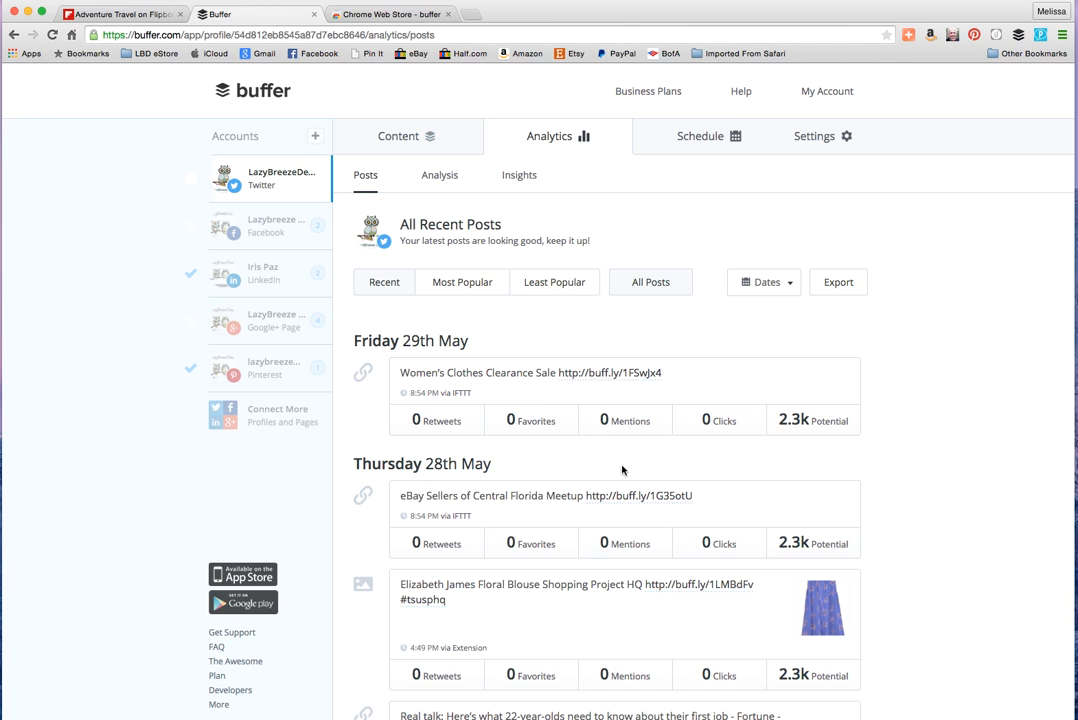
scroll("down", 3)
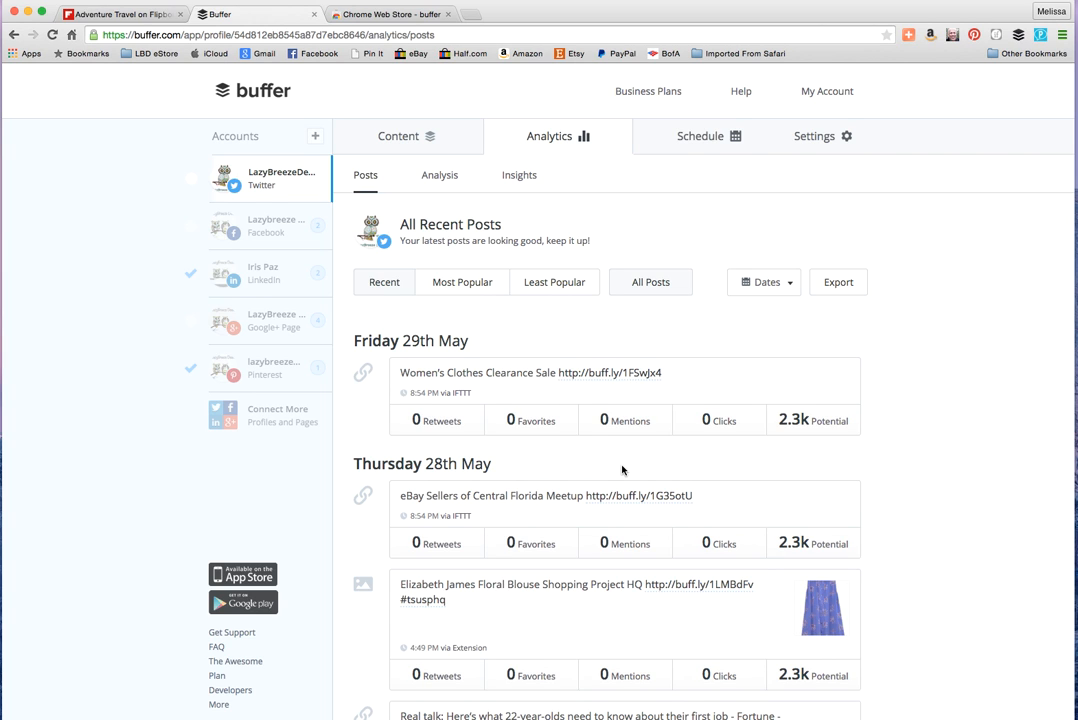
scroll("down", 3)
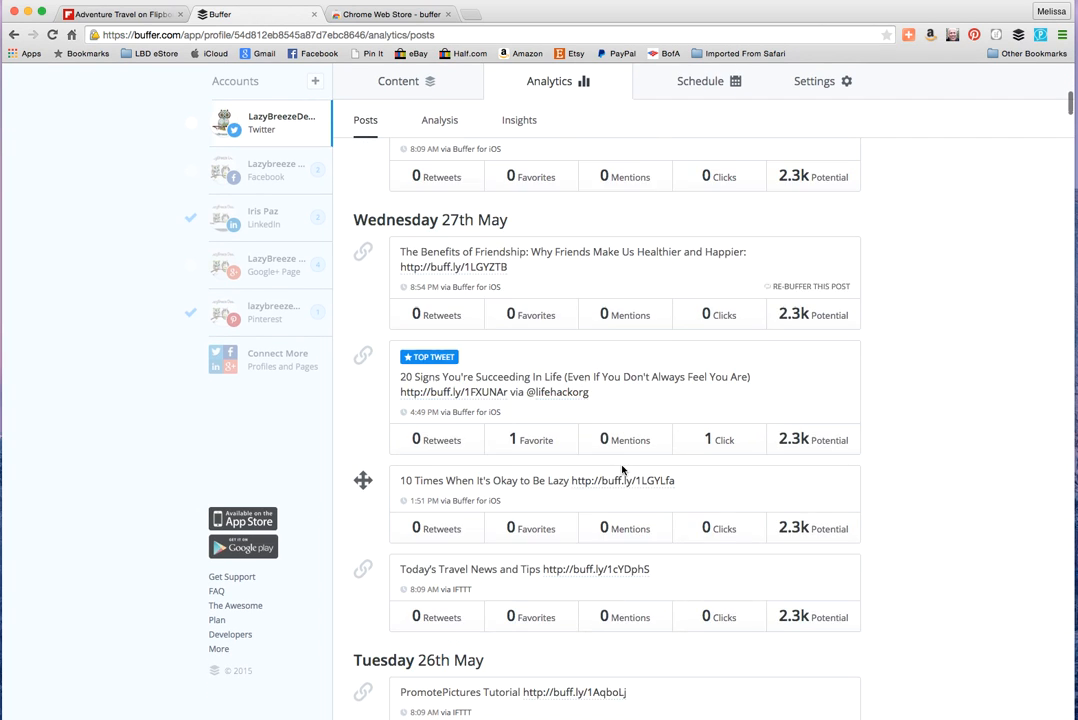
scroll("up", 3)
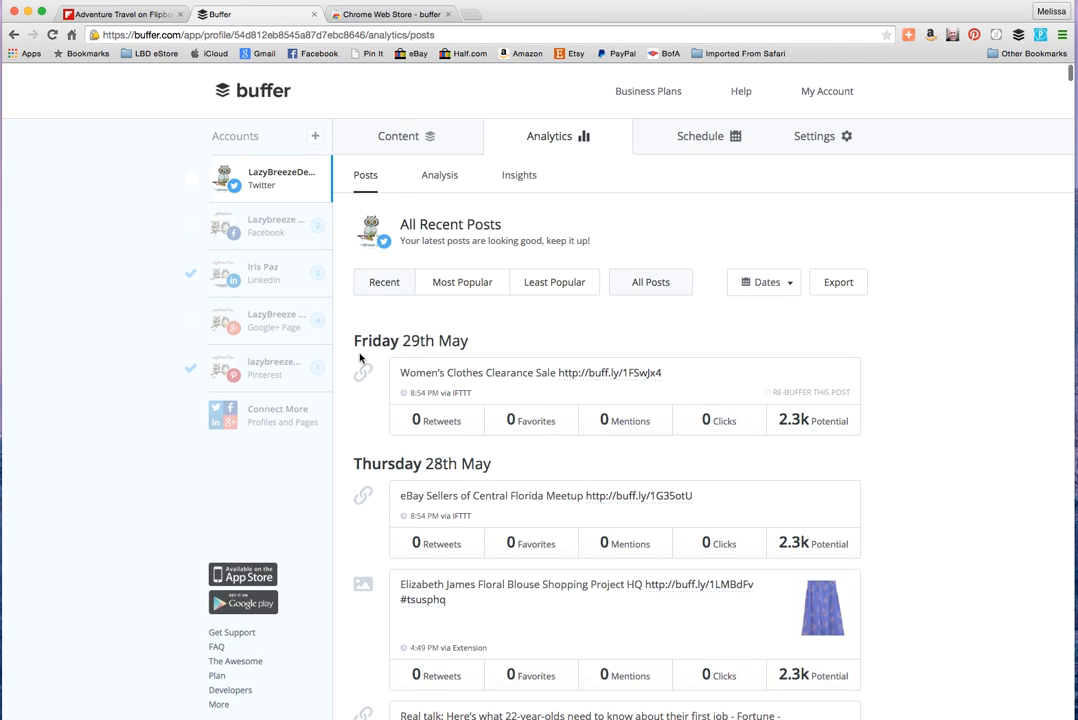
mouse_move(418, 152)
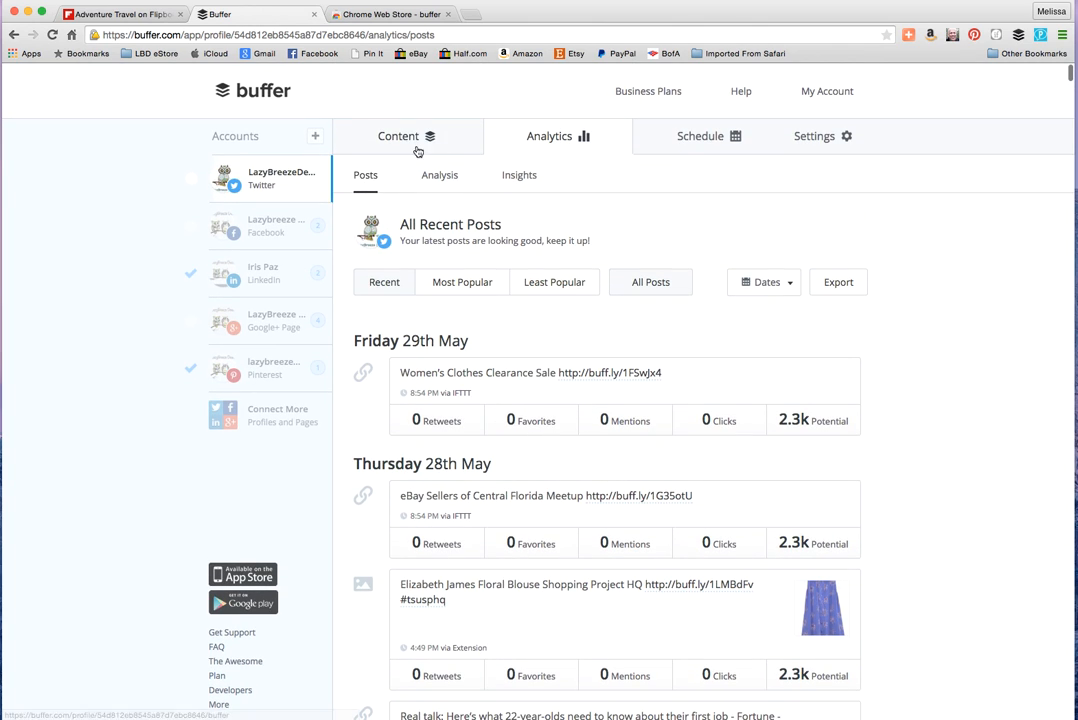
Step: Show suggested content for the Twitter queue, limited to the Business & Startups topic
left_click(398, 136)
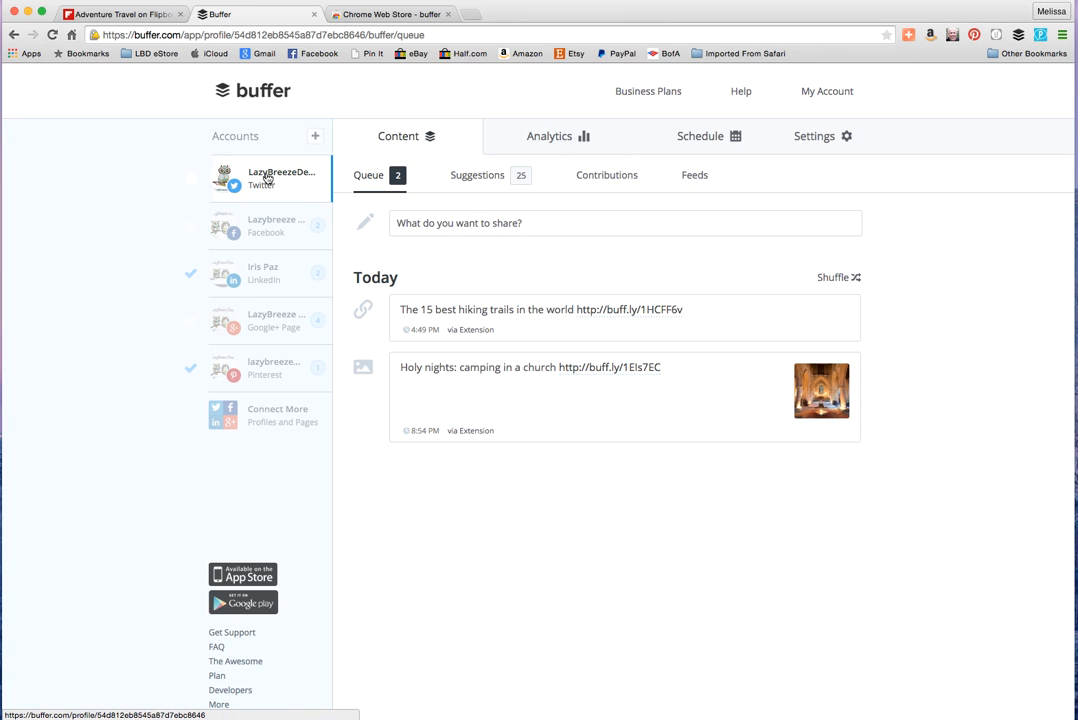
left_click(270, 320)
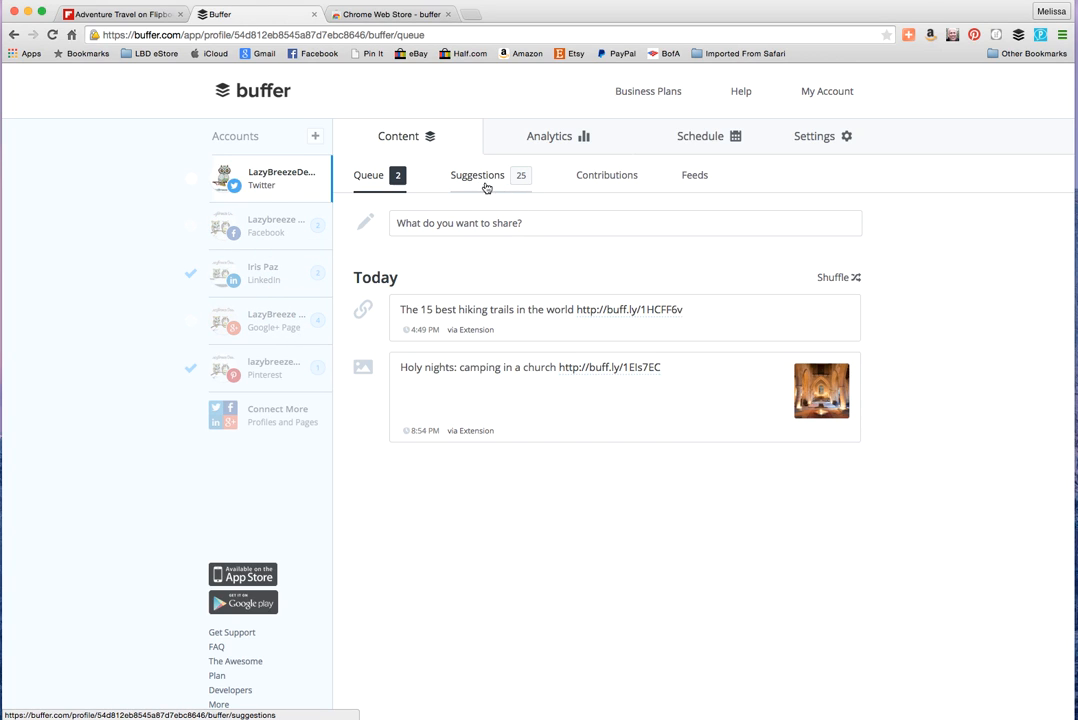
left_click(478, 174)
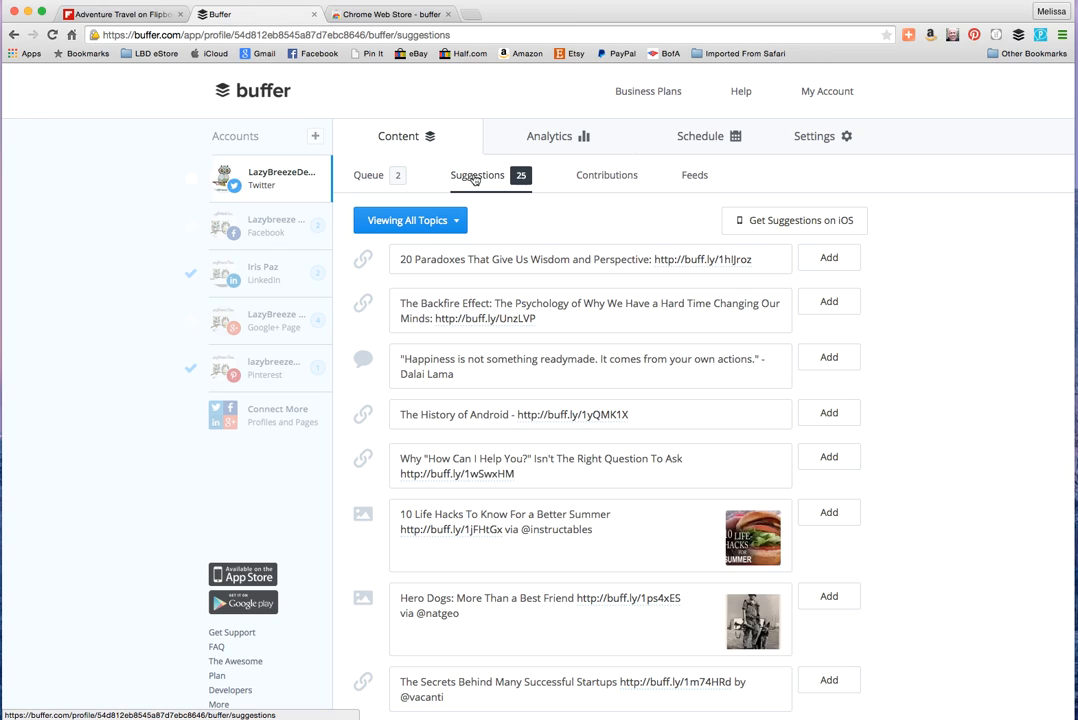
mouse_move(538, 272)
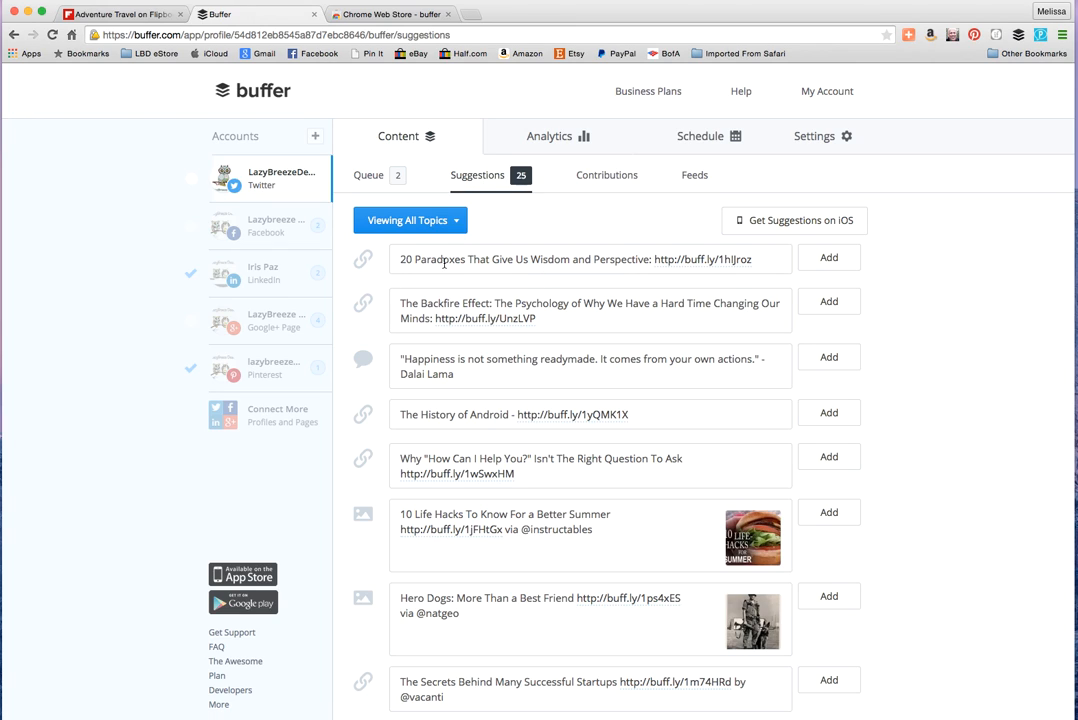
mouse_move(770, 280)
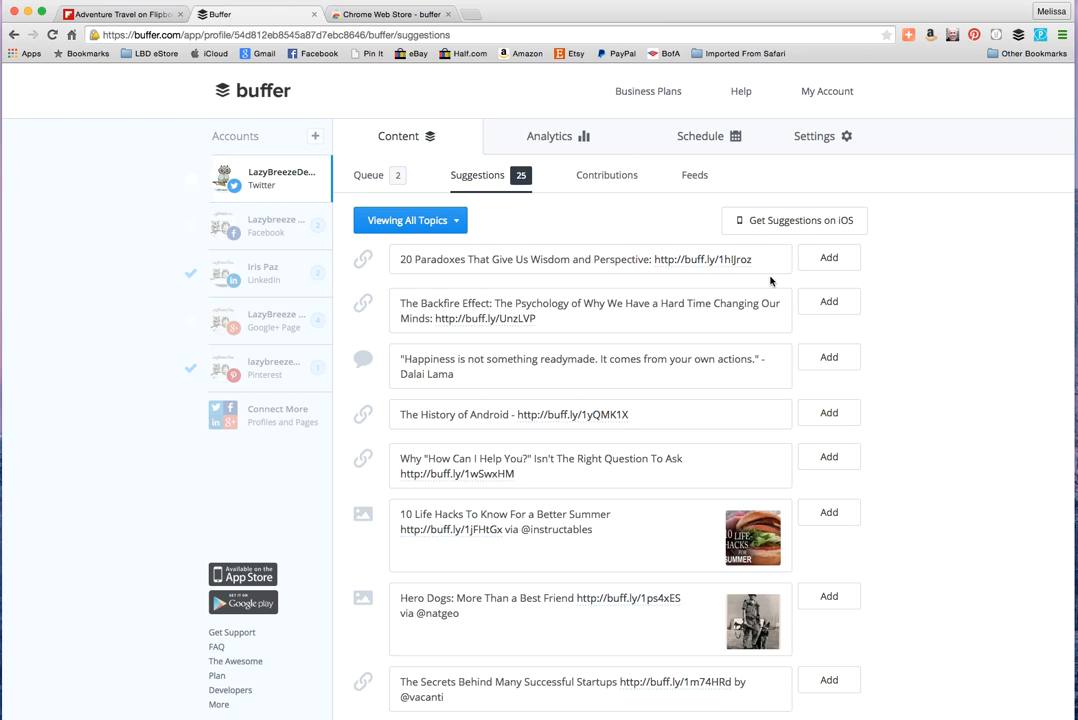
mouse_move(488, 374)
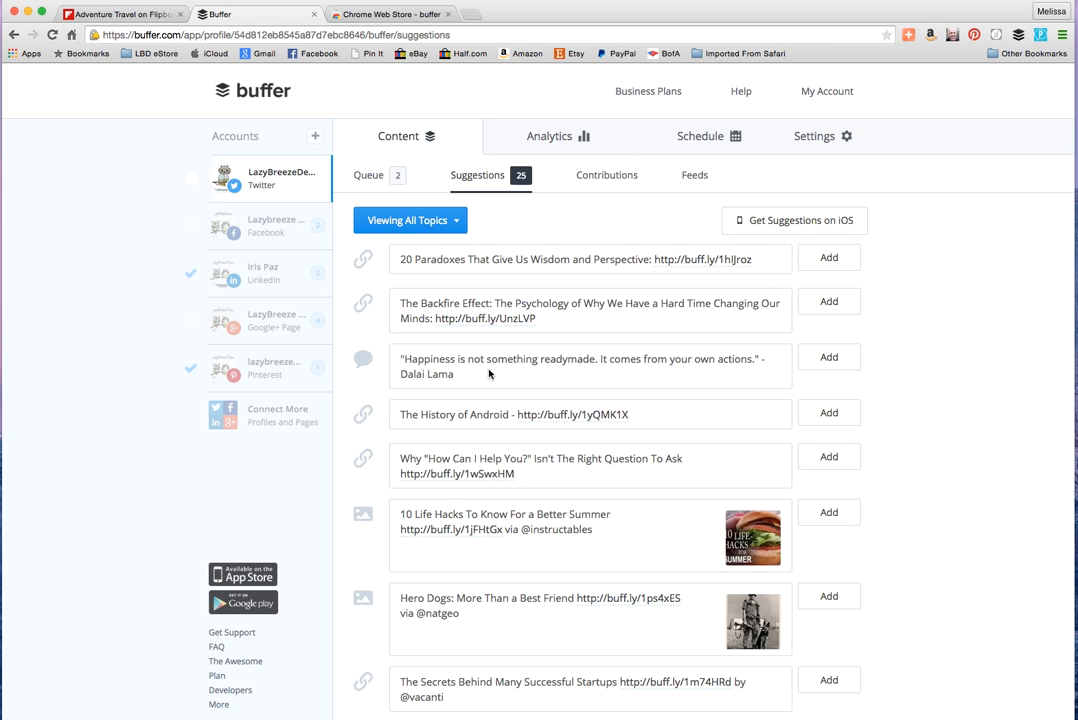
scroll("down", 3)
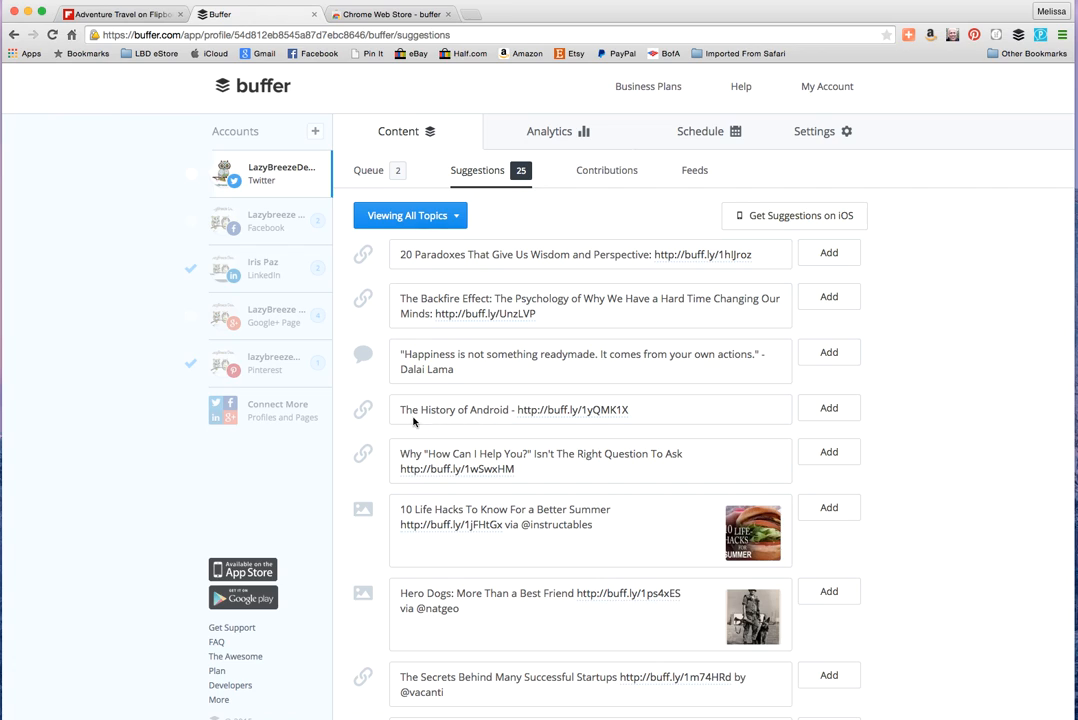
mouse_move(604, 278)
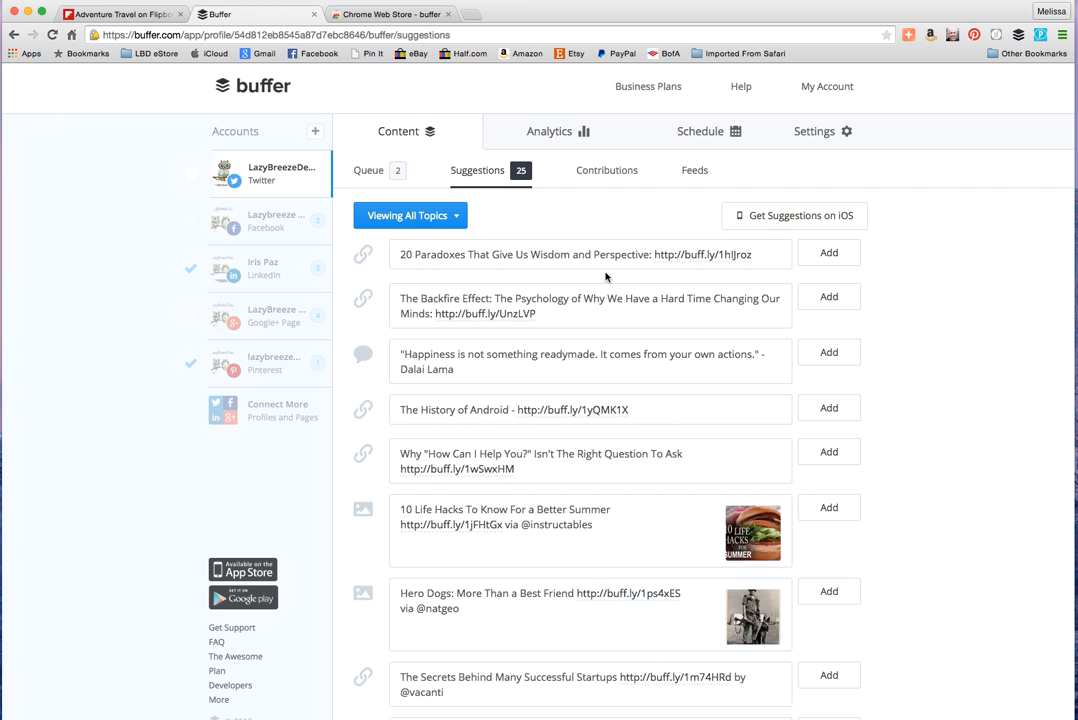
mouse_move(410, 216)
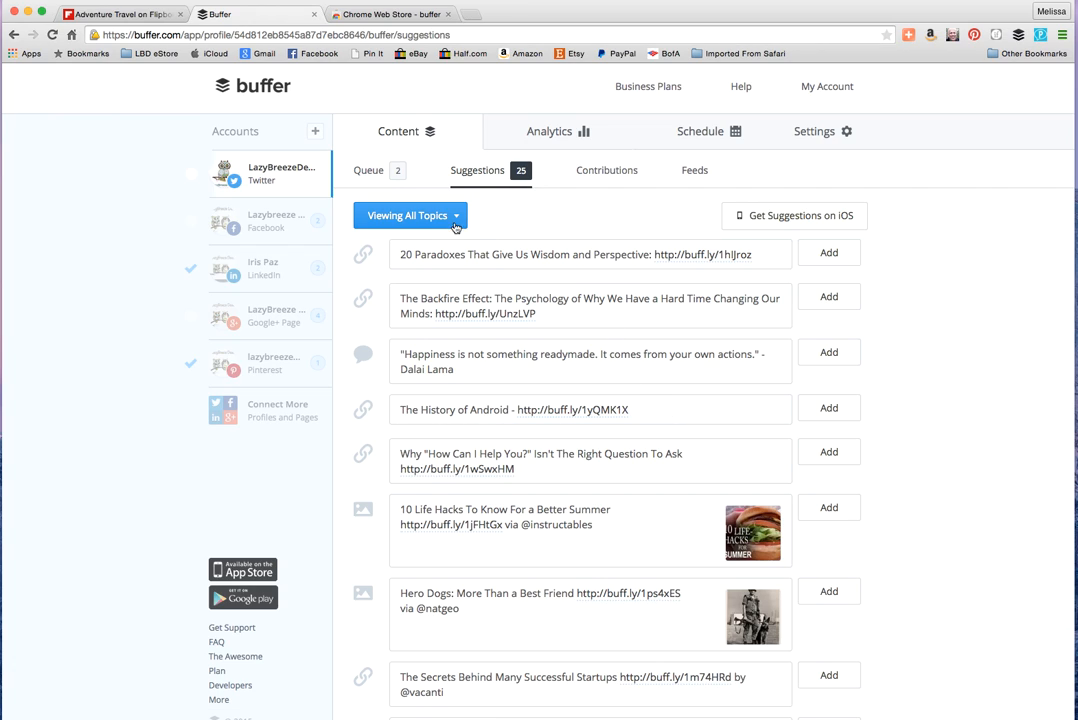
left_click(410, 216)
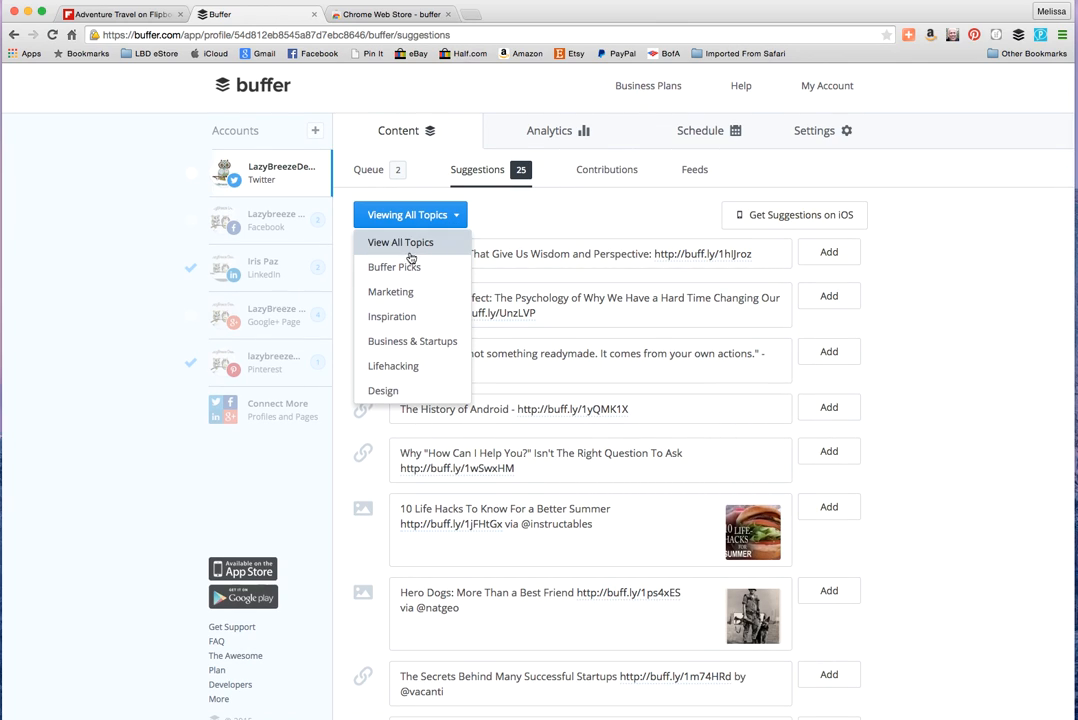
mouse_move(390, 292)
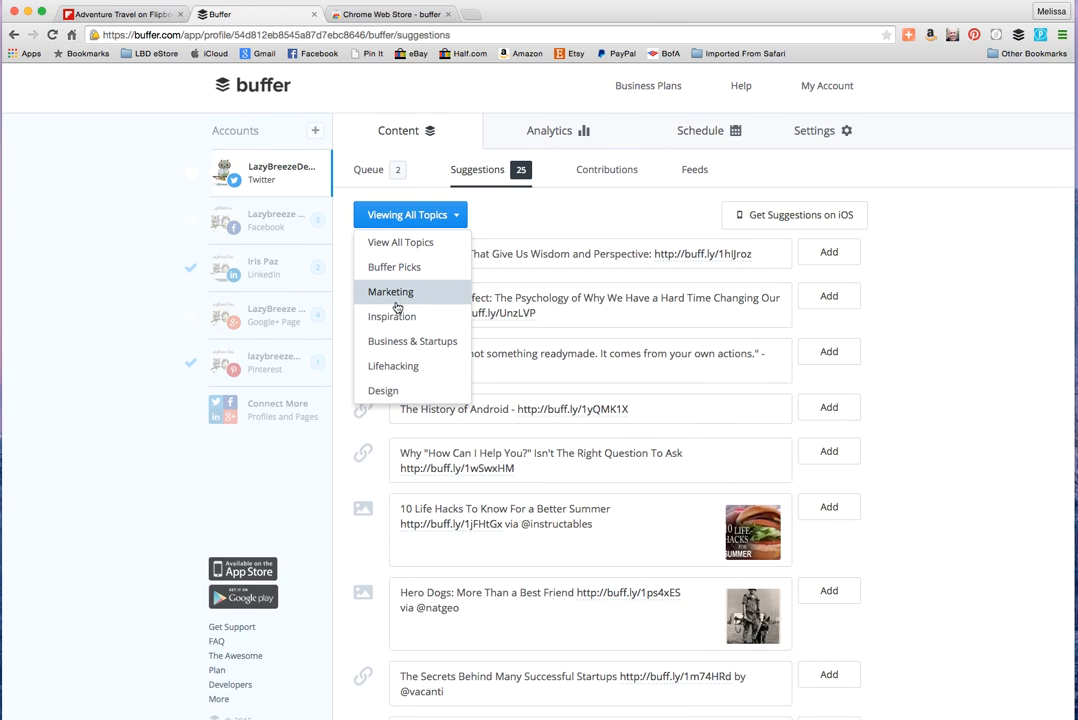
mouse_move(392, 316)
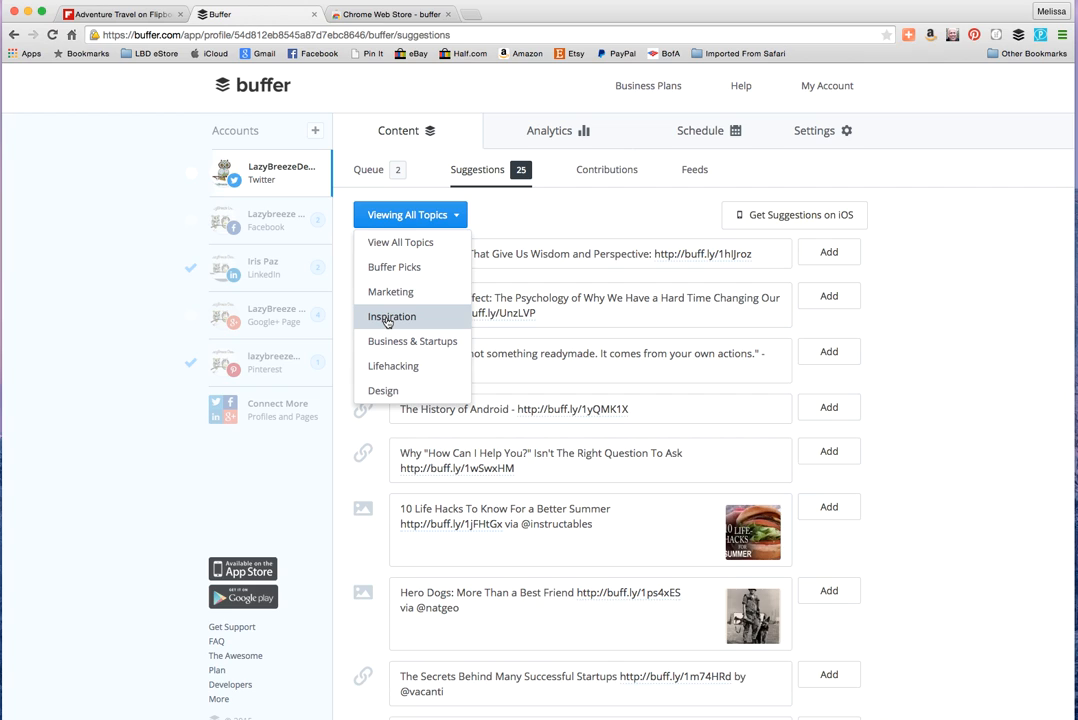
mouse_move(412, 340)
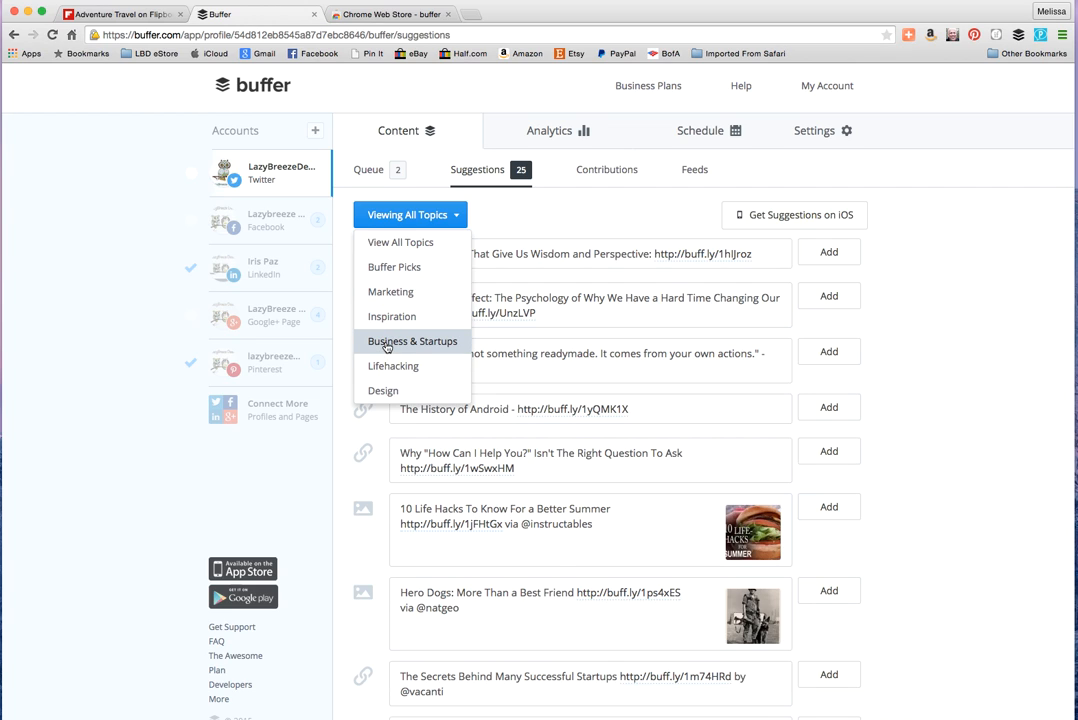
left_click(412, 340)
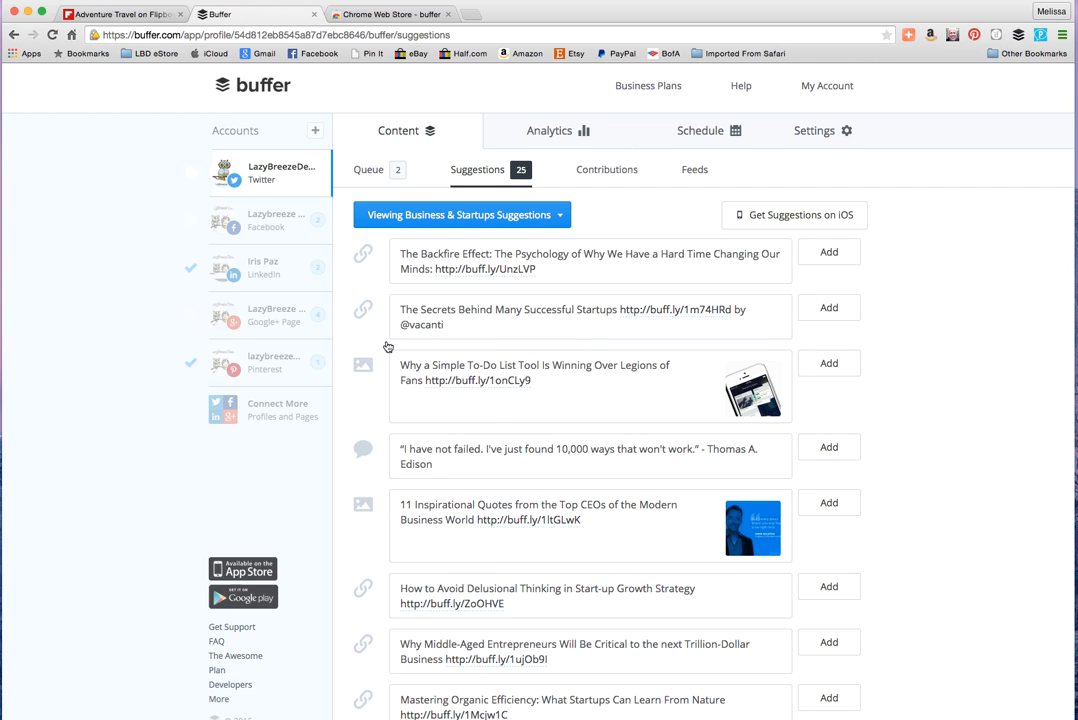
mouse_move(502, 326)
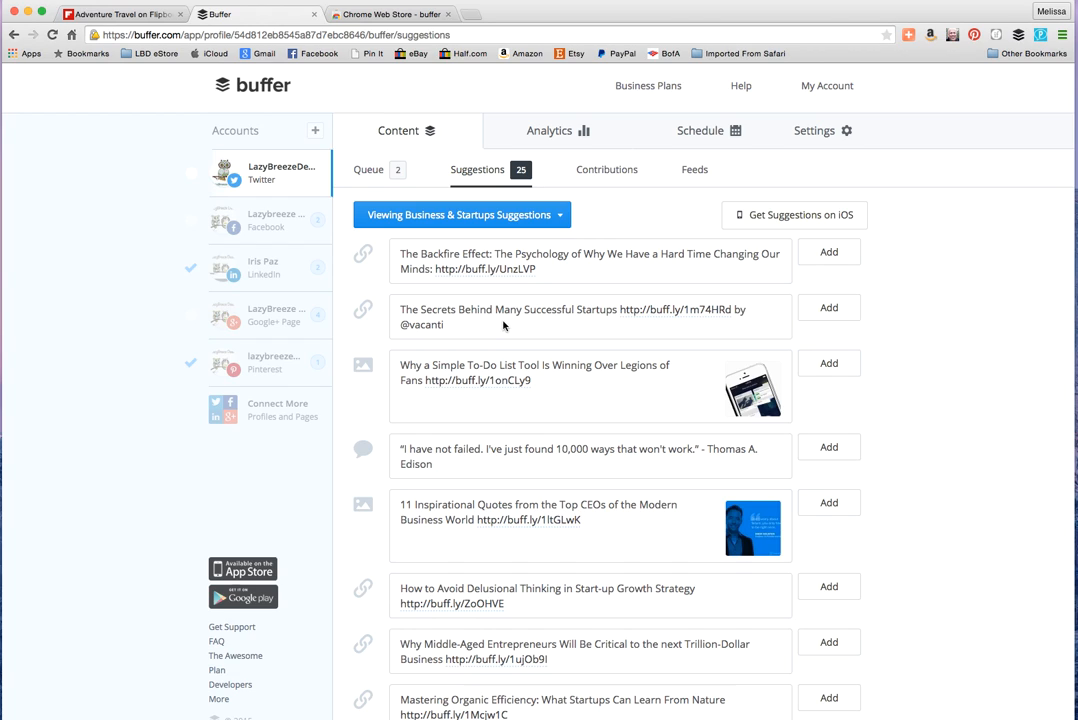
mouse_move(504, 322)
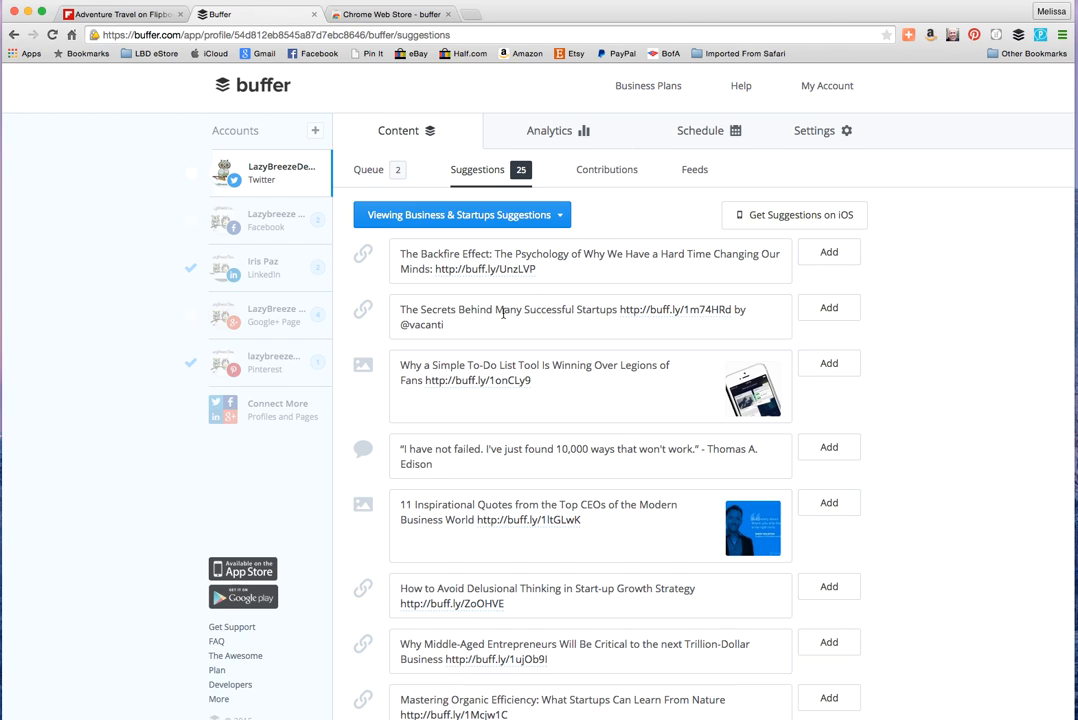
Step: Add the Successful Startups and 11 Inspirational Quotes suggestions to the queue
left_click(828, 308)
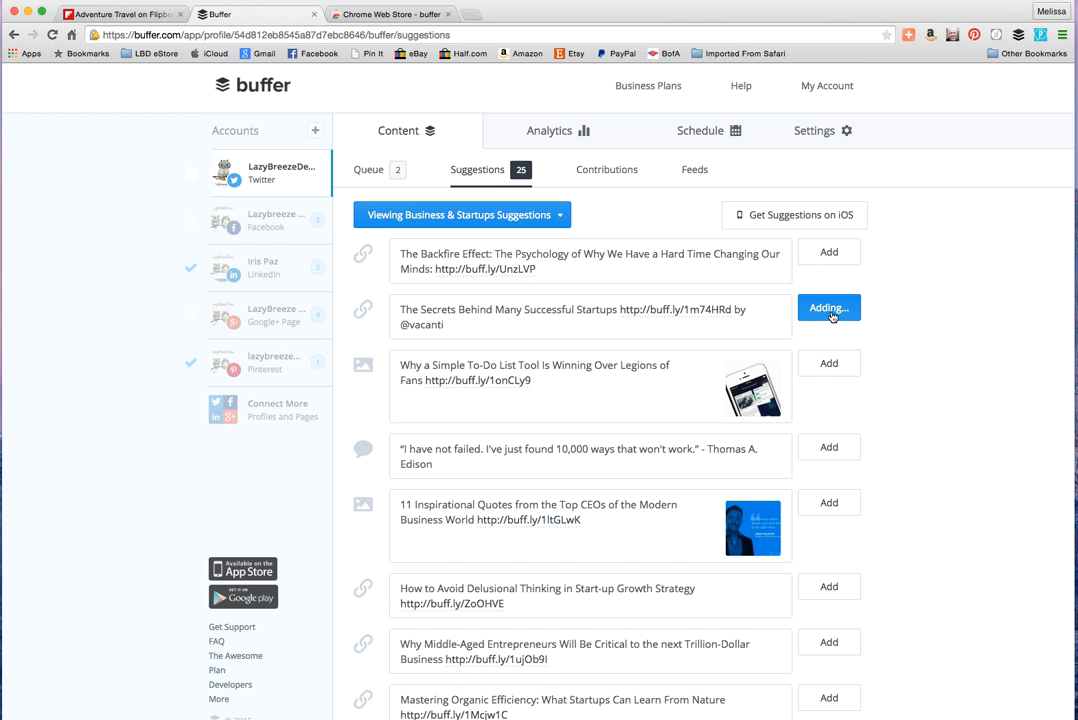
left_click(828, 308)
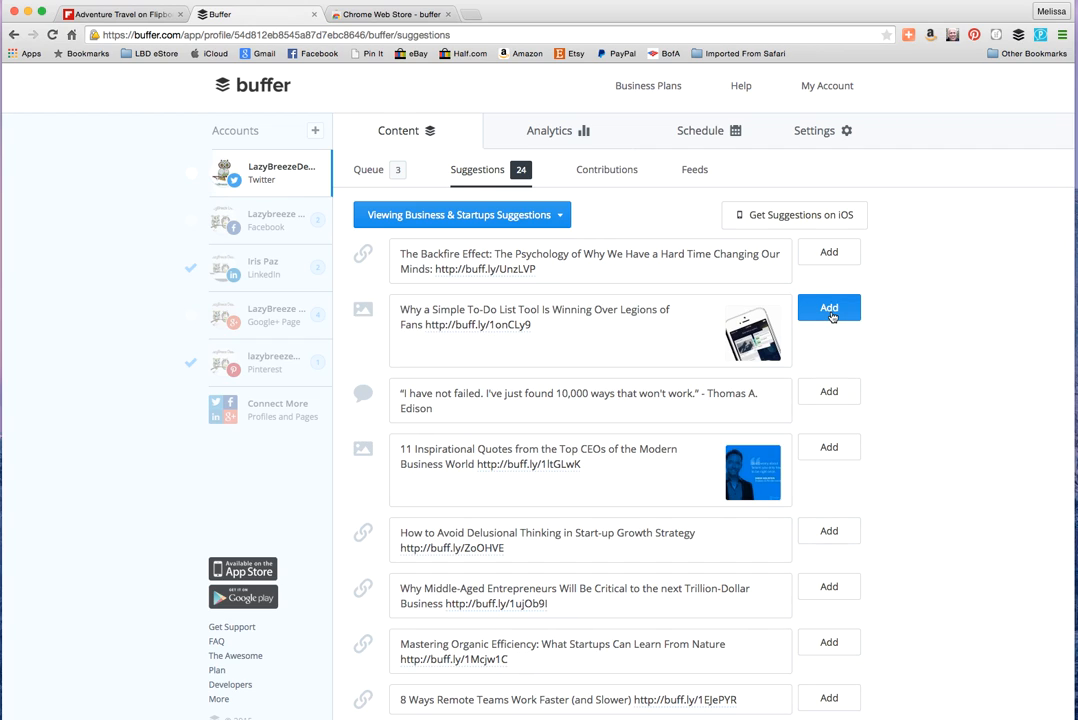
mouse_move(812, 396)
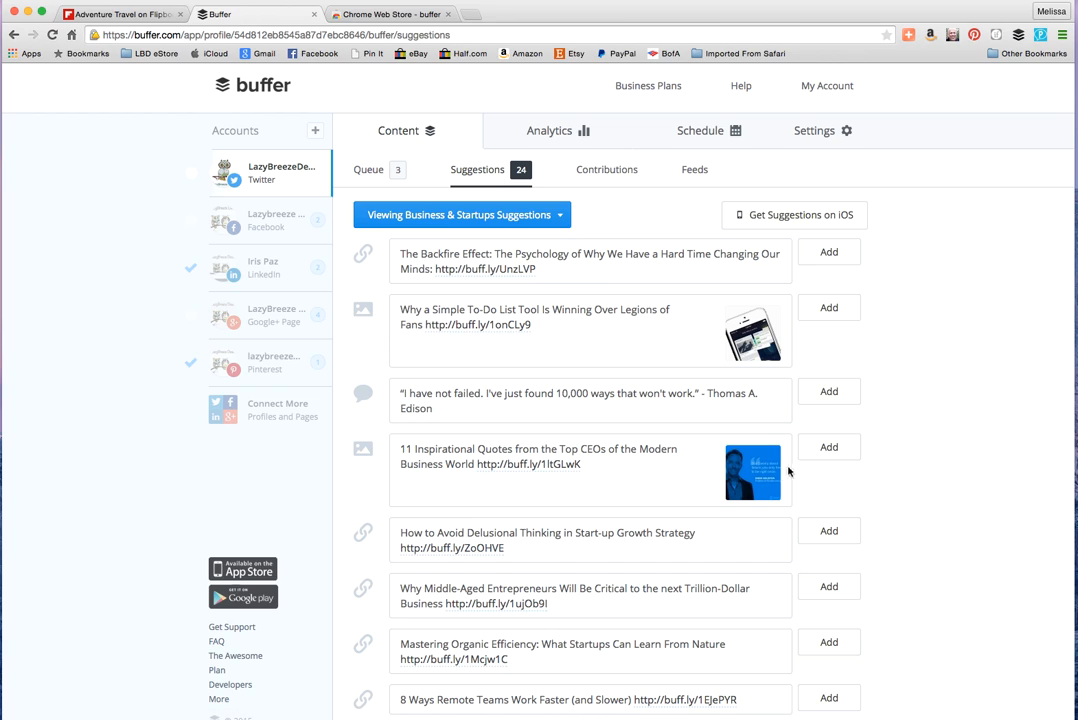
left_click(828, 448)
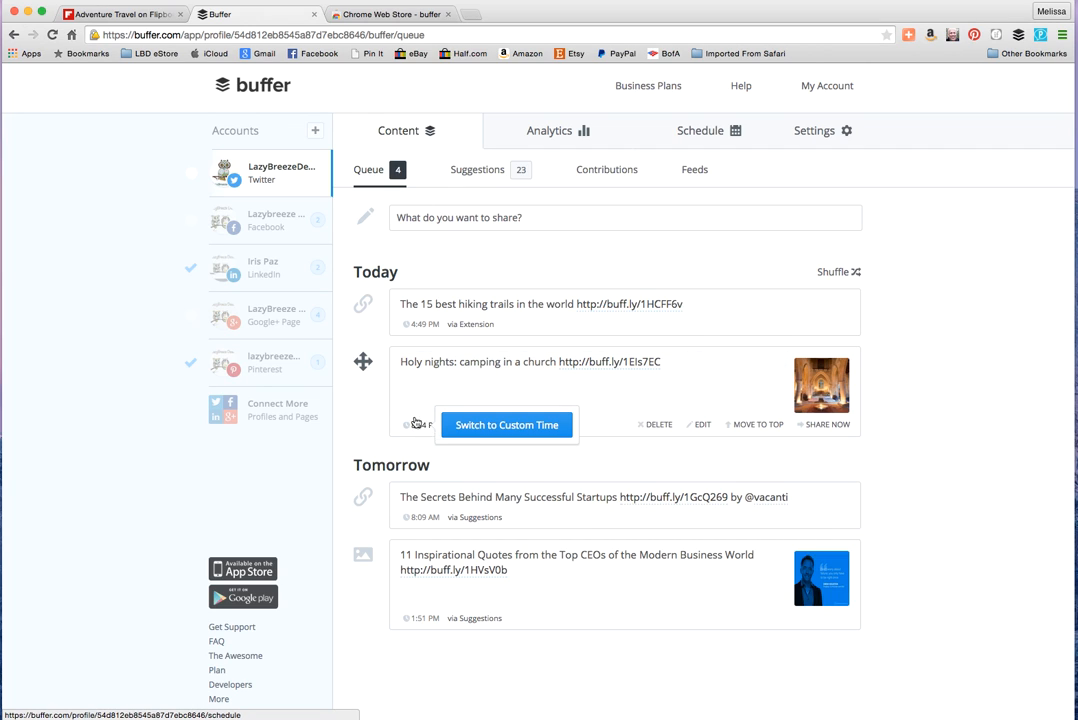
left_click(506, 424)
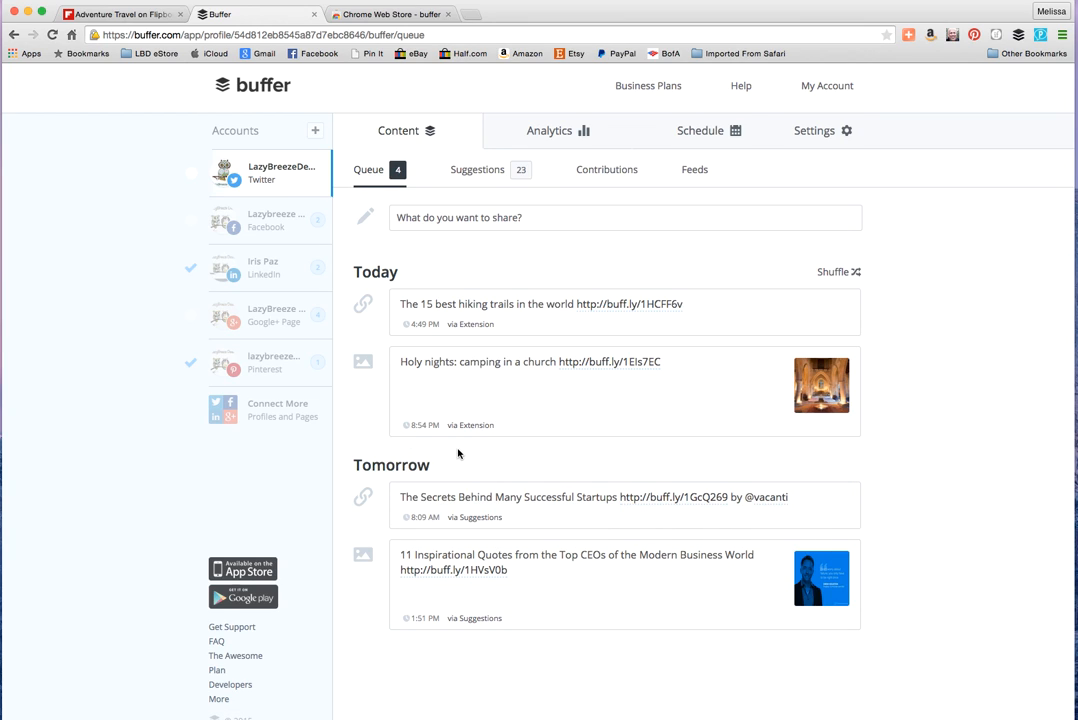
mouse_move(518, 452)
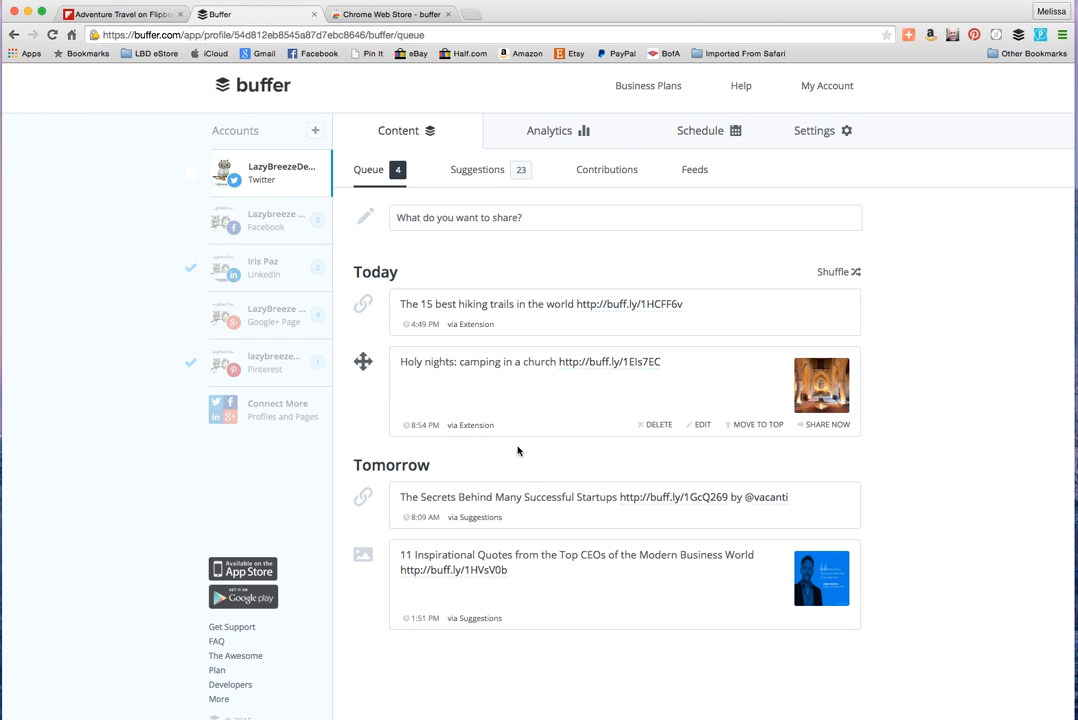
mouse_move(424, 268)
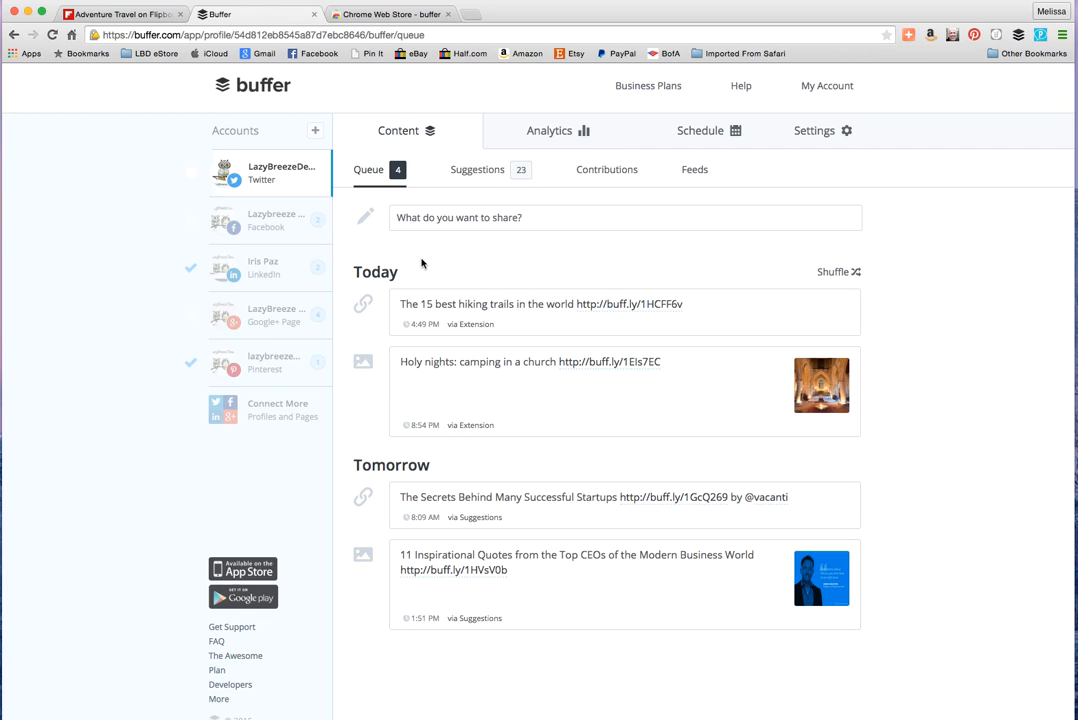
mouse_move(788, 30)
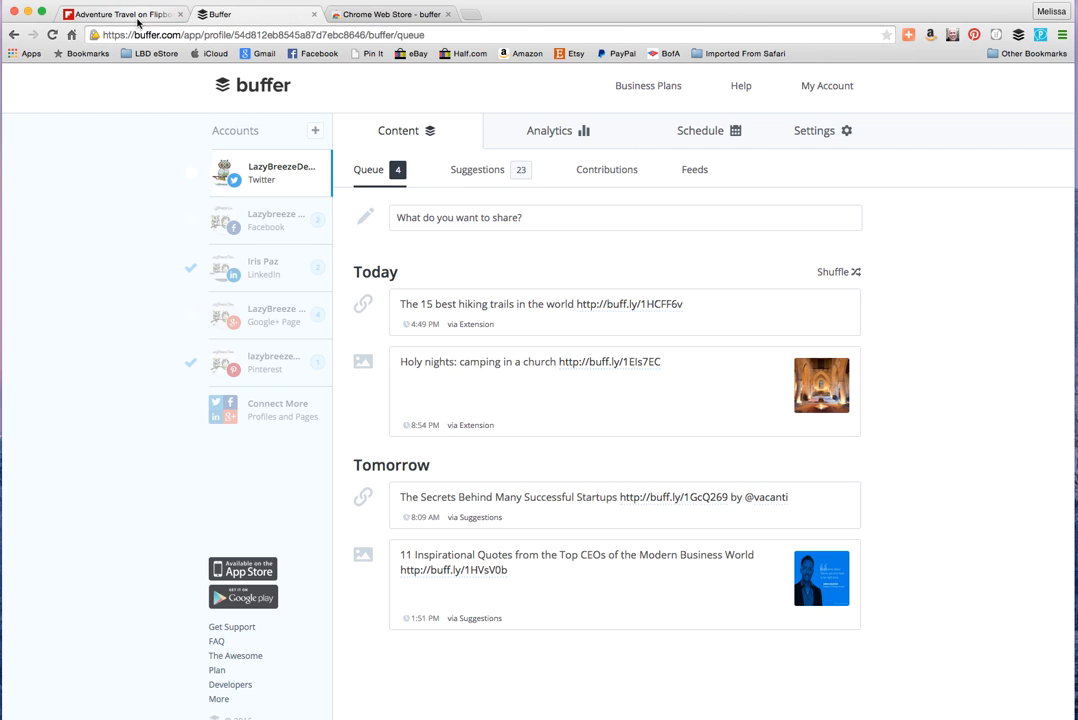
Step: In Flipboard's followed topics, open Travel Deals and its 'How Not to Overspend on Vacation' story
left_click(120, 14)
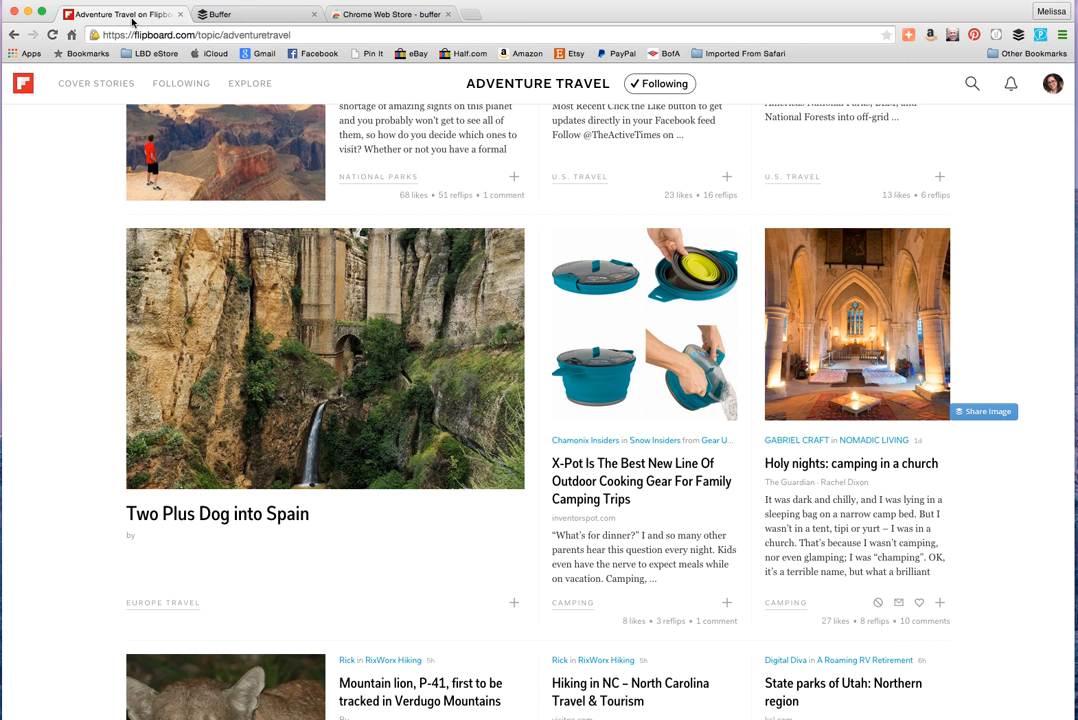
mouse_move(720, 250)
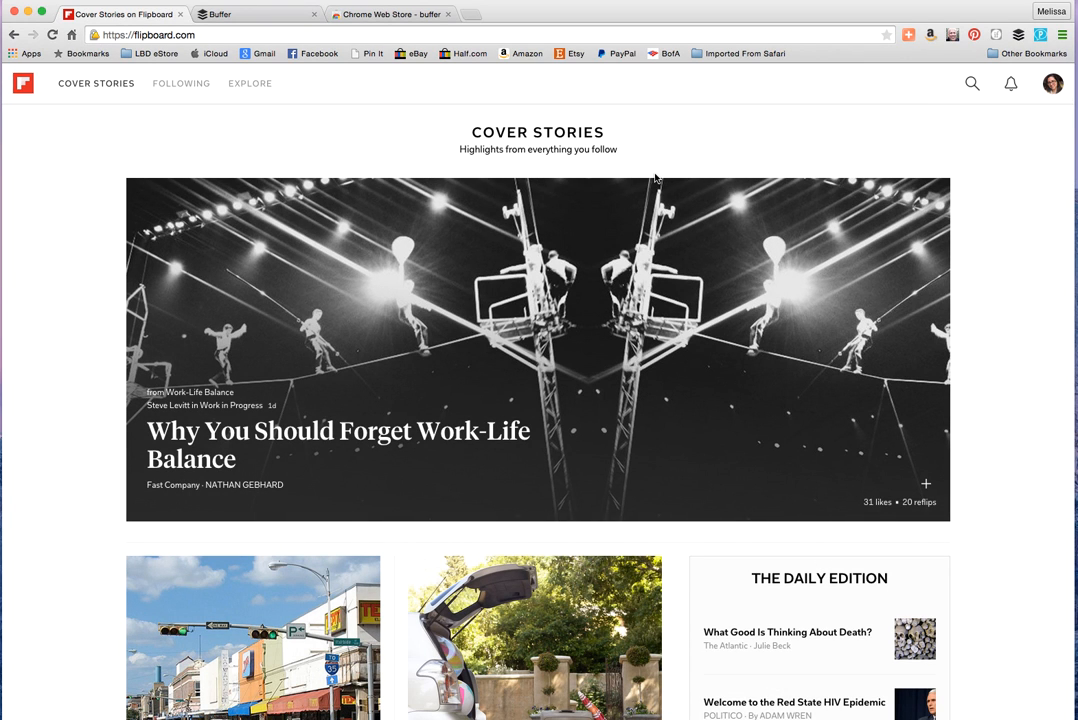
mouse_move(694, 146)
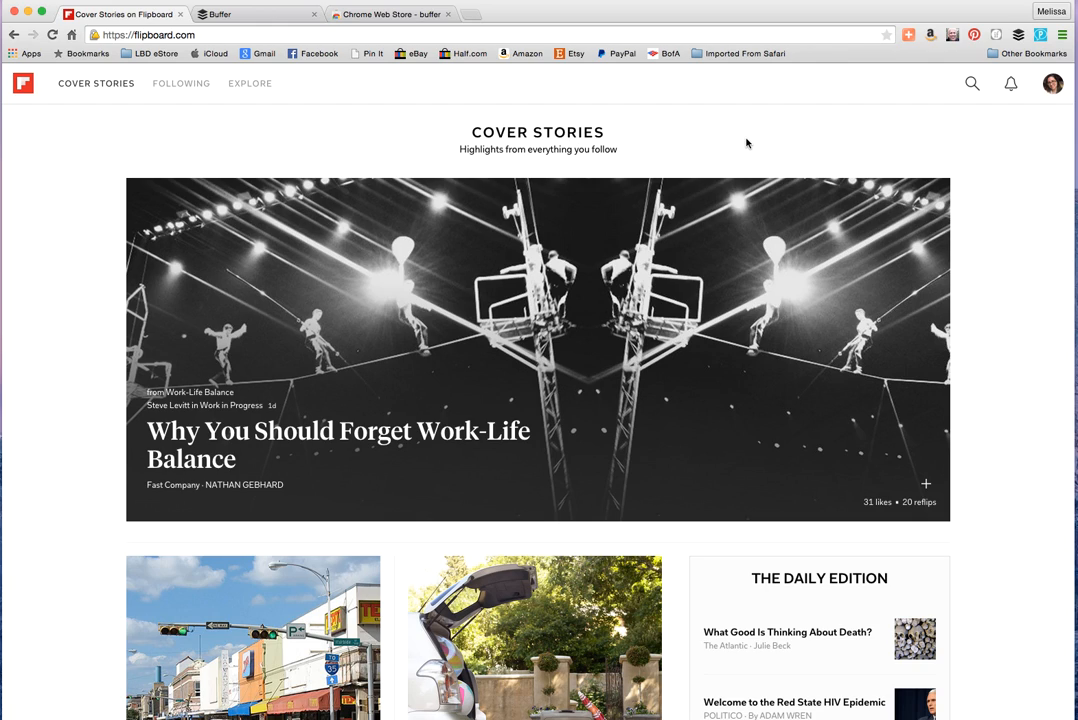
mouse_move(752, 144)
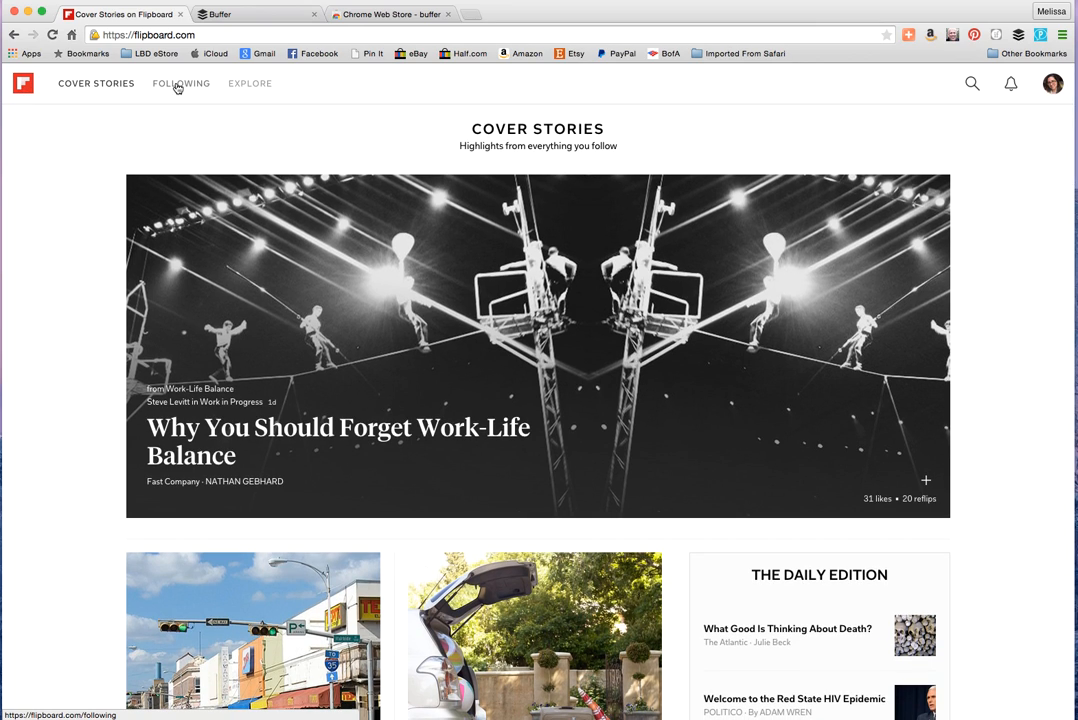
left_click(180, 84)
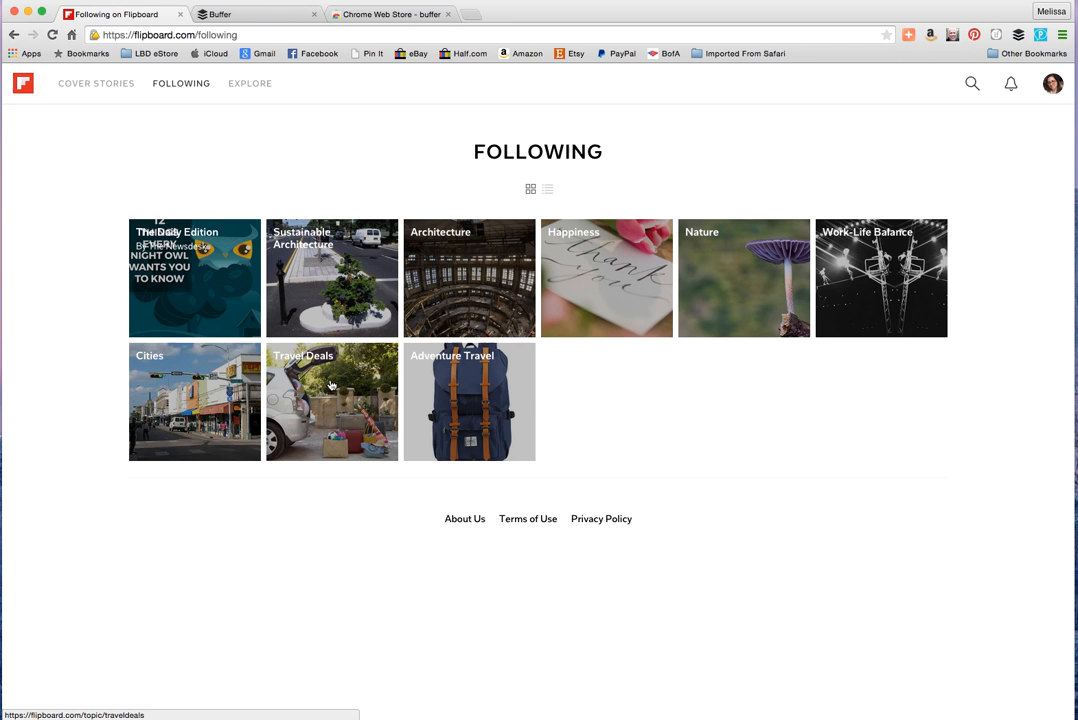
left_click(332, 402)
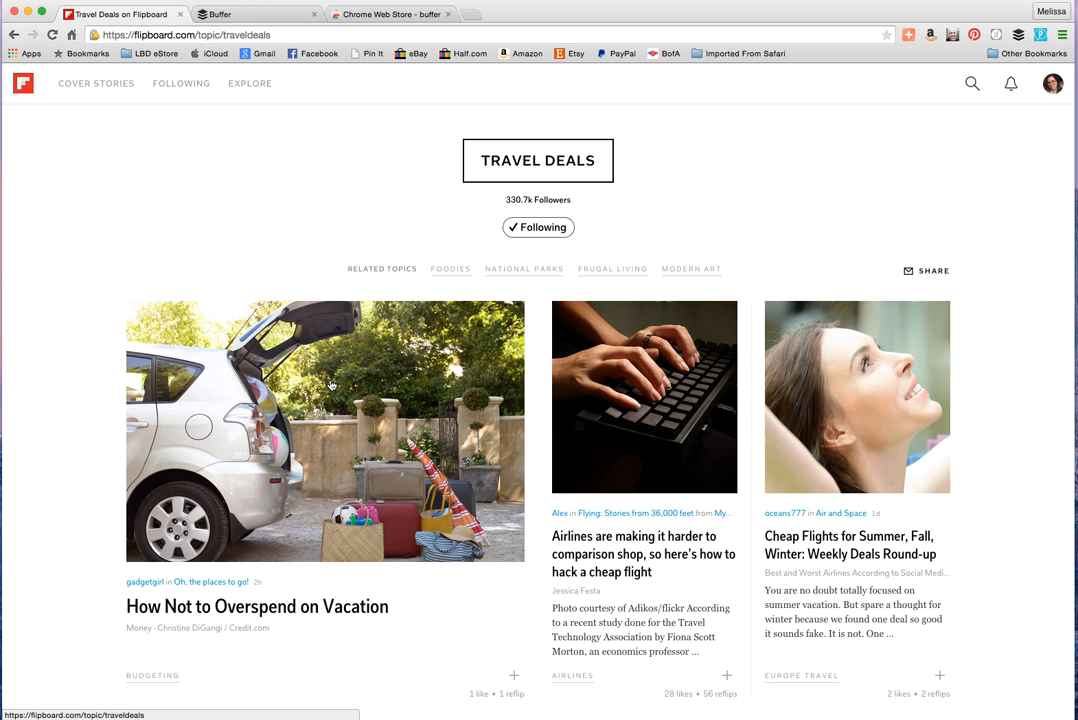
mouse_move(356, 464)
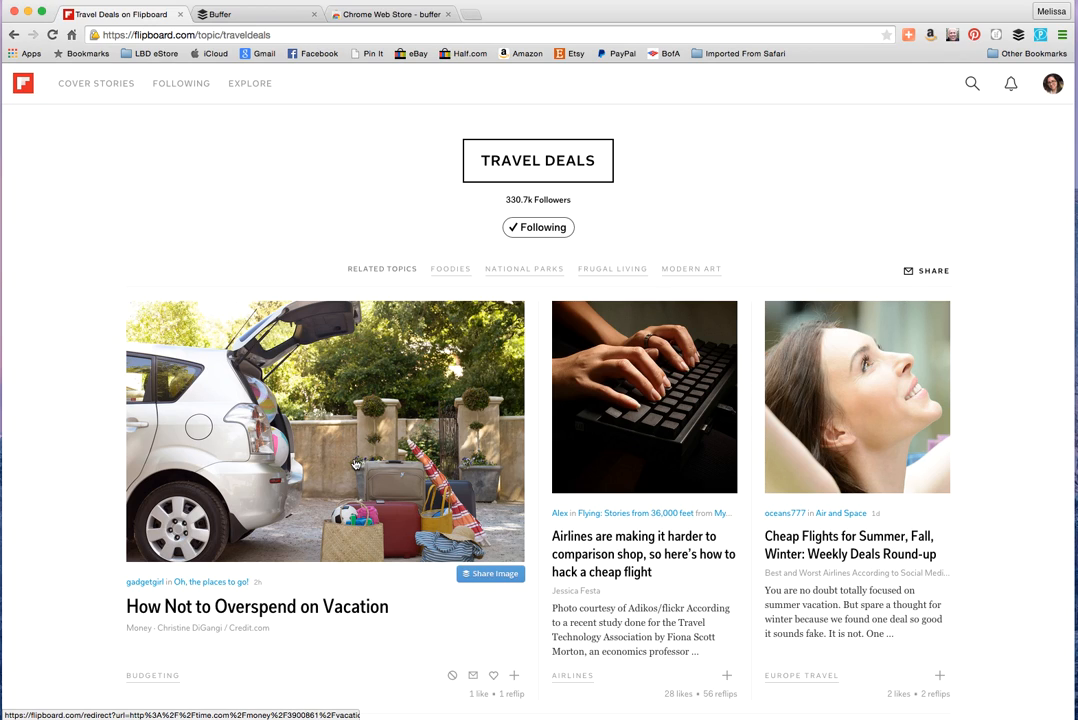
left_click(256, 606)
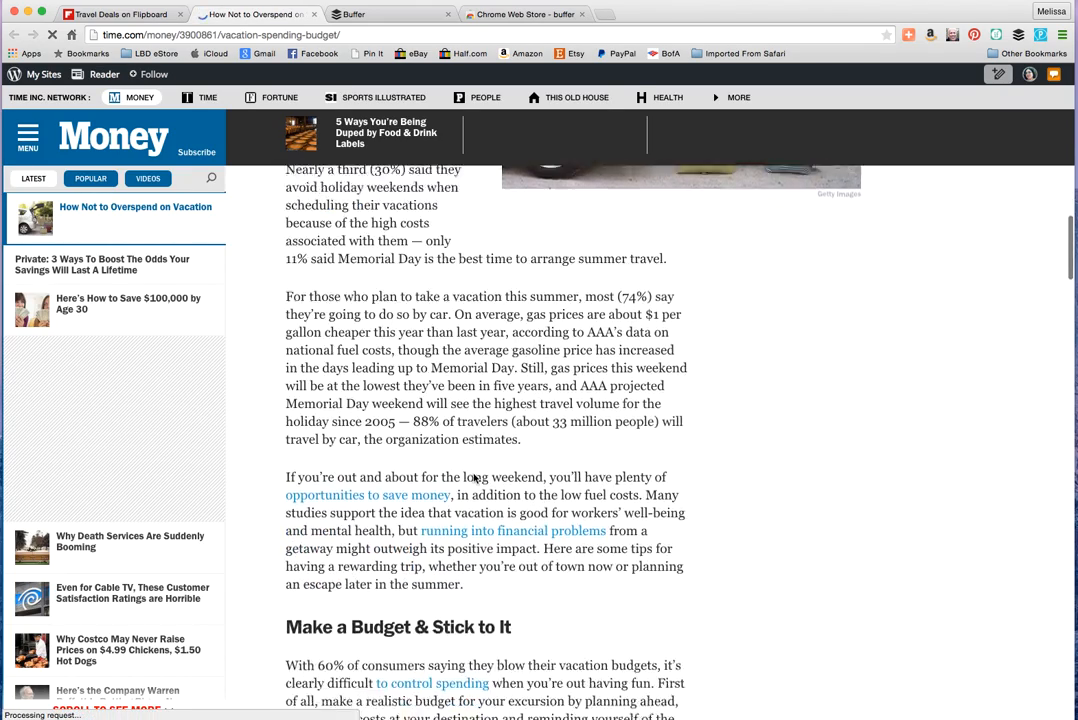
Step: Share the vacation article's car photo to Buffer via its Share Image button
scroll("down", 3)
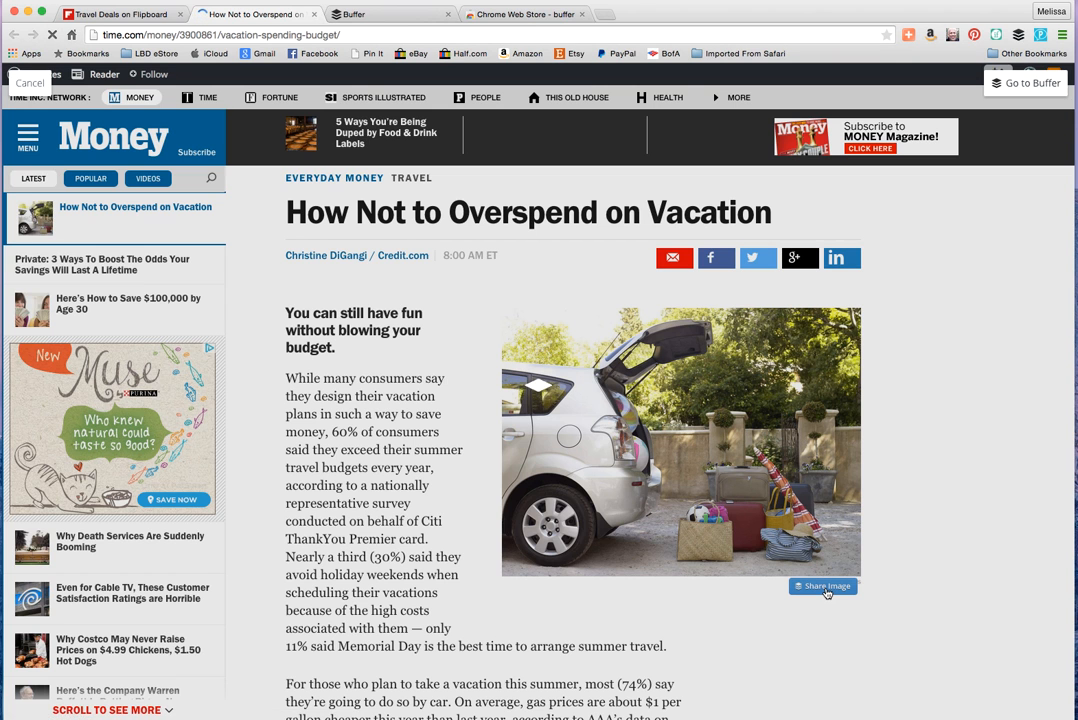
left_click(824, 586)
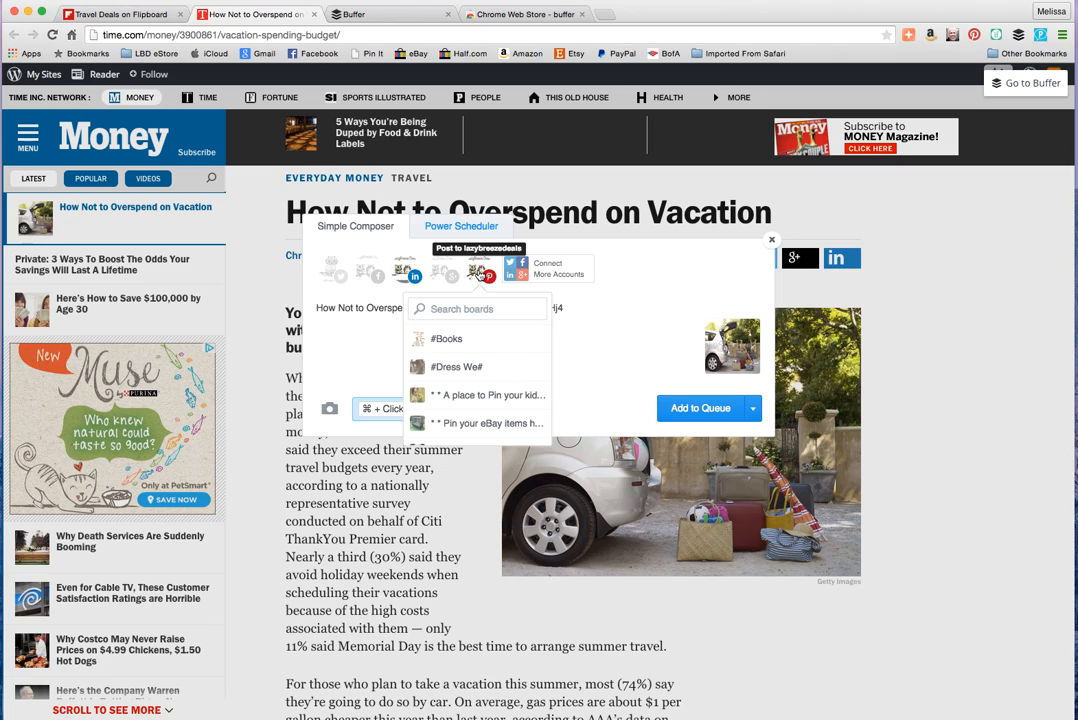
mouse_move(464, 308)
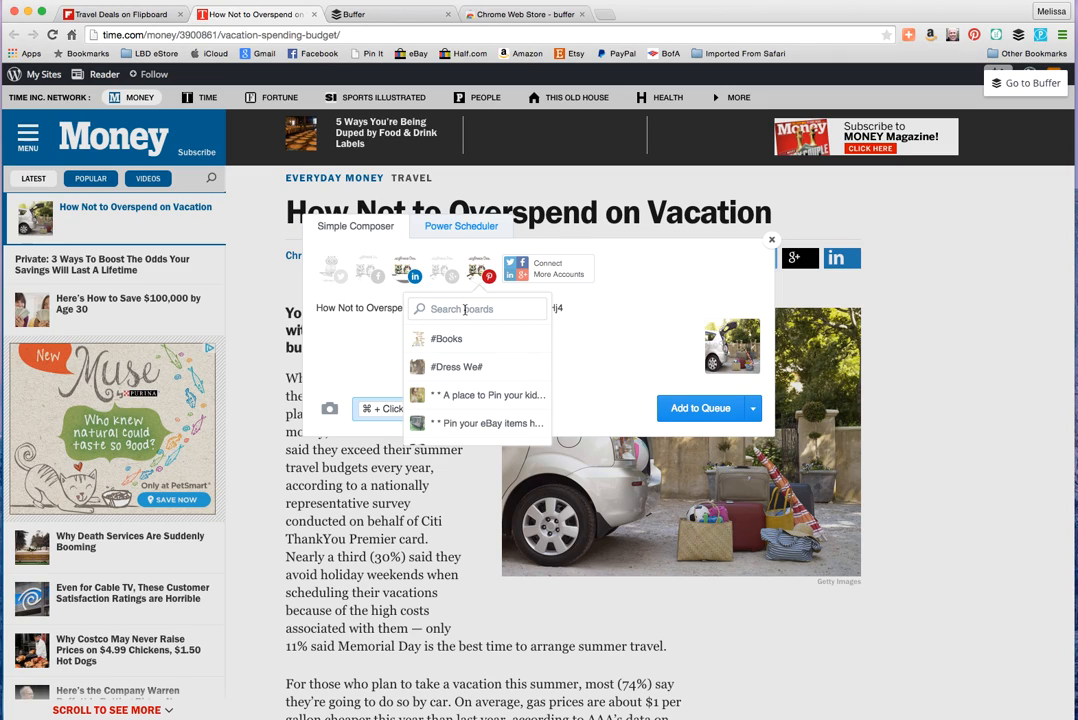
Step: Create a 'Traveling On a Budget' Pinterest board and set the post to pin there
type("Trave")
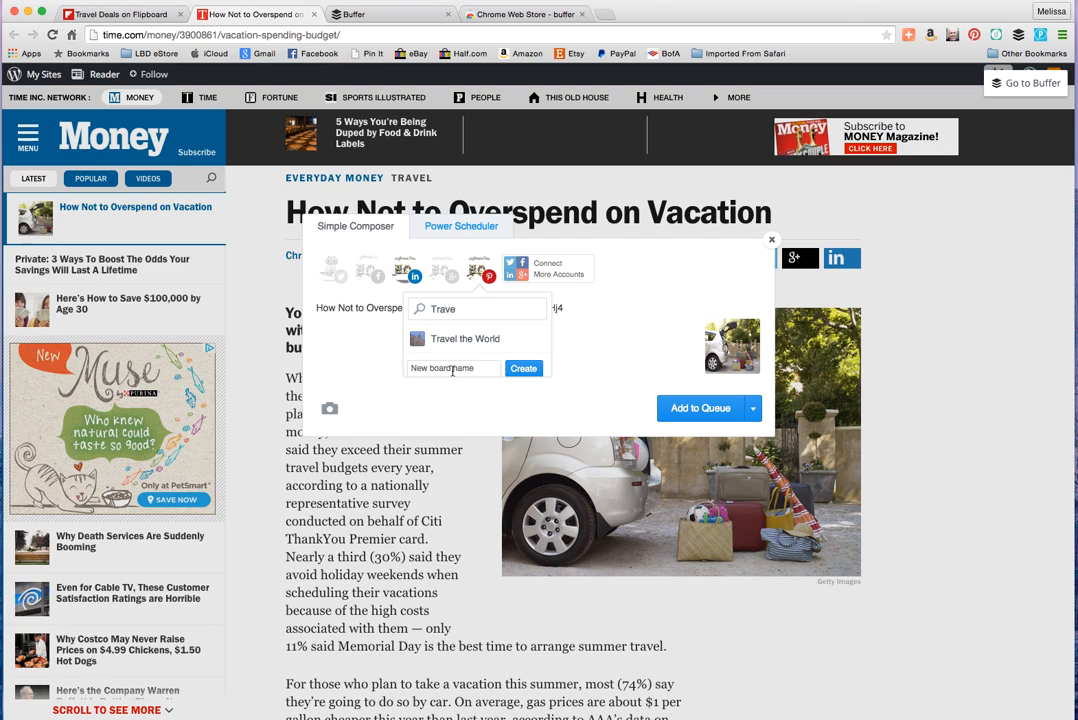
type("Traveling On a Budget")
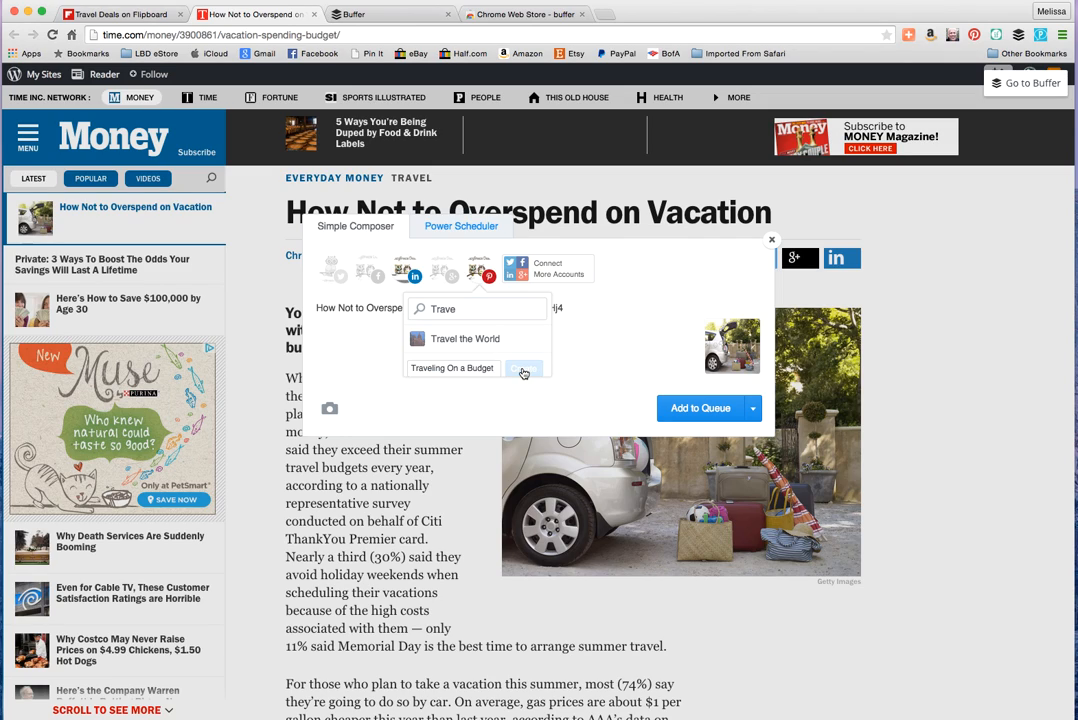
left_click(524, 372)
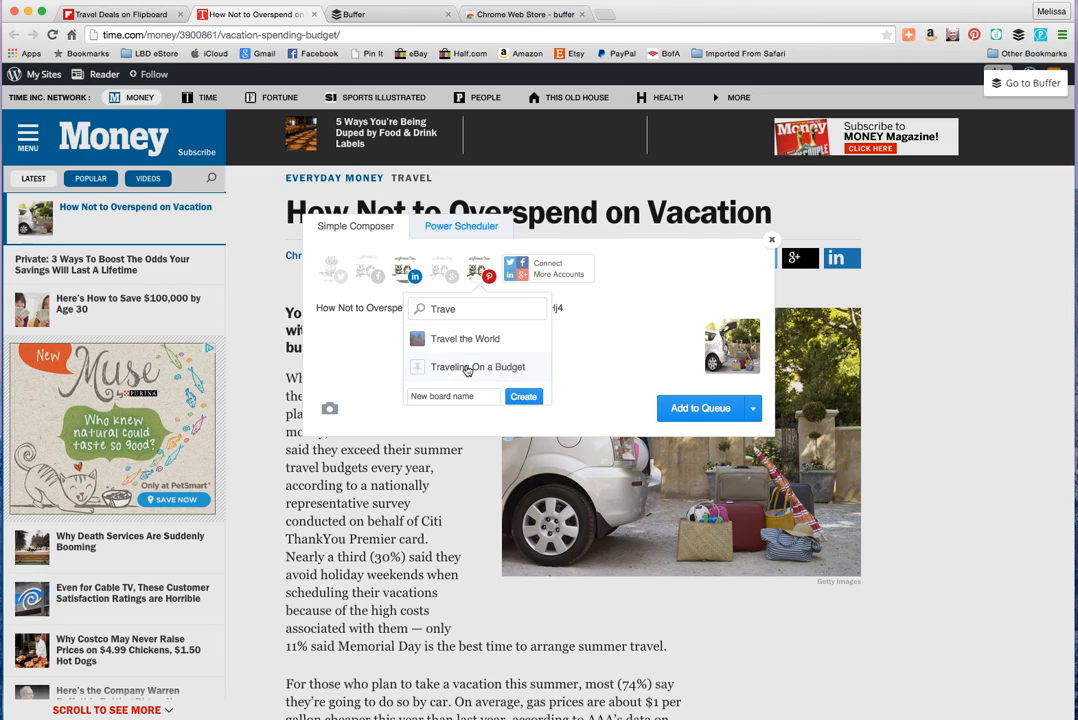
left_click(478, 368)
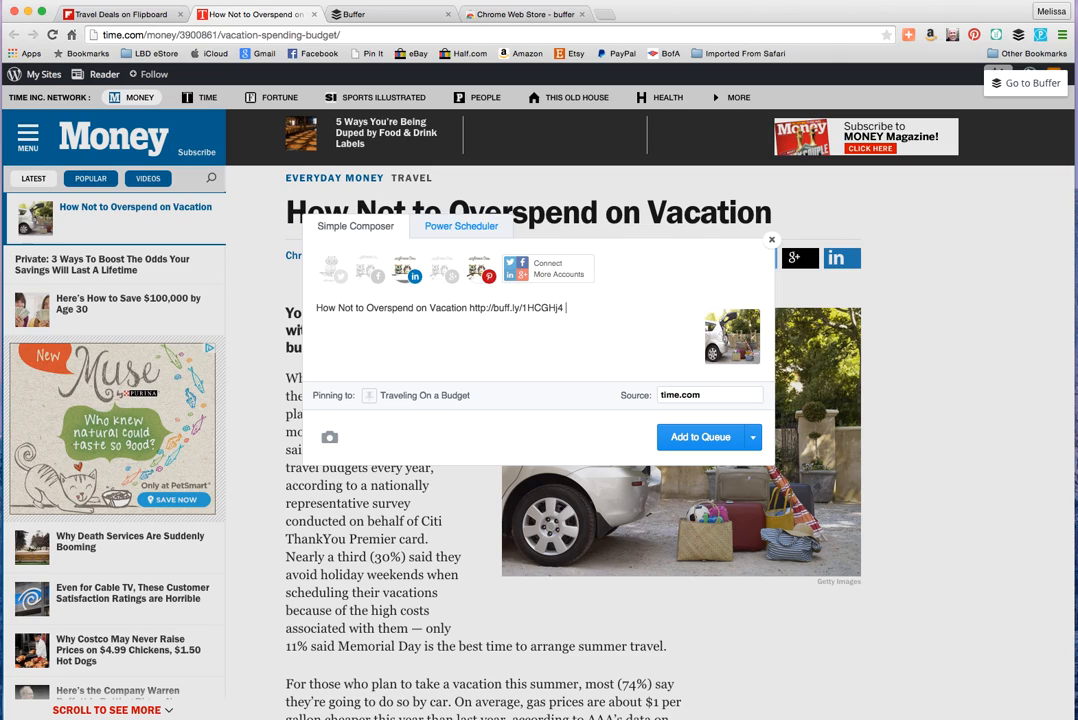
Step: Add #travel #budget to the post and queue it for the selected accounts
type("#travel")
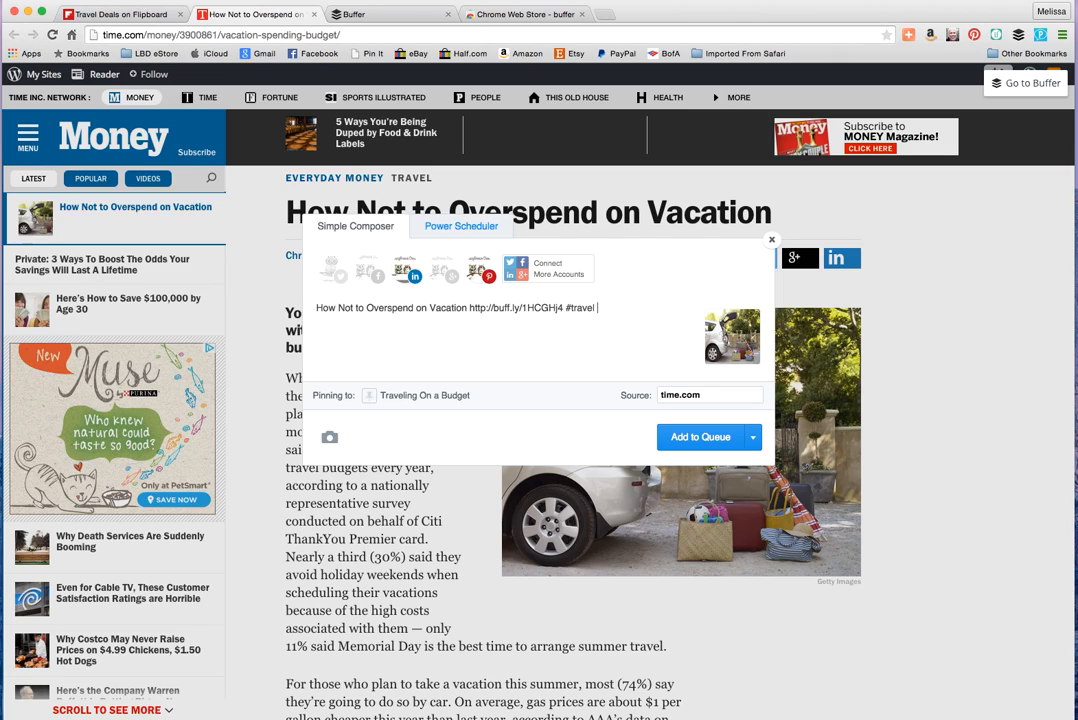
type("#budget")
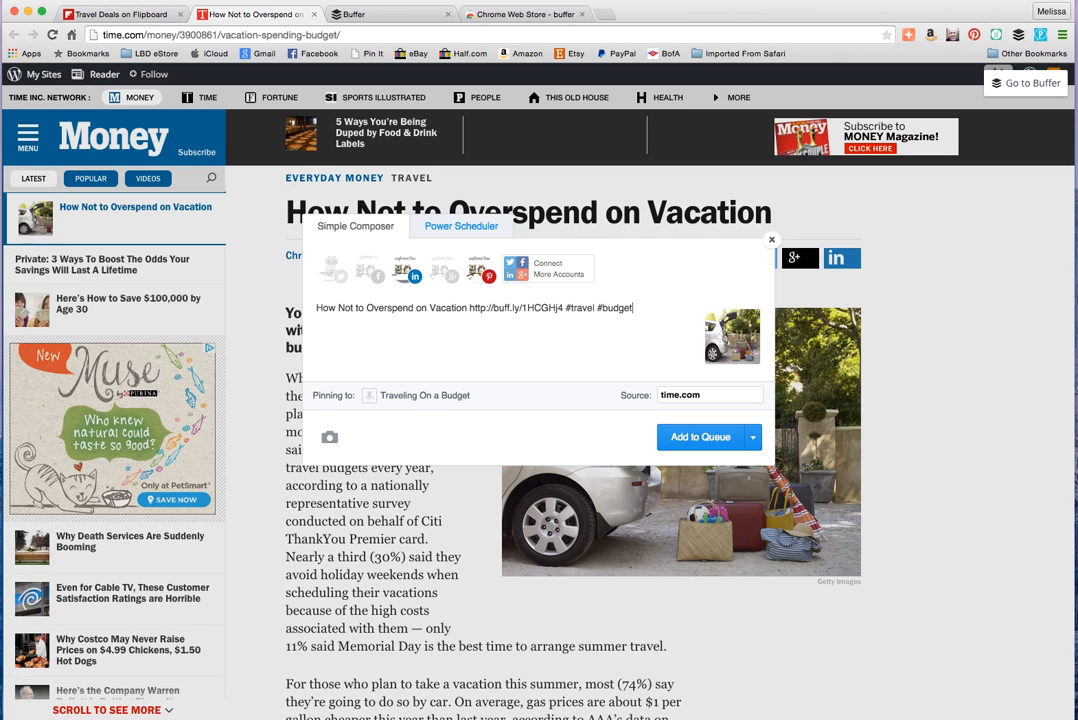
mouse_move(448, 278)
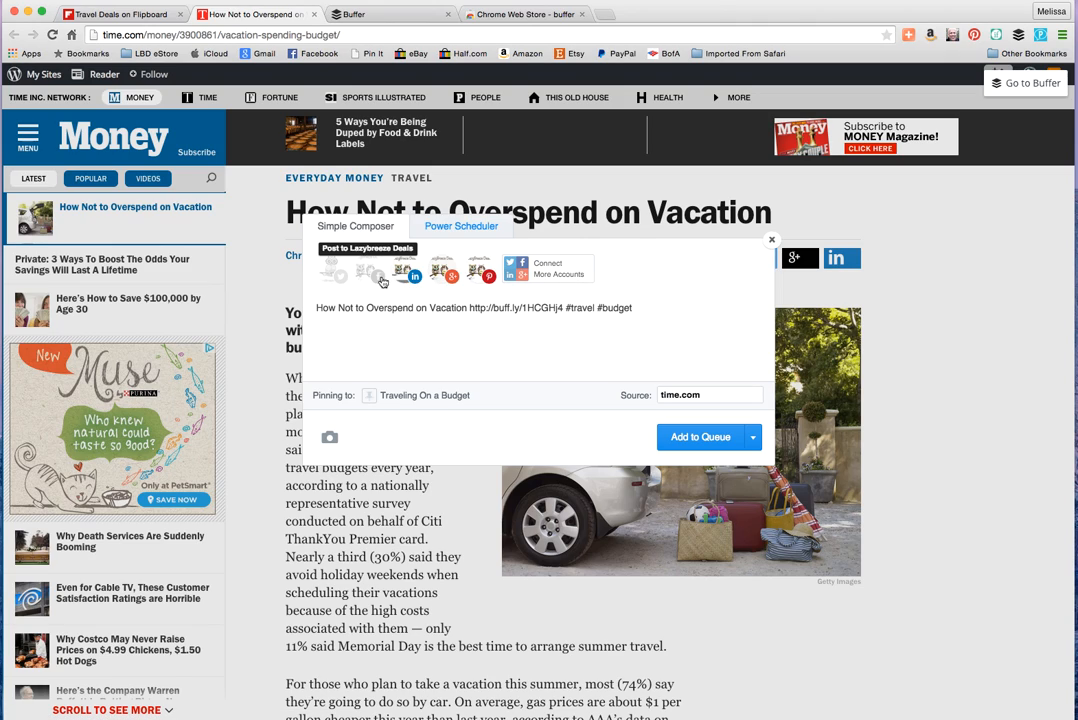
mouse_move(336, 276)
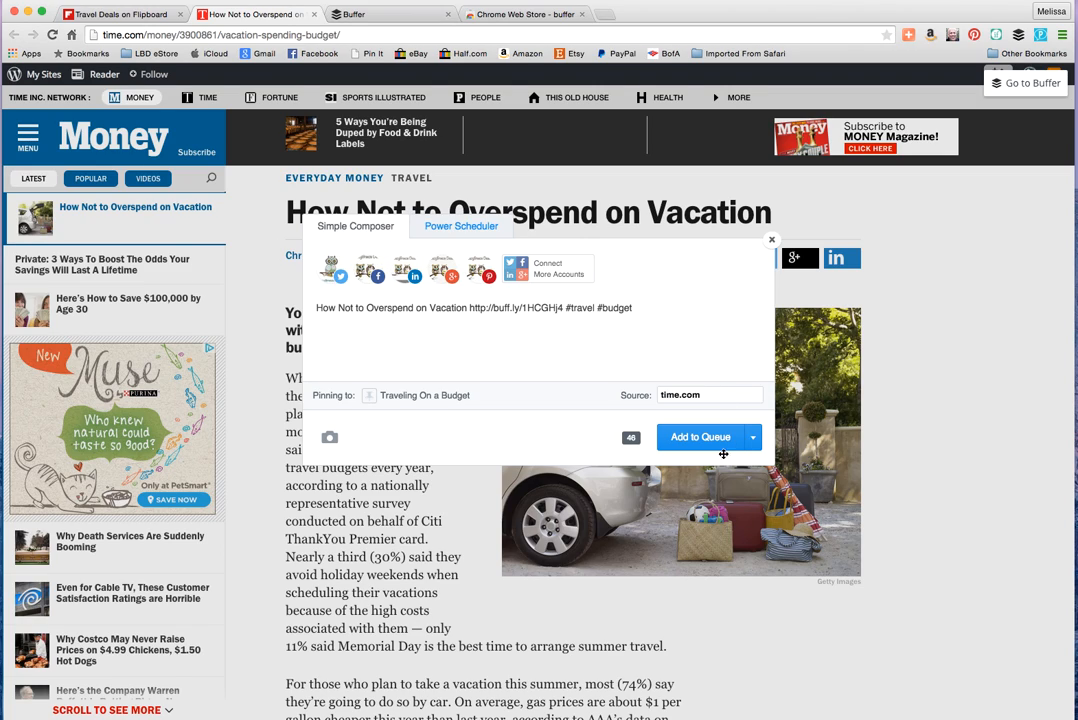
left_click(700, 436)
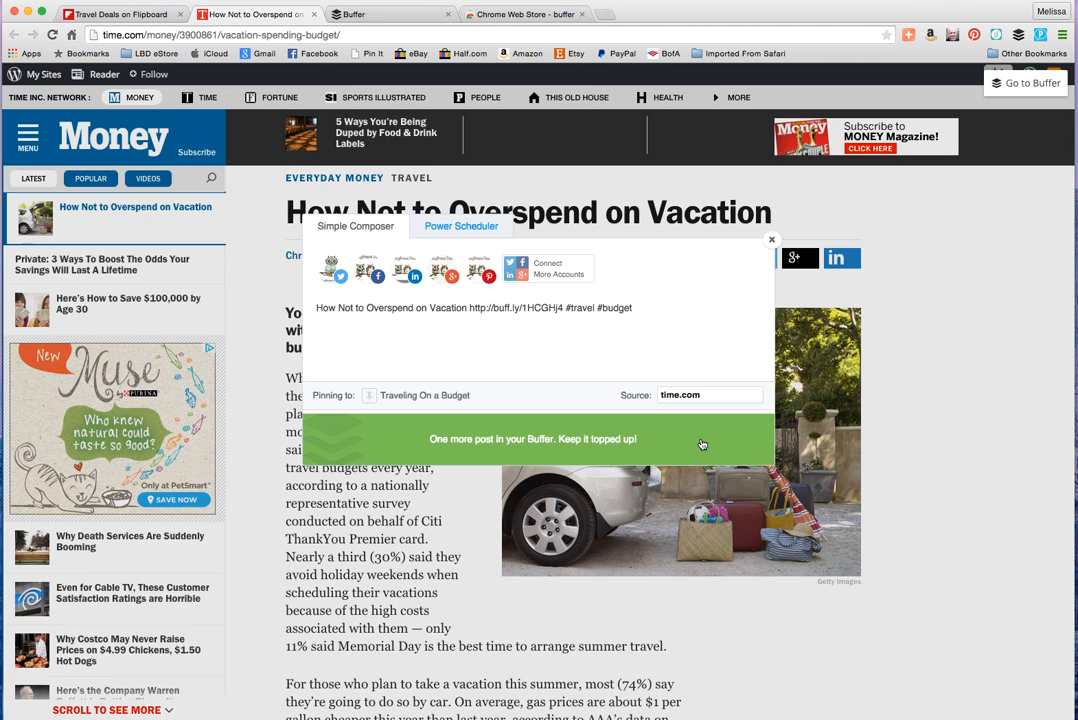
left_click(772, 240)
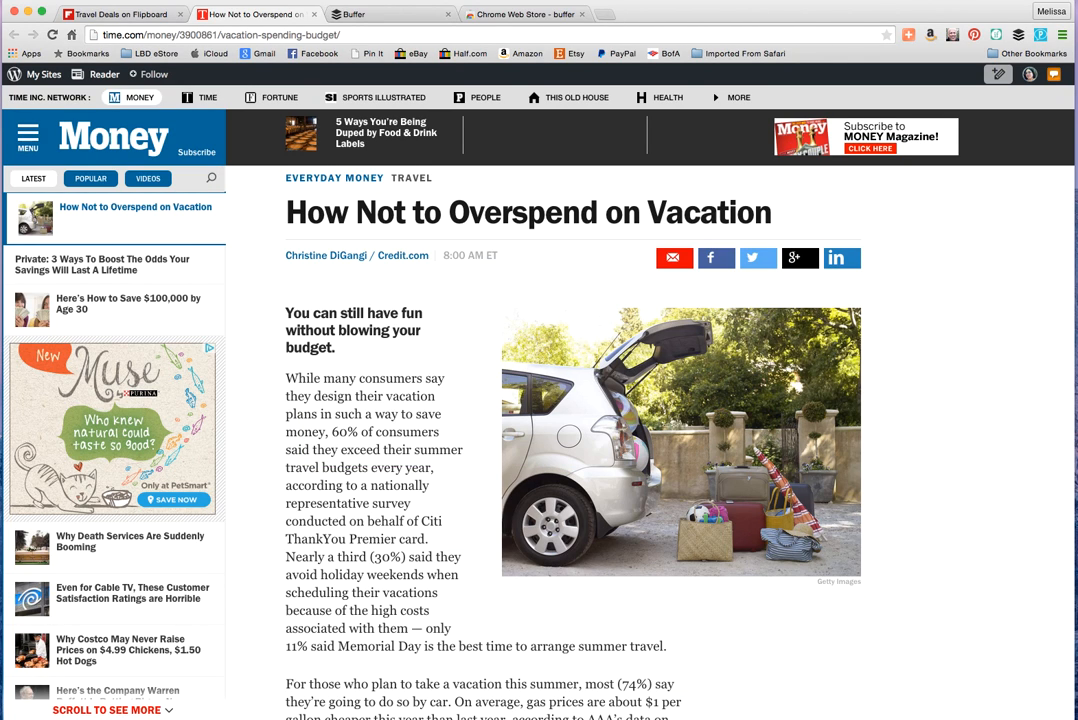
left_click(388, 14)
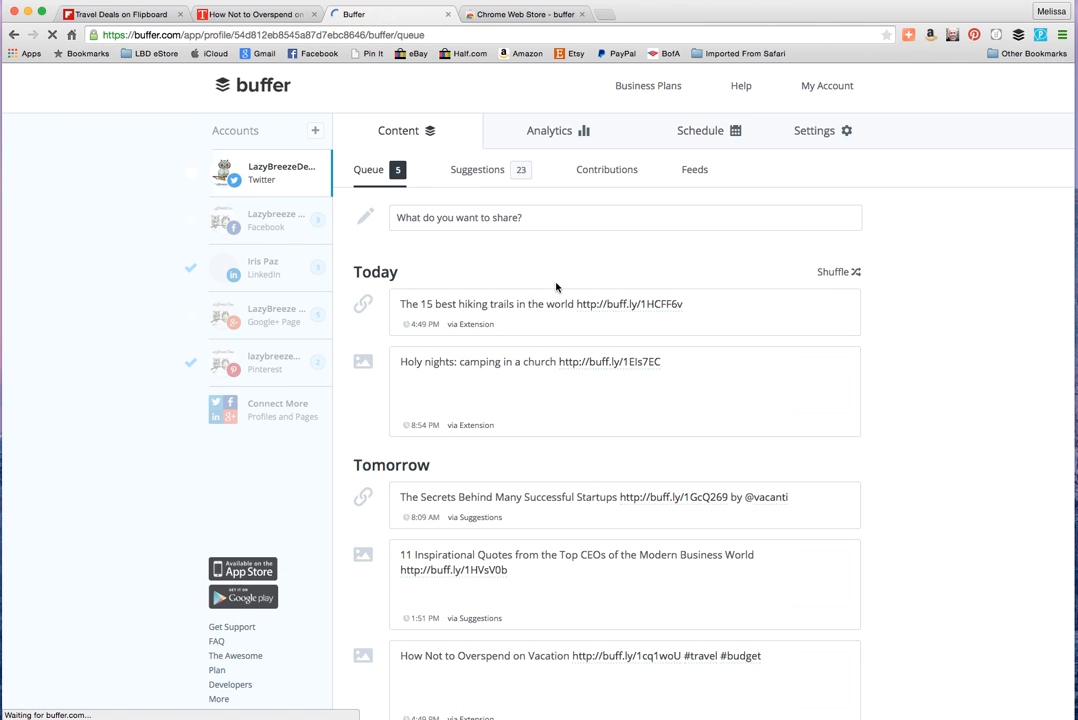
scroll("down", 3)
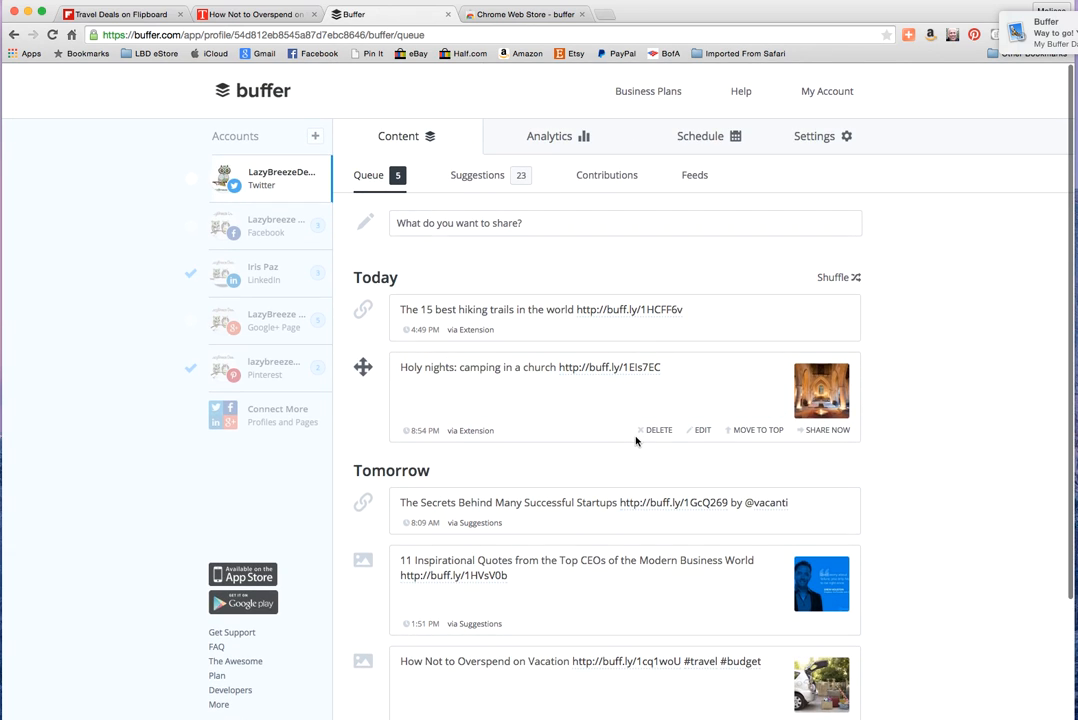
mouse_move(508, 348)
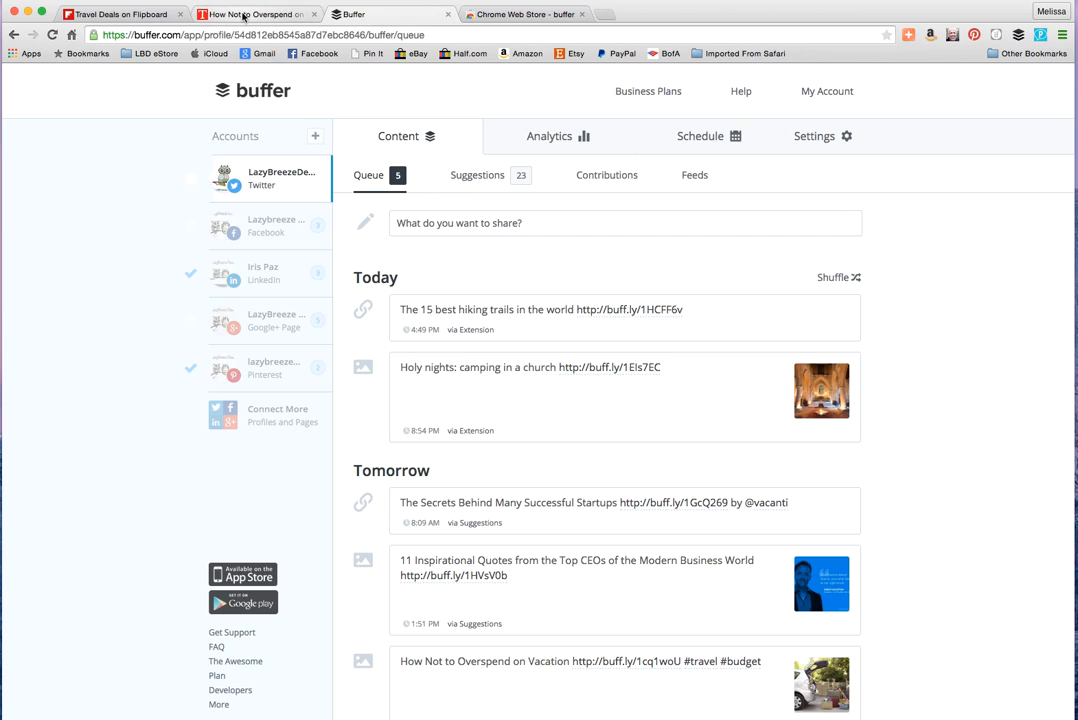
mouse_move(584, 14)
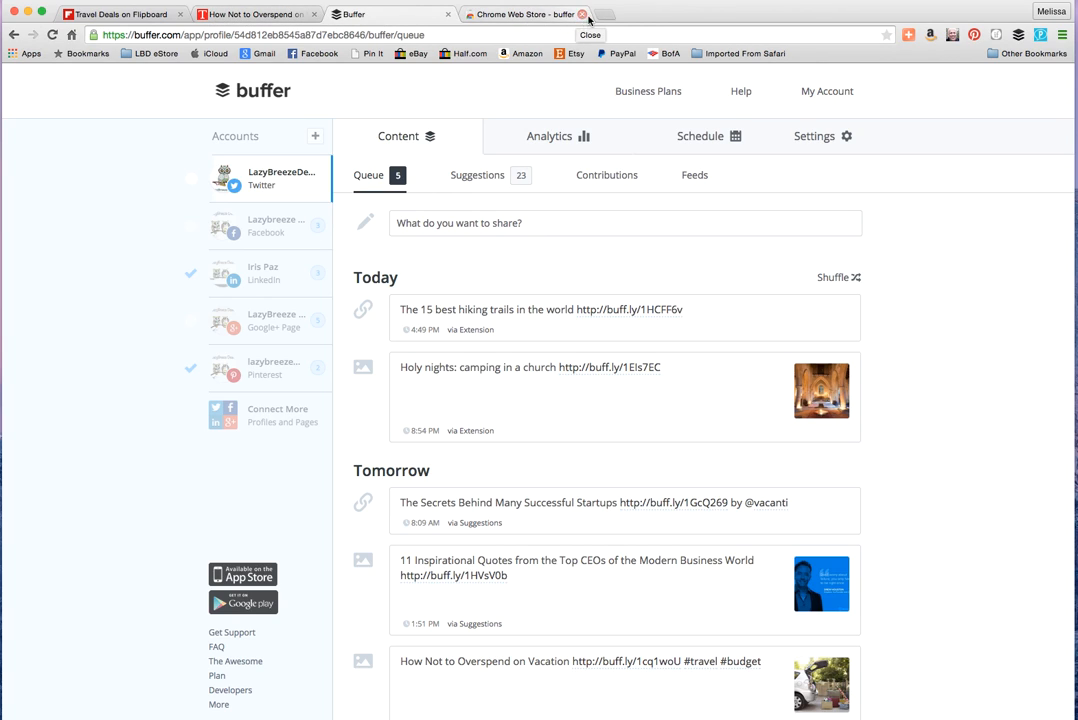
mouse_move(544, 18)
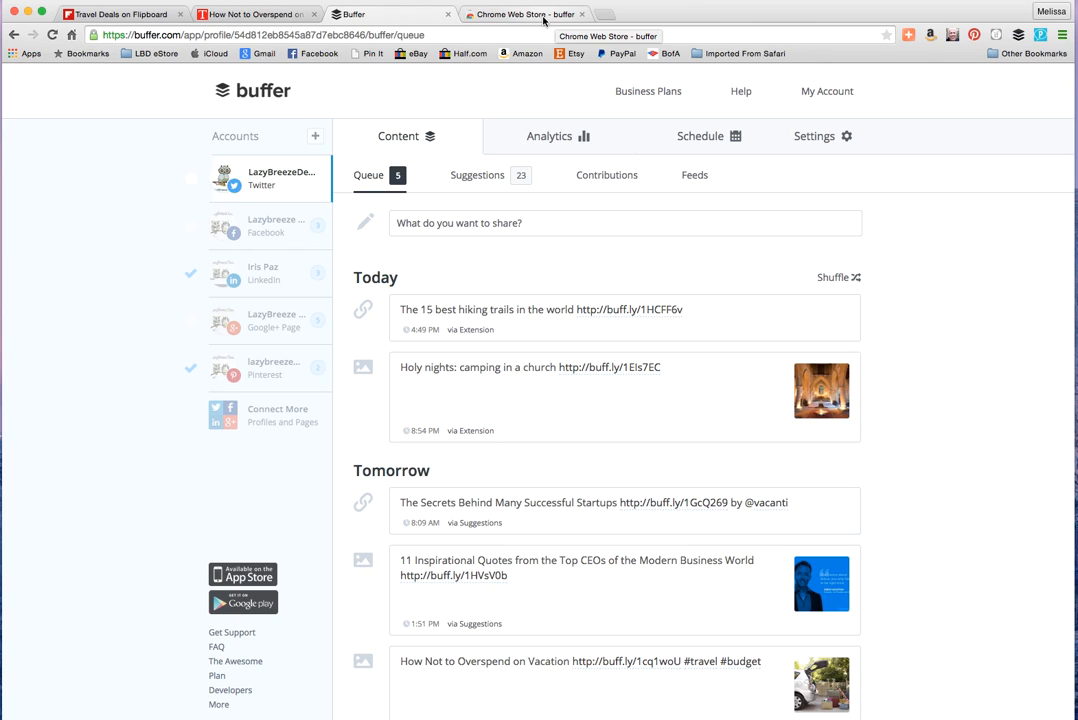
mouse_move(544, 18)
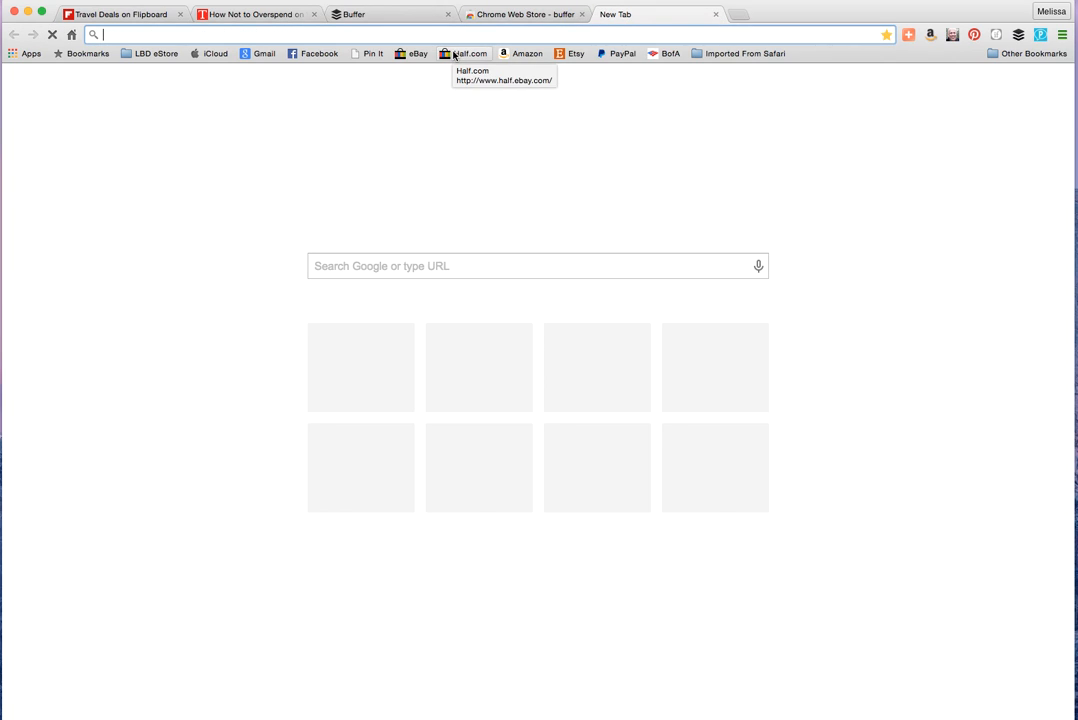
Step: Go to eBay's My eBay Selling section and sign in to the seller account
left_click(410, 52)
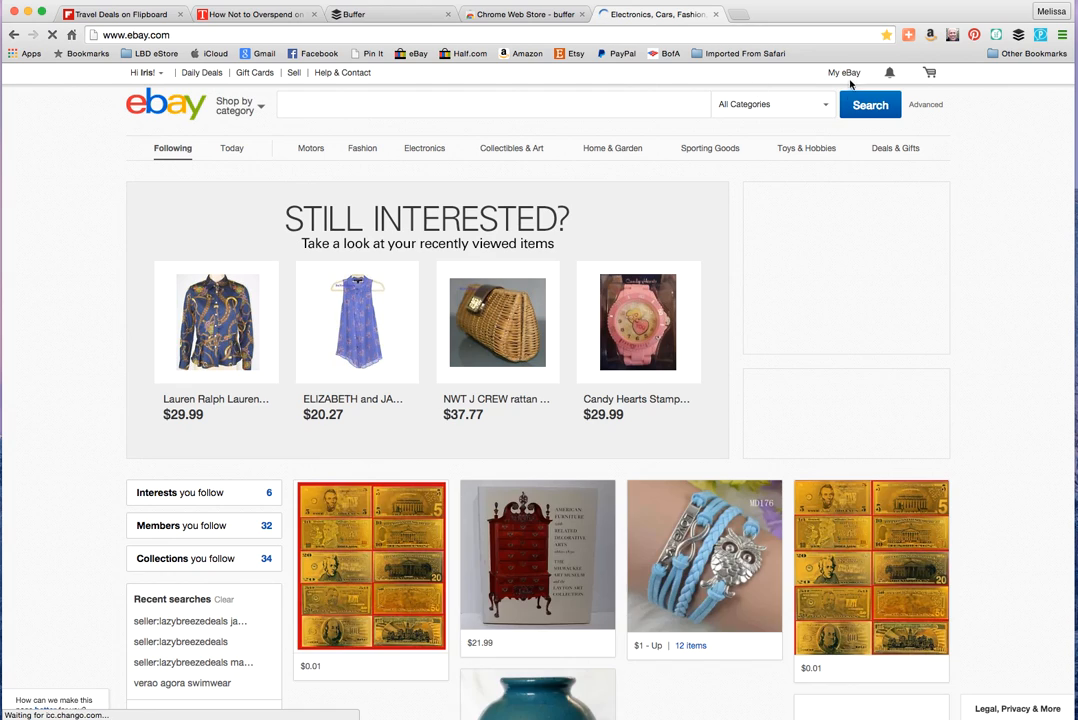
left_click(844, 72)
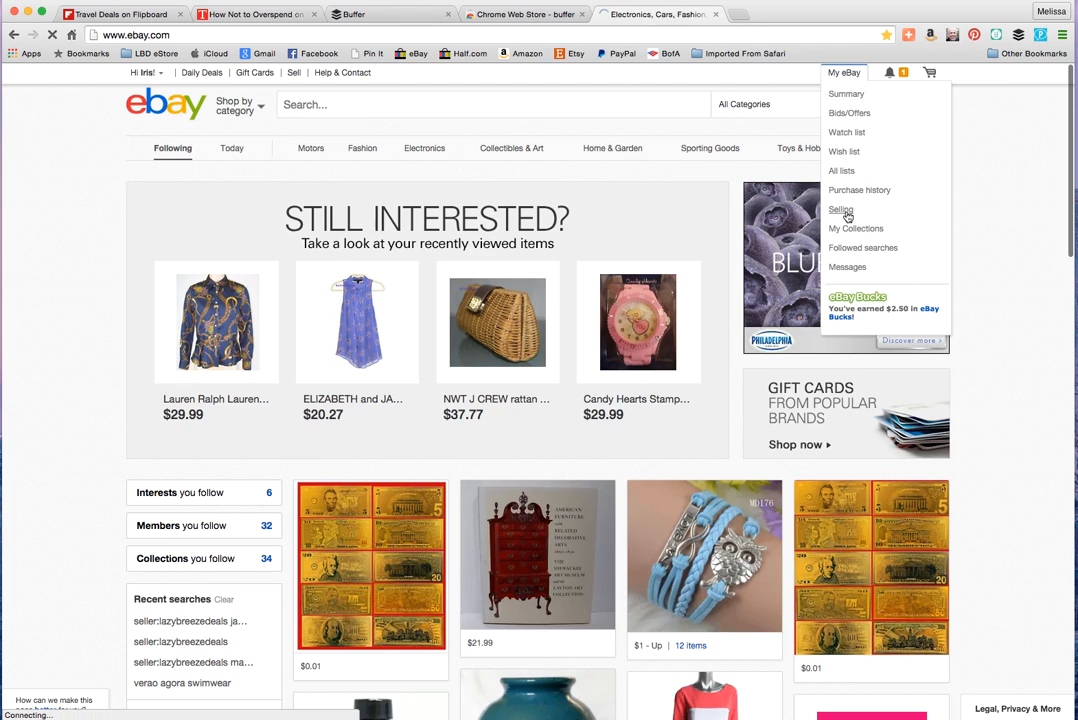
left_click(840, 210)
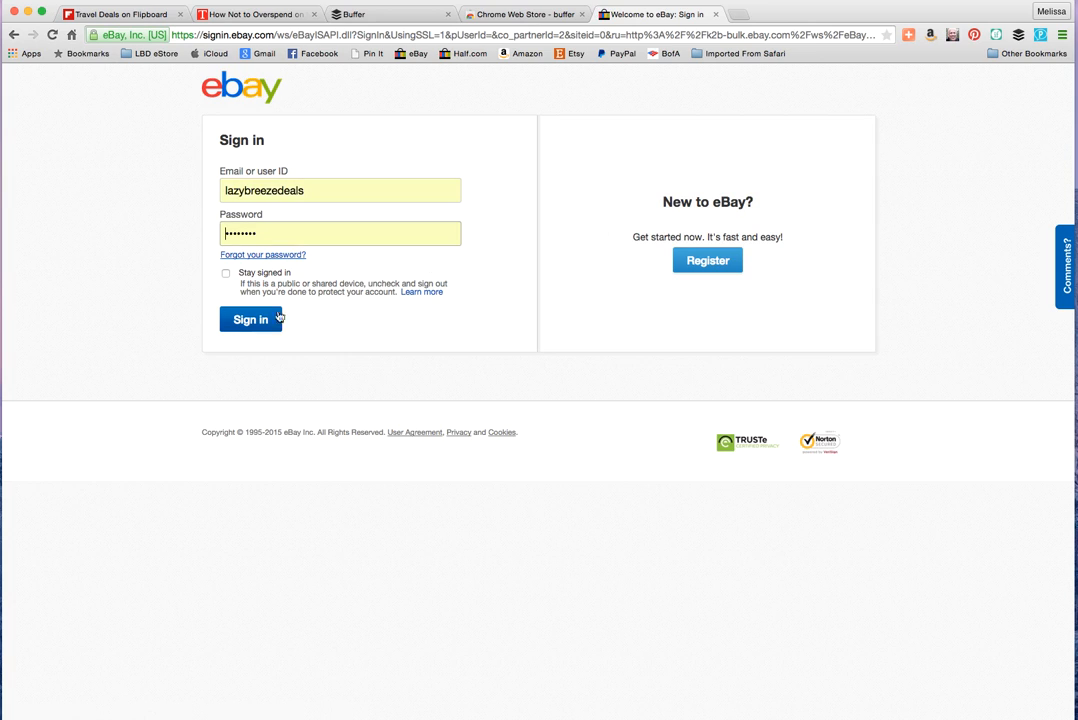
left_click(250, 320)
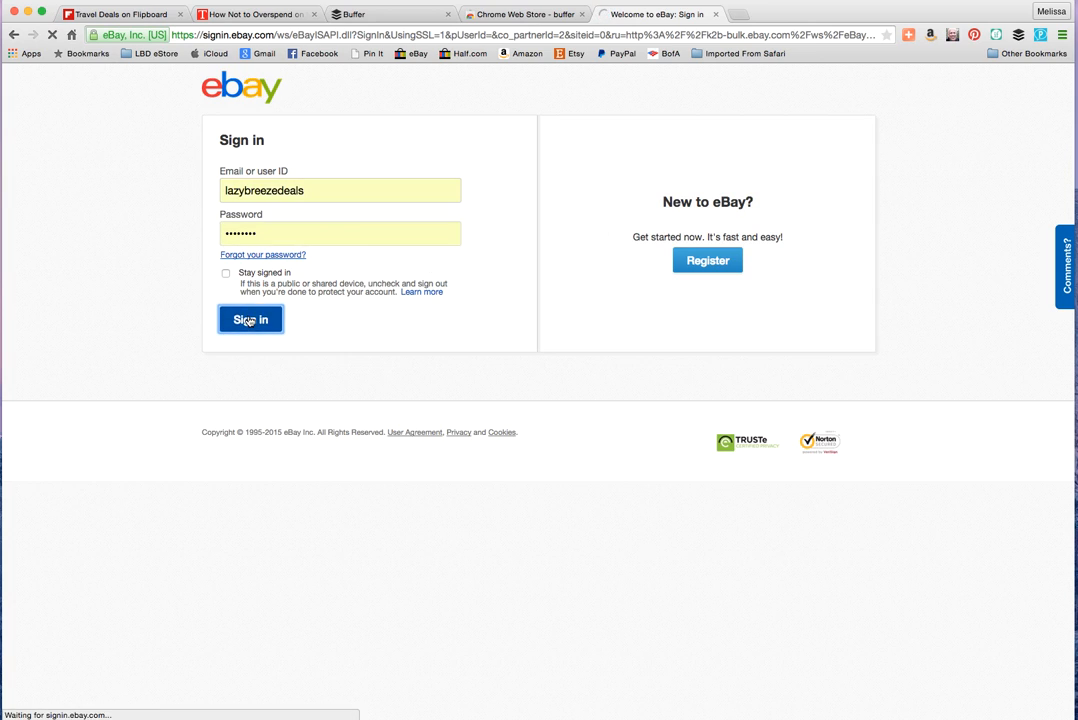
left_click(250, 320)
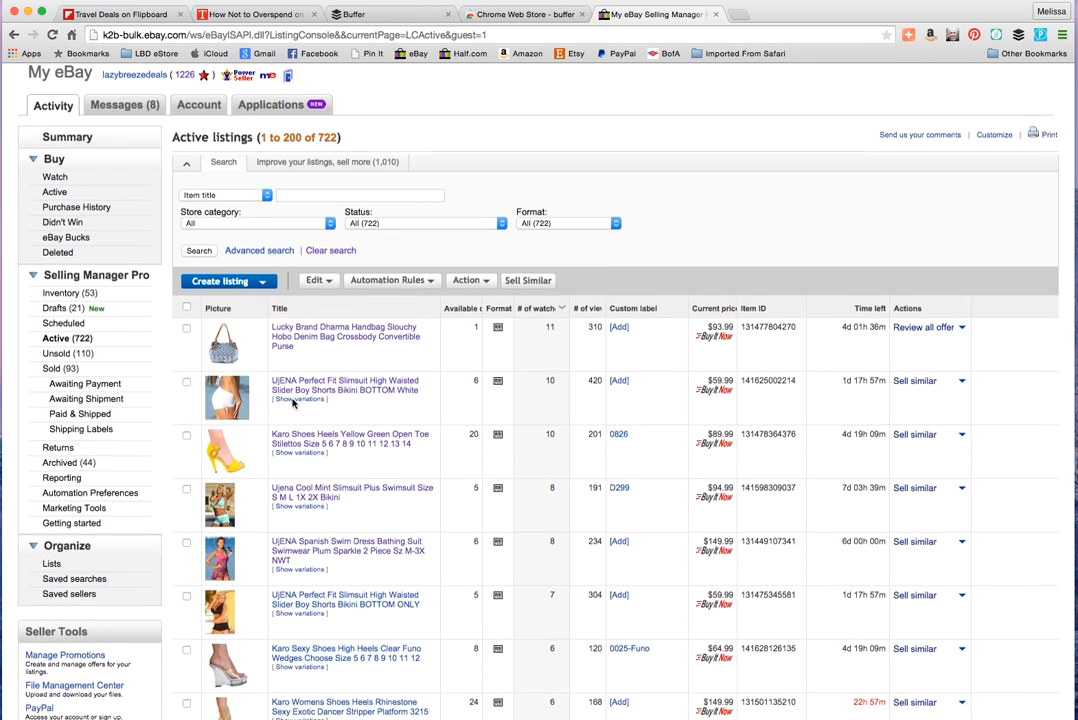
Step: Open the UJENA Coral Craze swimsuit listing from the Active listings
scroll("down", 3)
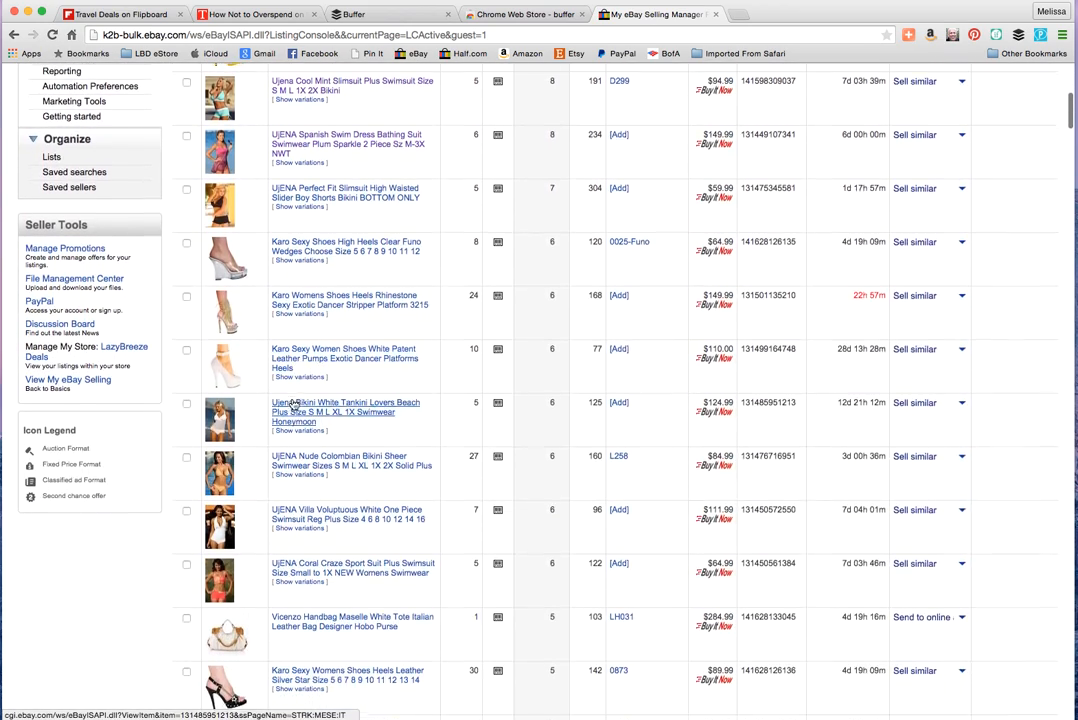
scroll("down", 3)
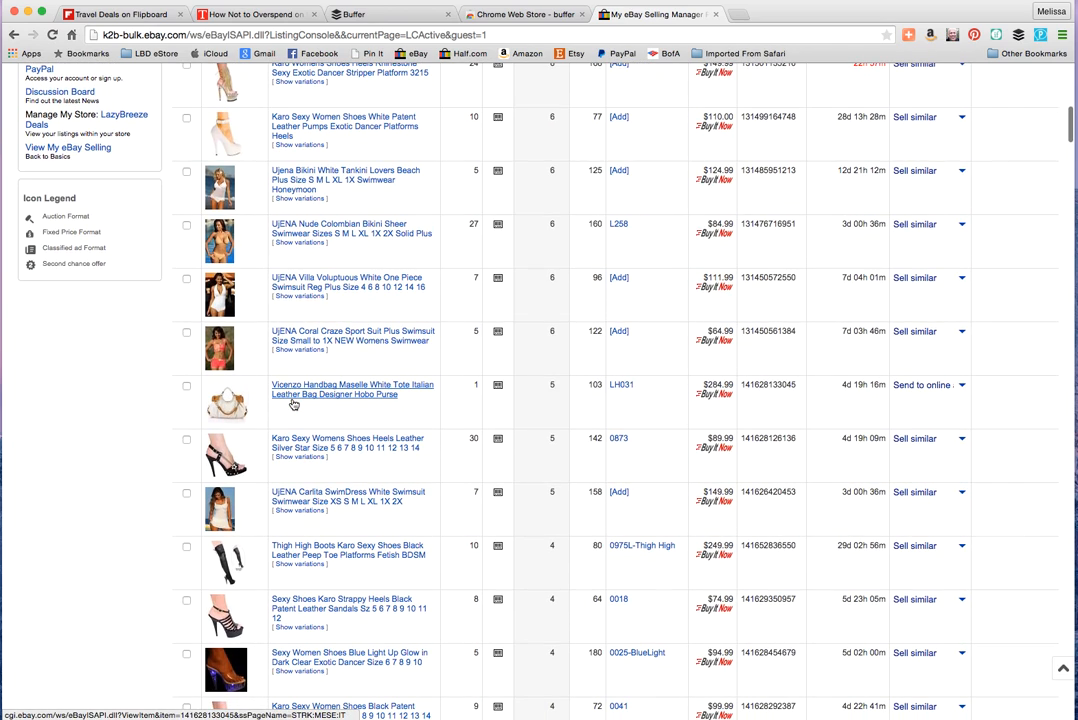
mouse_move(292, 404)
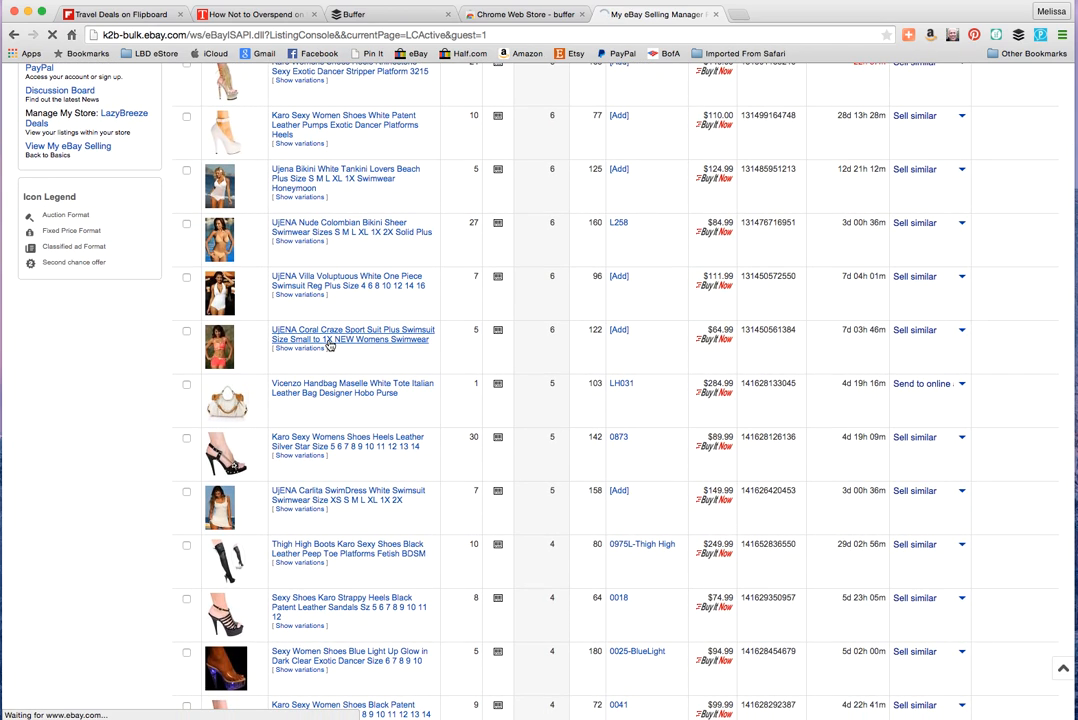
left_click(352, 334)
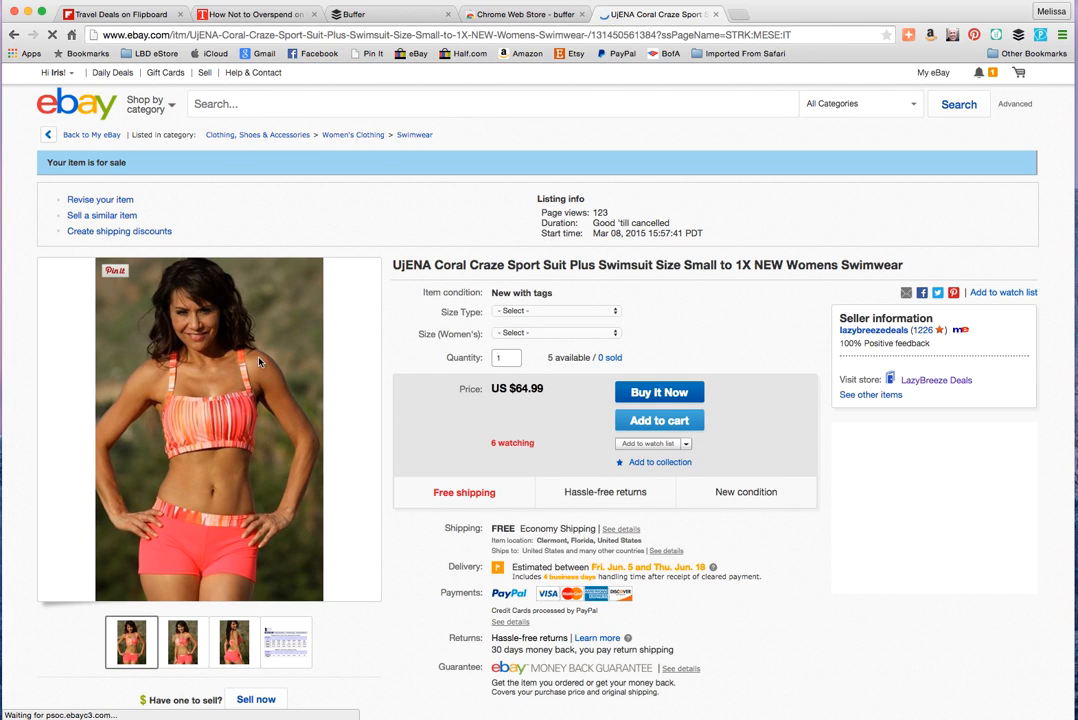
mouse_move(304, 598)
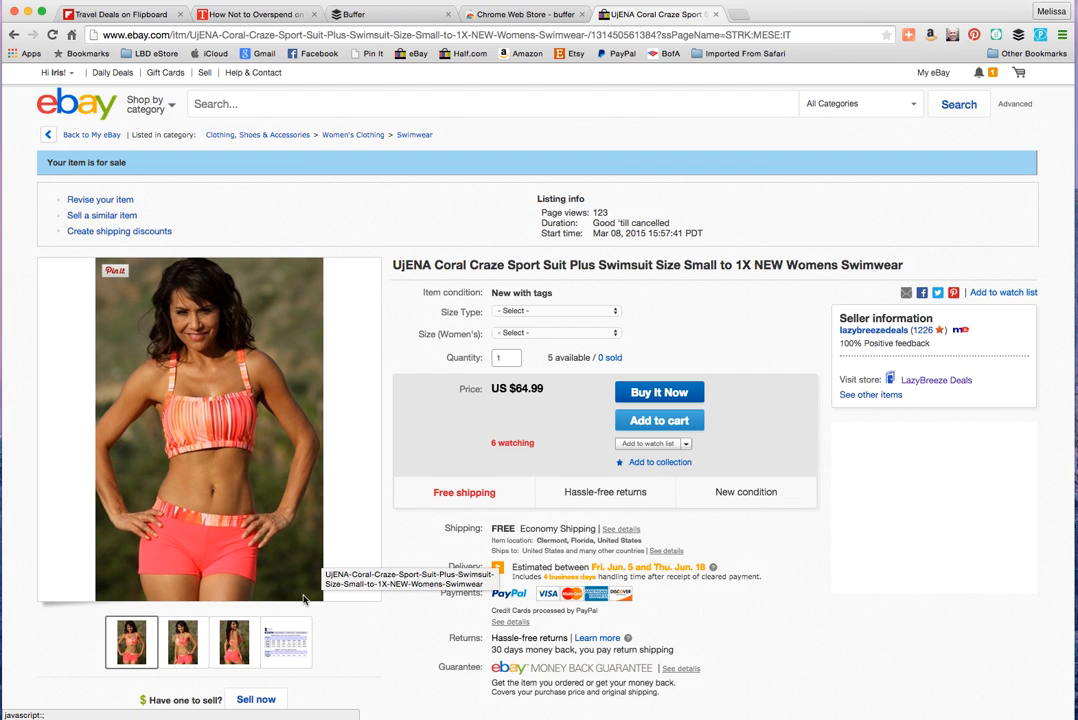
Step: Save the listing's main swimsuit photo to the Desktop via Save Image As
scroll("down", 3)
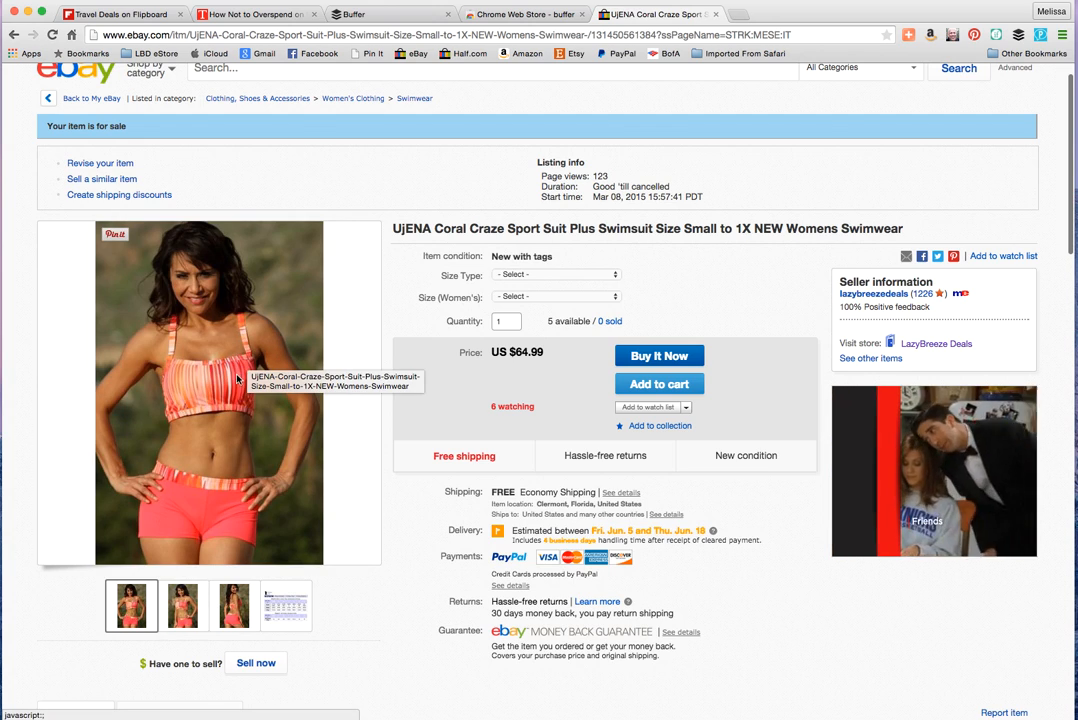
left_click(182, 604)
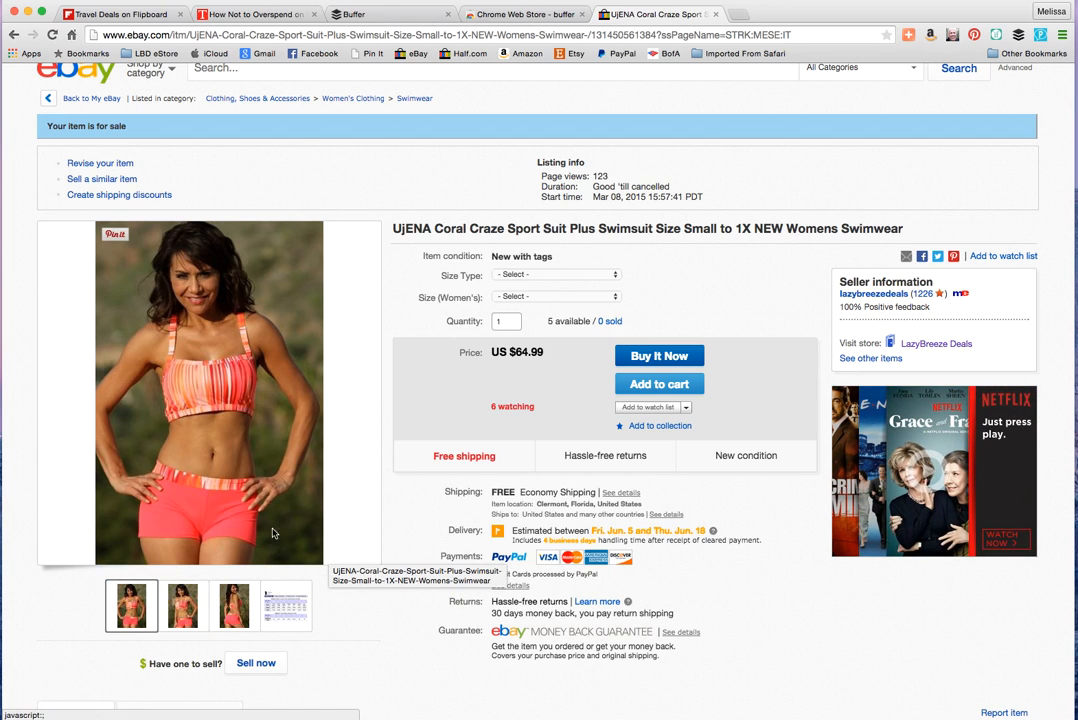
mouse_move(252, 528)
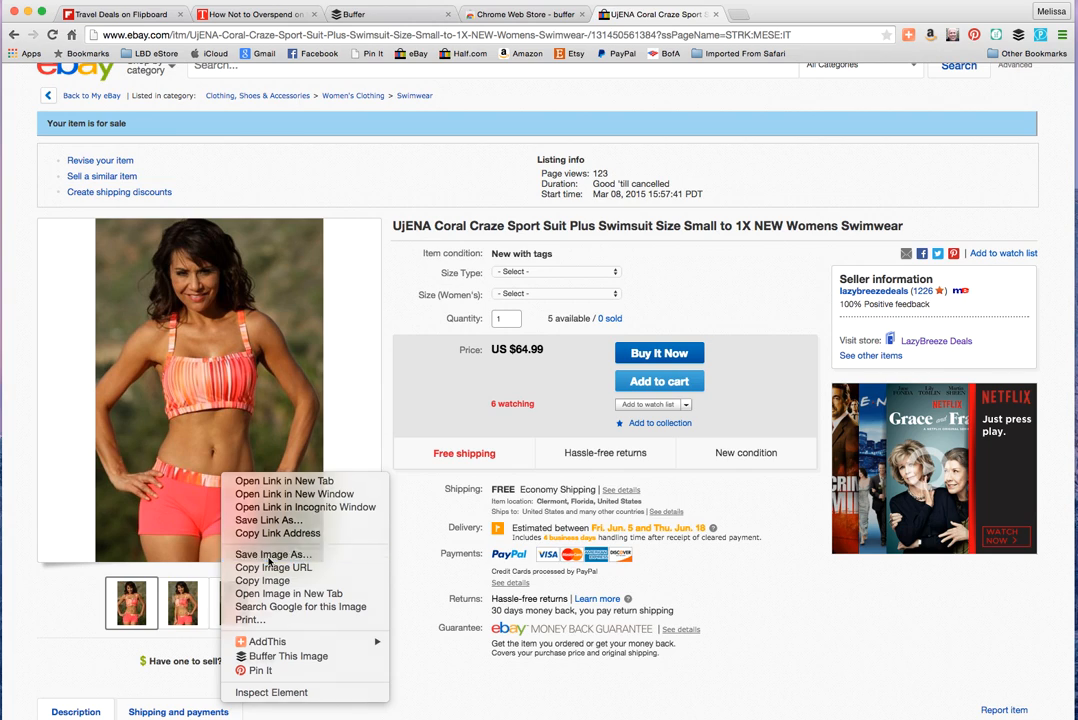
left_click(272, 554)
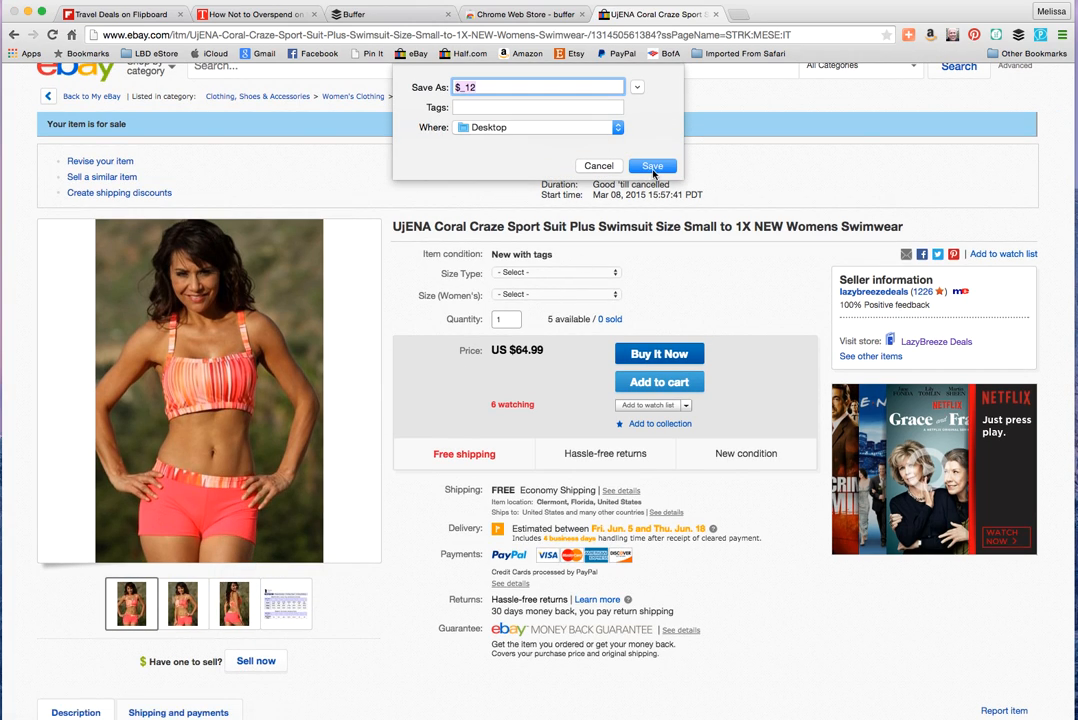
left_click(652, 166)
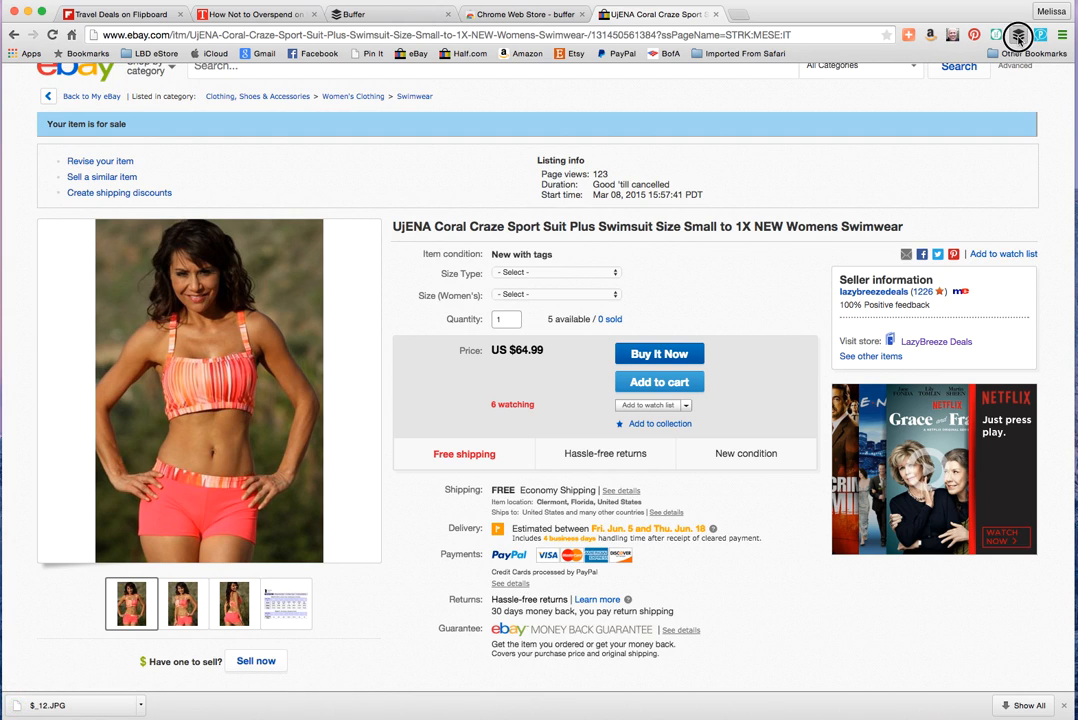
Step: Compose the swimsuit post with #summer, pin it to the Summer board, add another account and queue it
left_click(1018, 36)
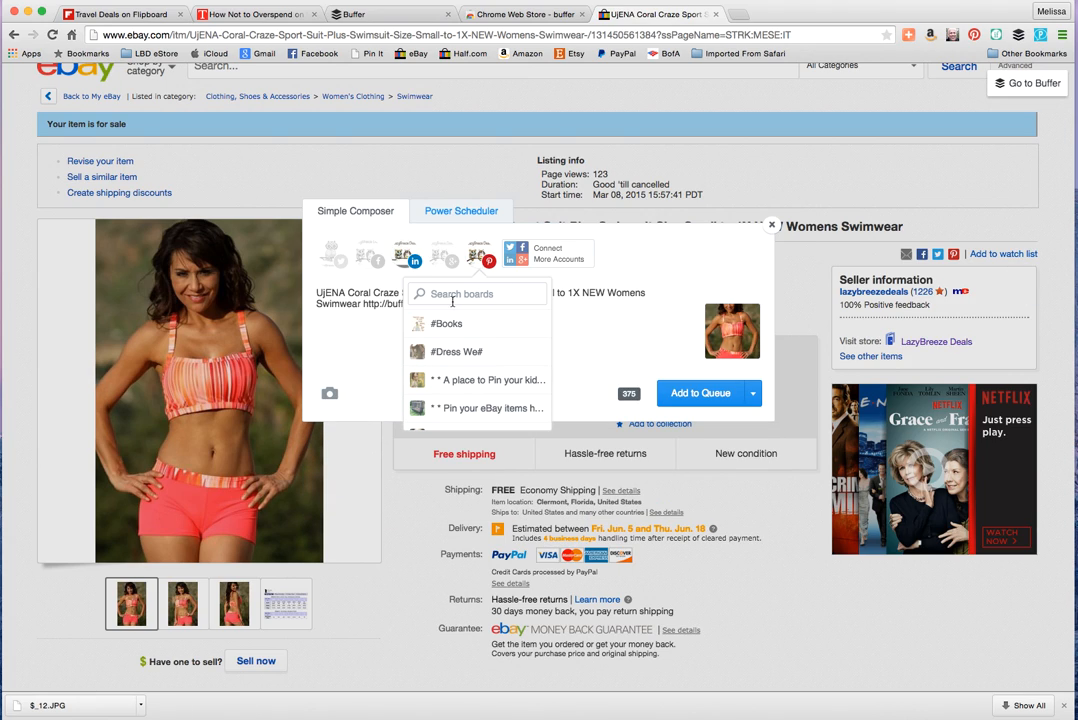
type("summ")
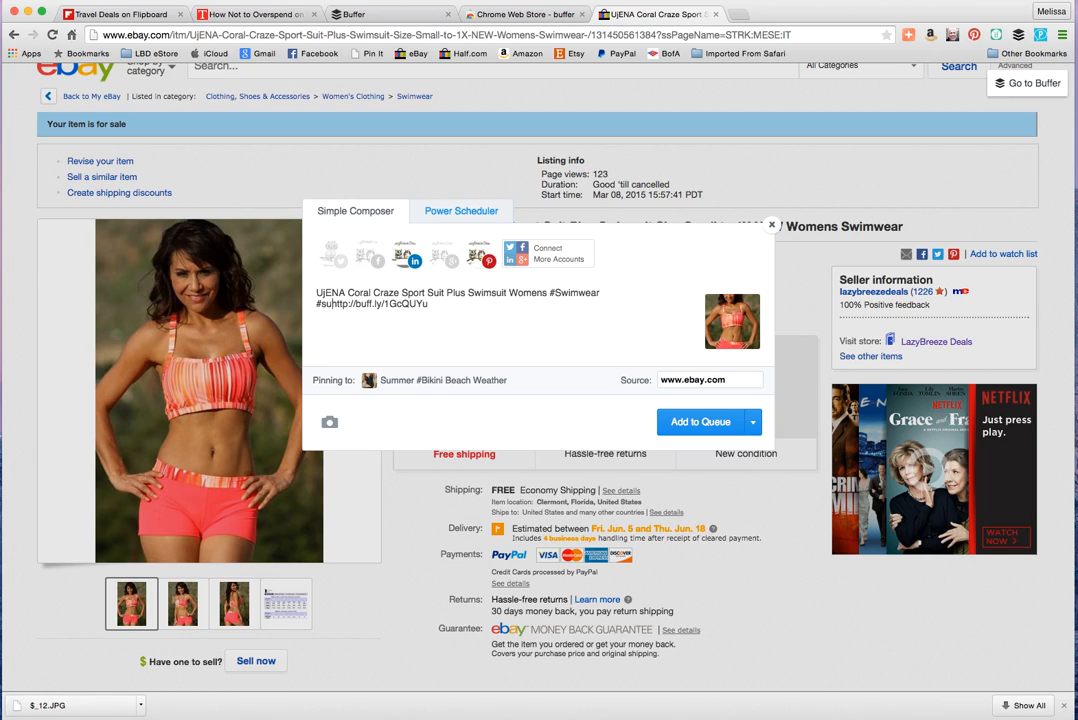
type("#summer")
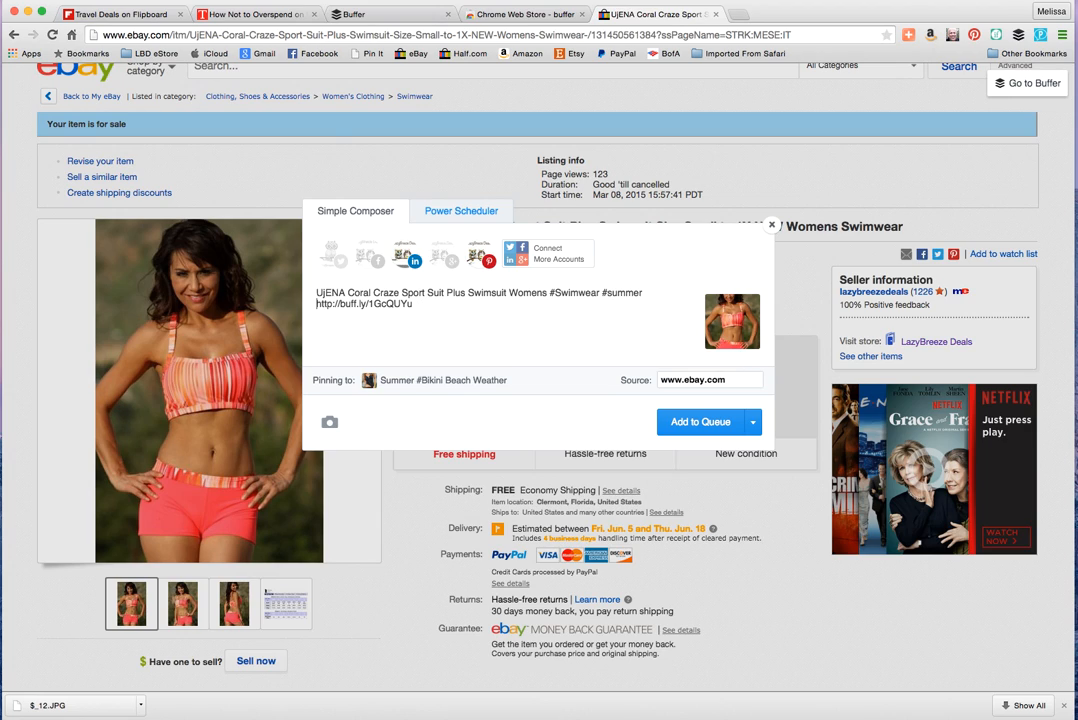
mouse_move(372, 258)
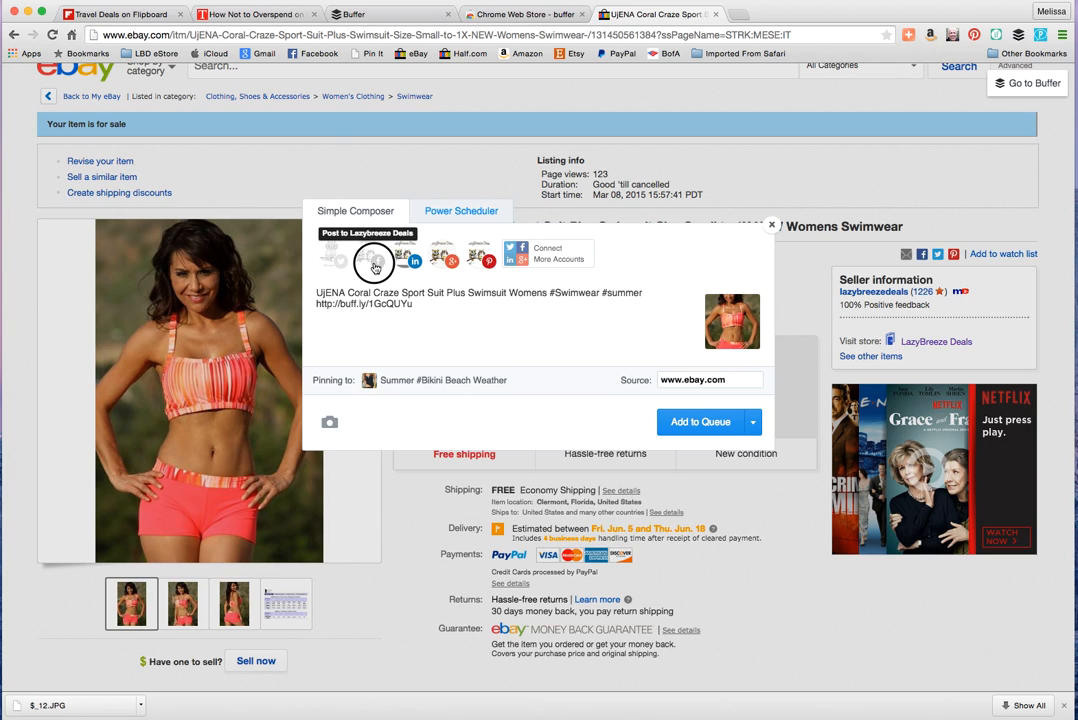
left_click(332, 256)
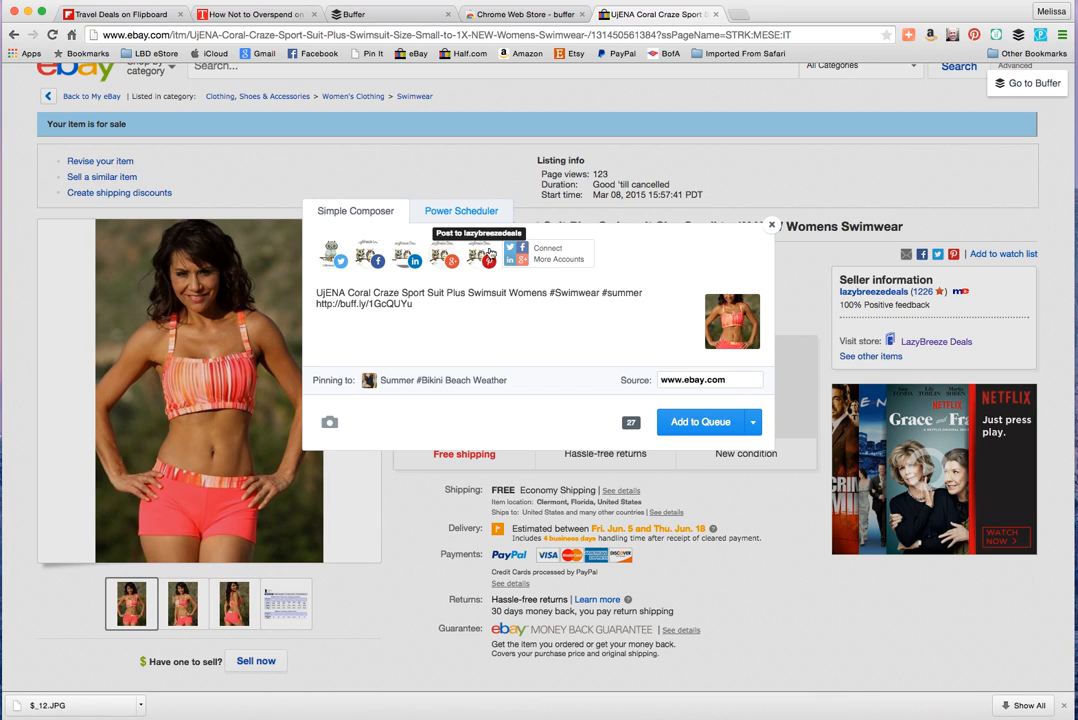
mouse_move(330, 258)
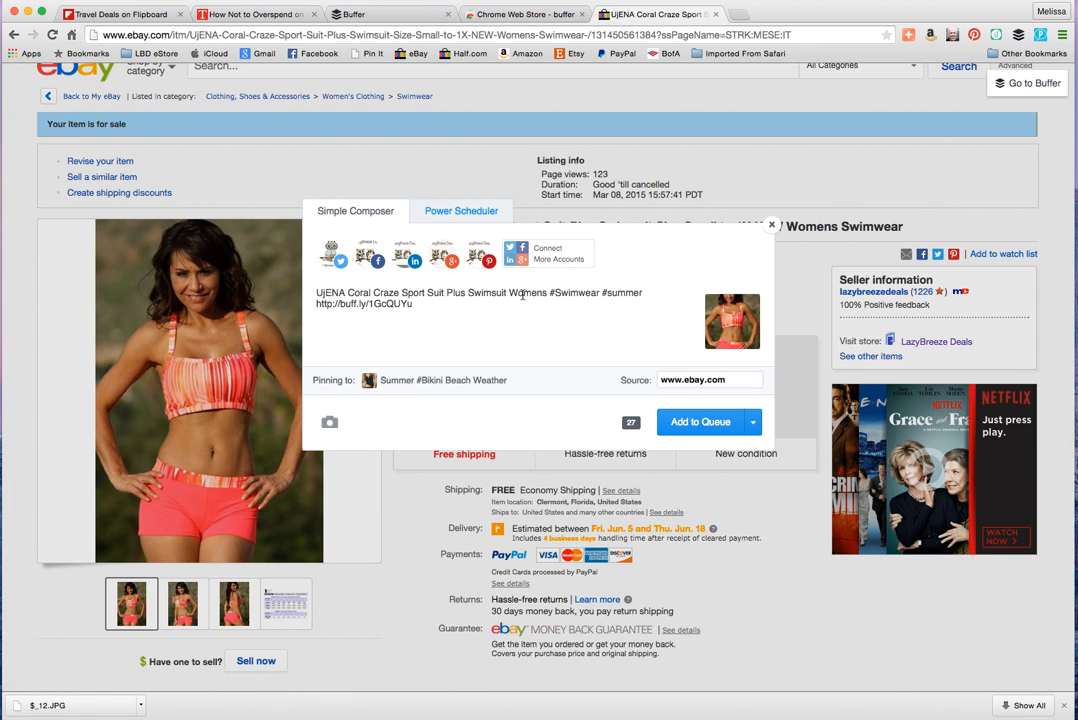
left_click(700, 420)
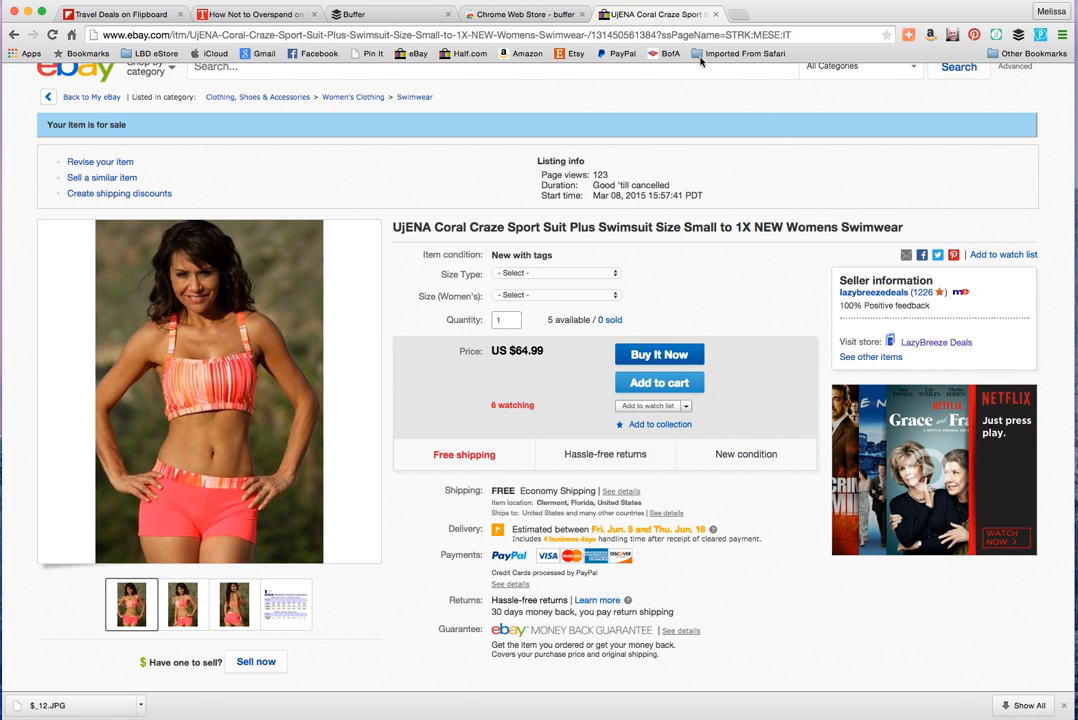
Step: Check the eBay listing, then scroll Buffer's Twitter queue to the queued swimsuit post
left_click(390, 14)
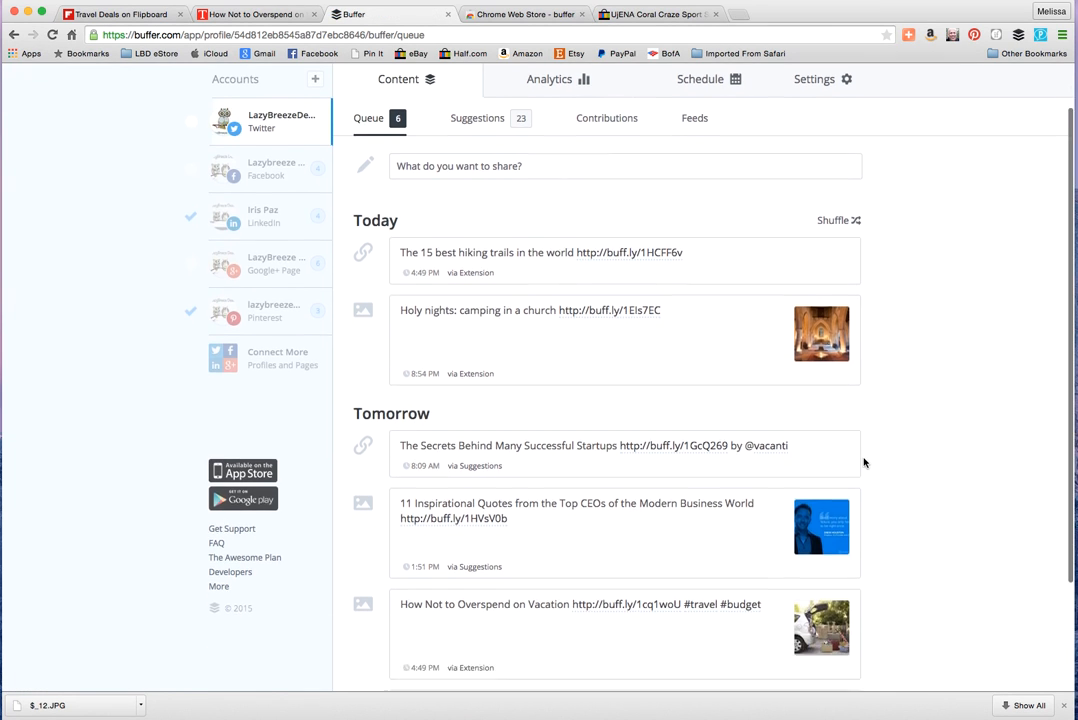
scroll("down", 3)
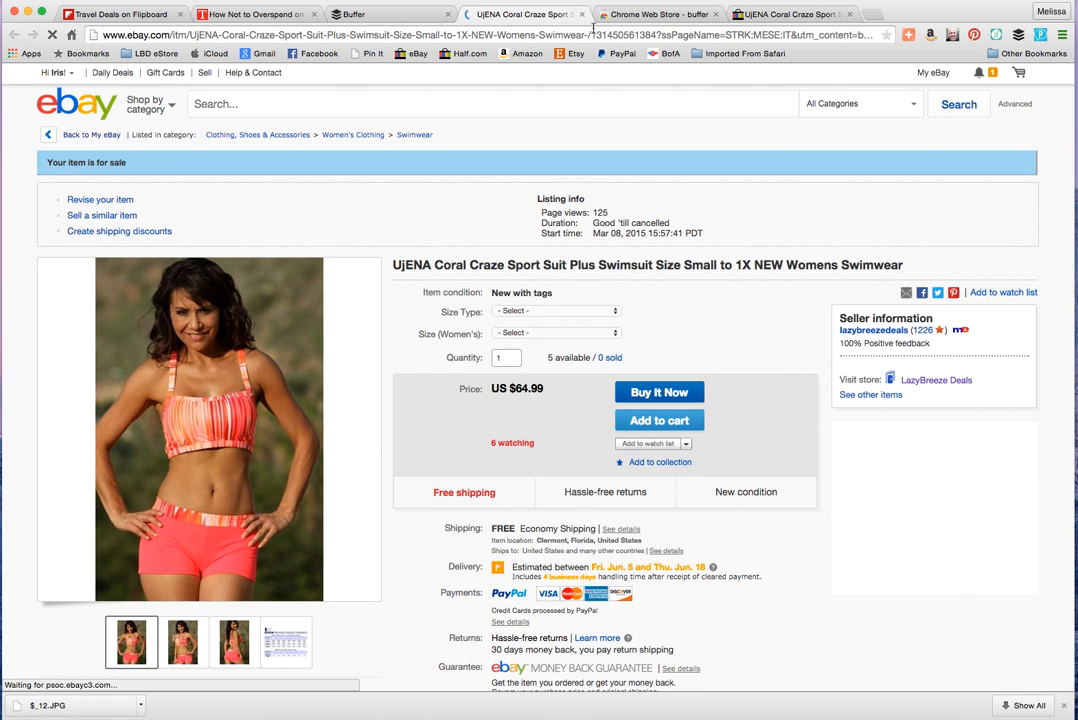
left_click(390, 14)
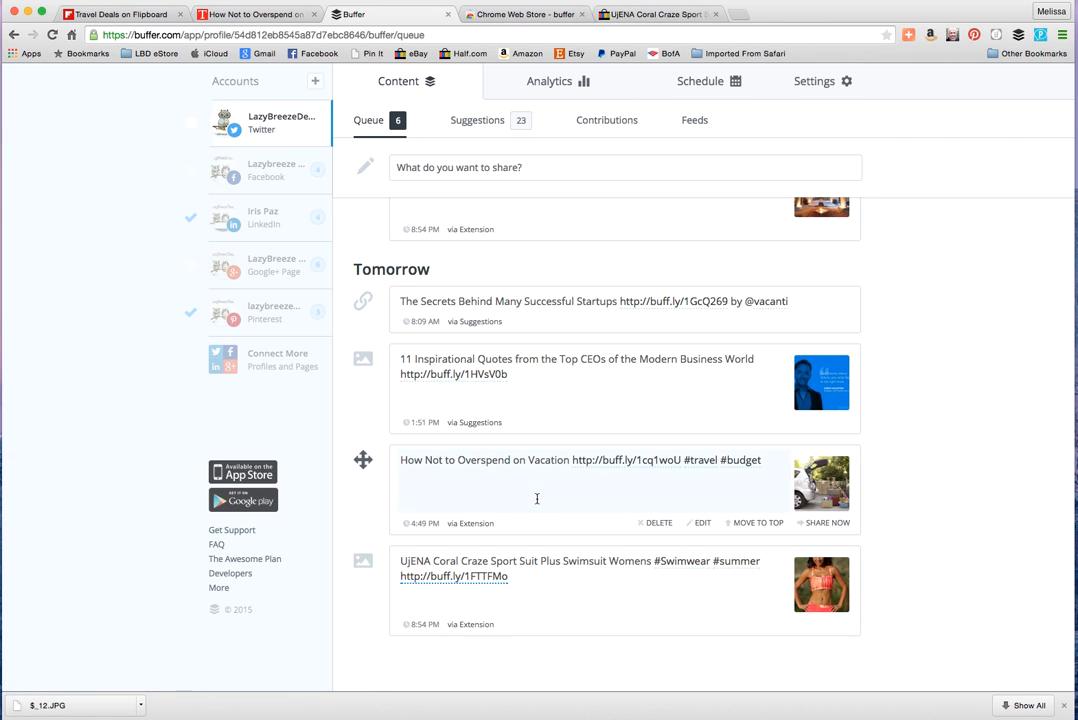
scroll("down", 3)
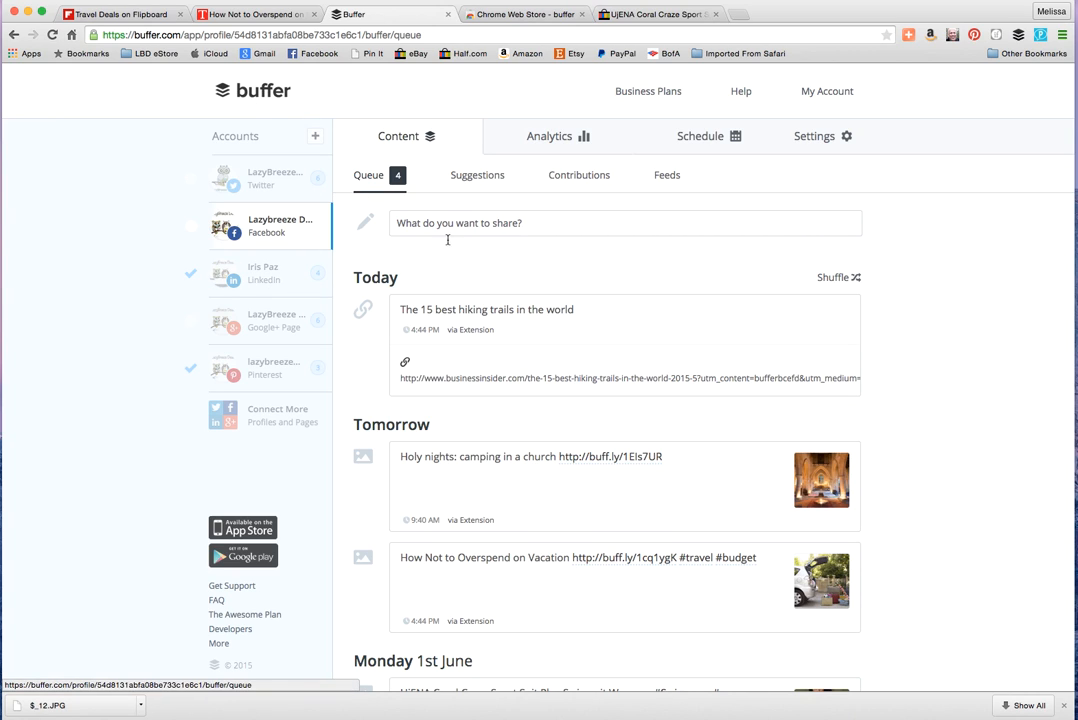
mouse_move(424, 296)
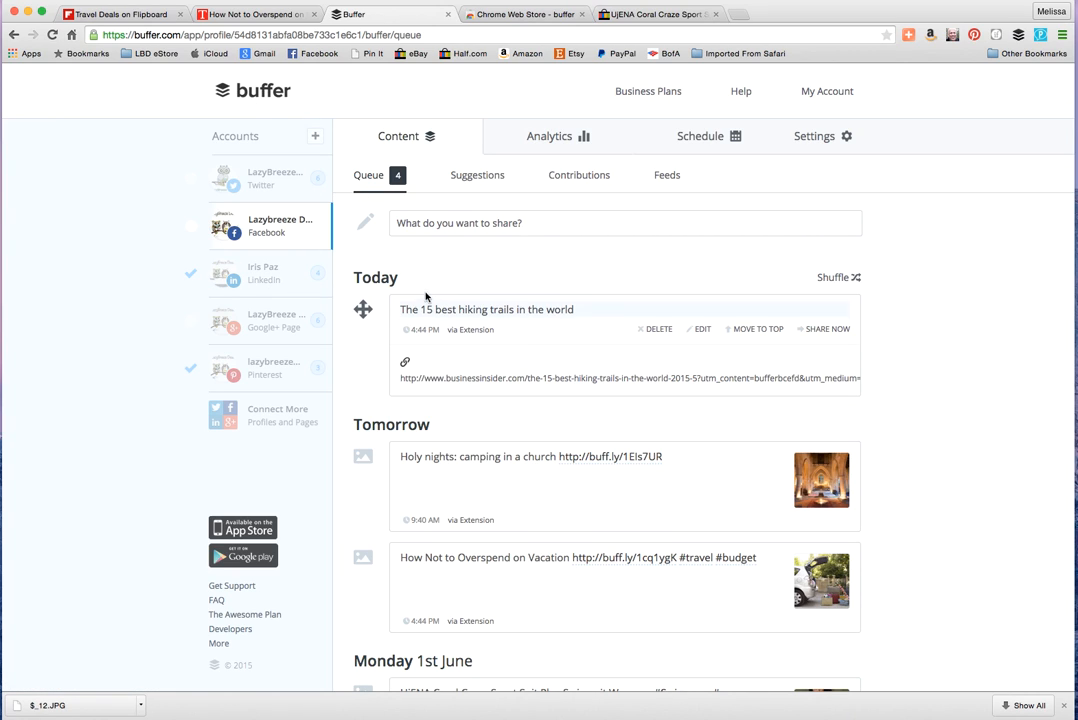
mouse_move(544, 244)
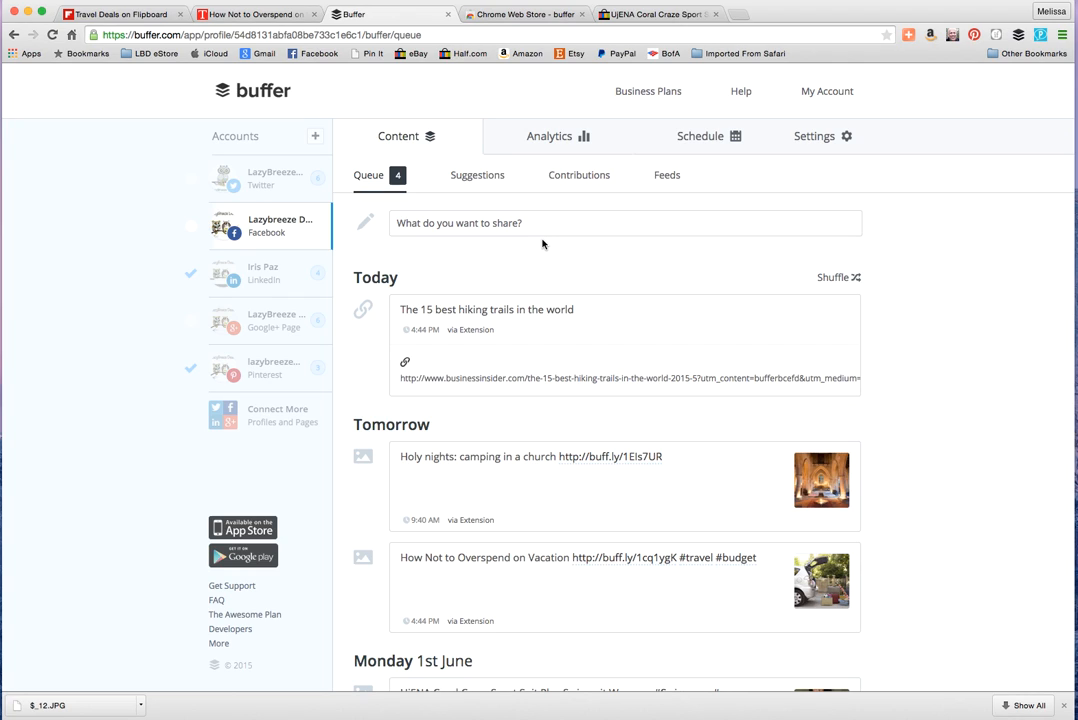
mouse_move(700, 136)
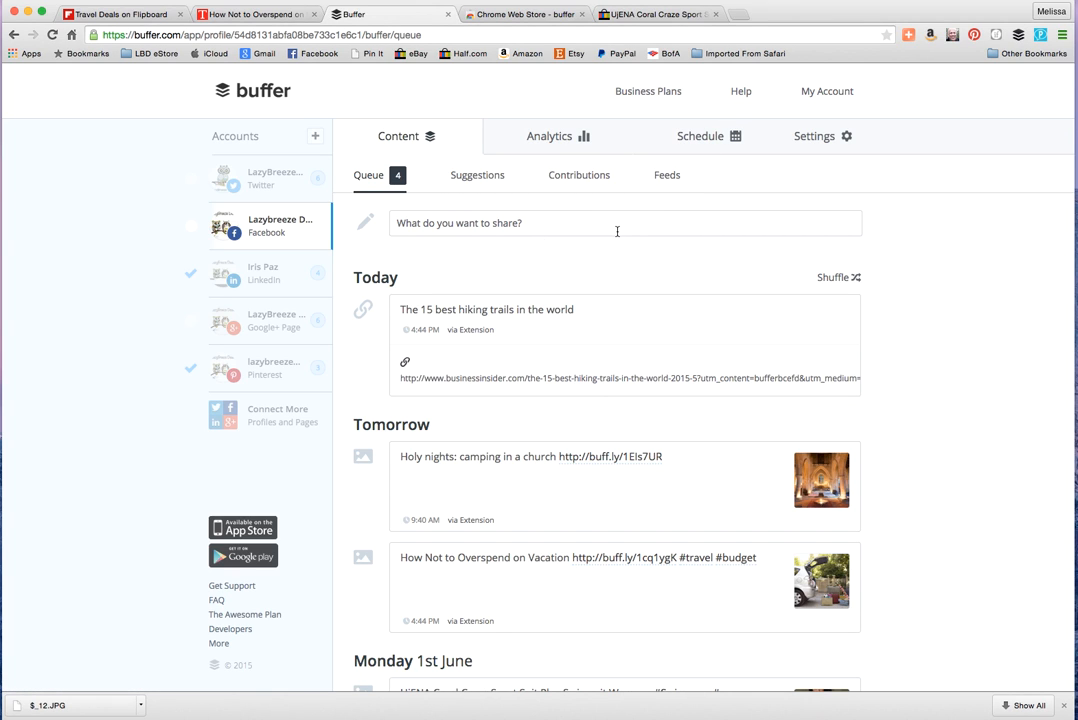
Step: Scroll through the Facebook queue, then return to the How Not to Overspend on Vacation article
scroll("down", 3)
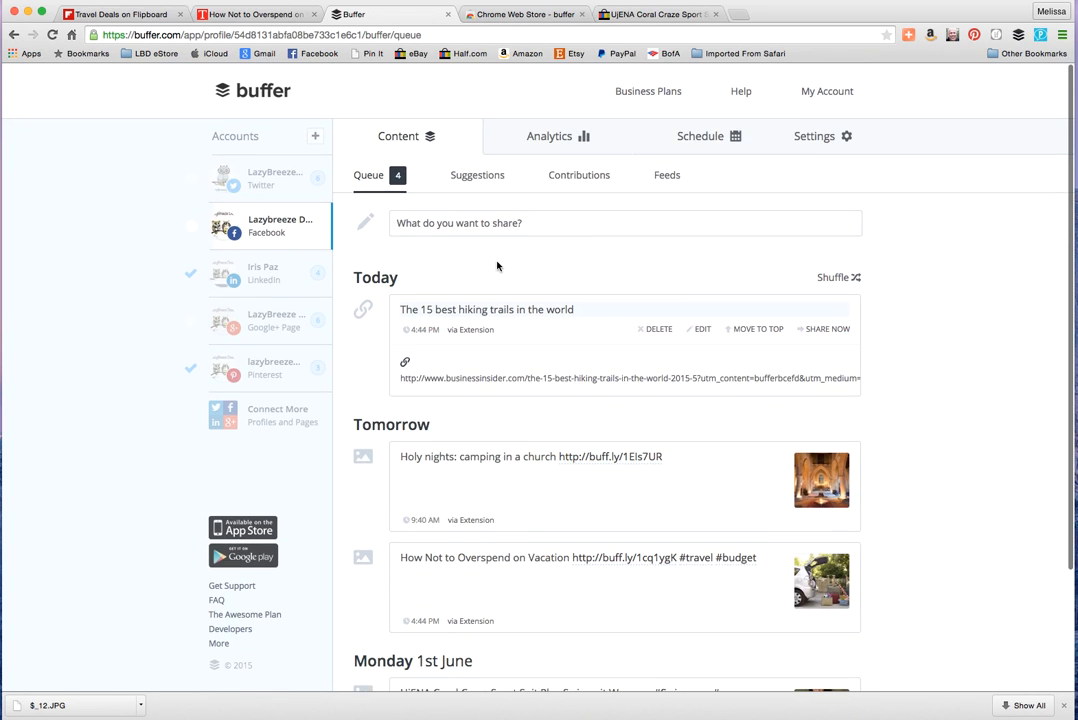
left_click(256, 14)
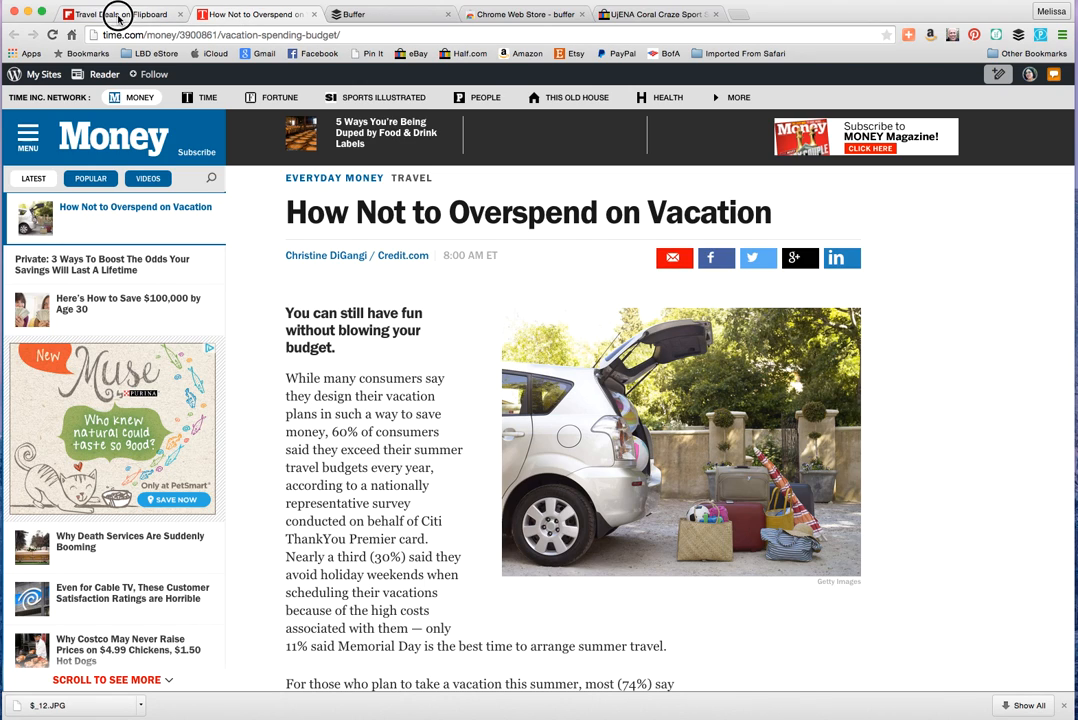
Step: Return to Buffer and reach Email Settings via My Account
left_click(116, 14)
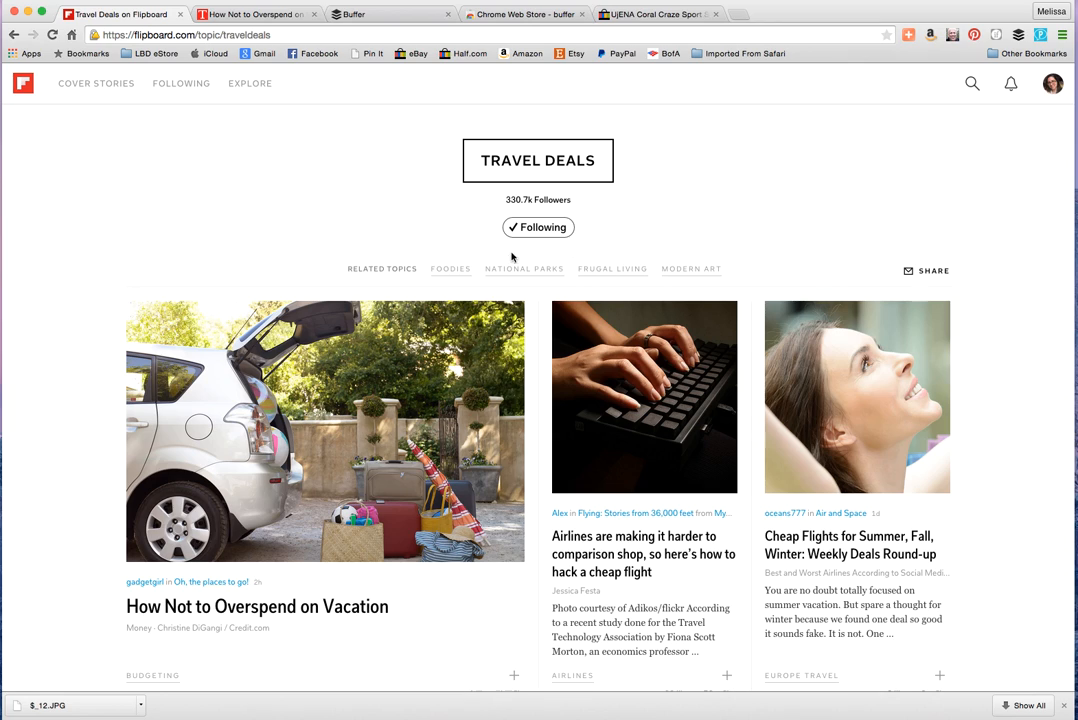
left_click(390, 14)
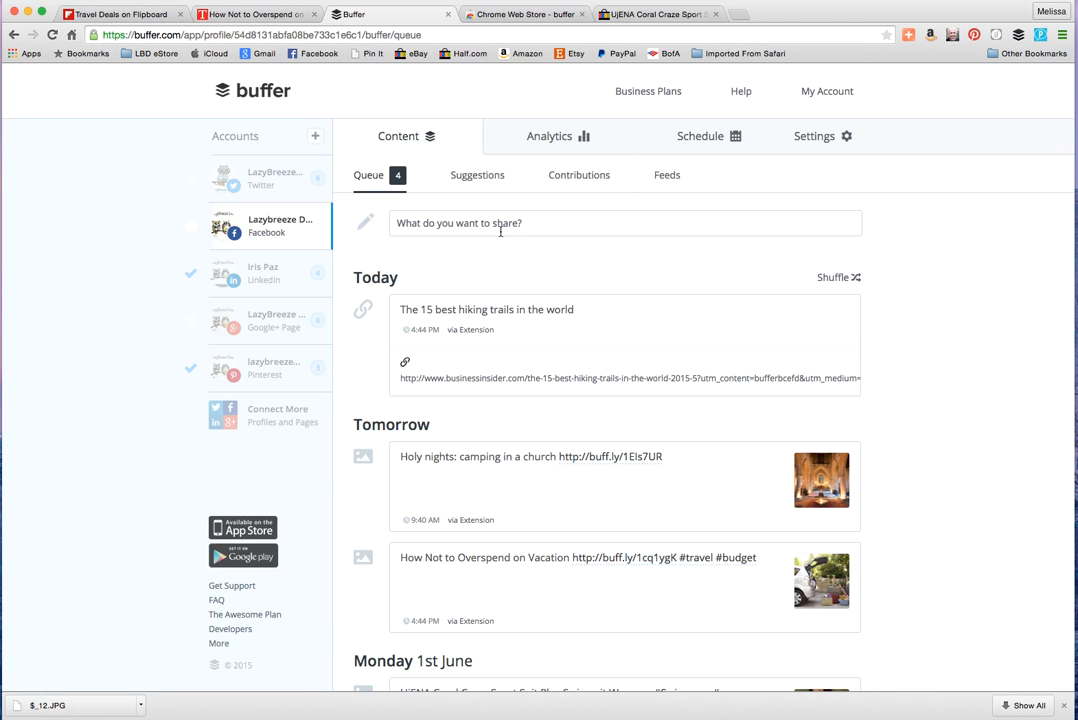
left_click(816, 136)
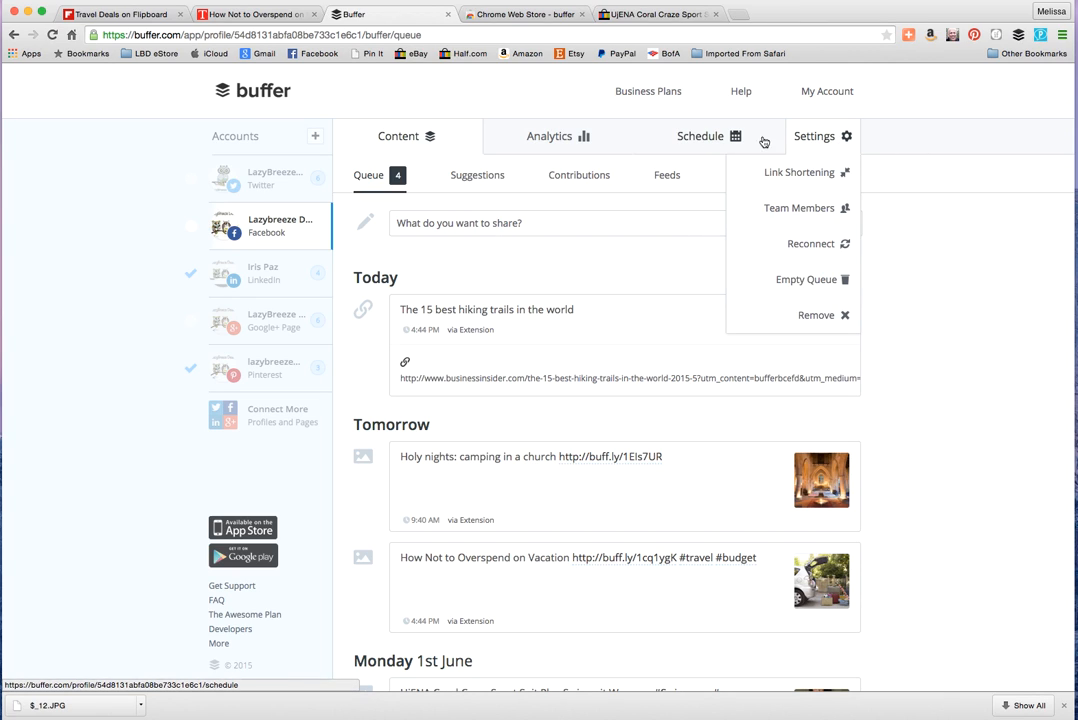
mouse_move(830, 110)
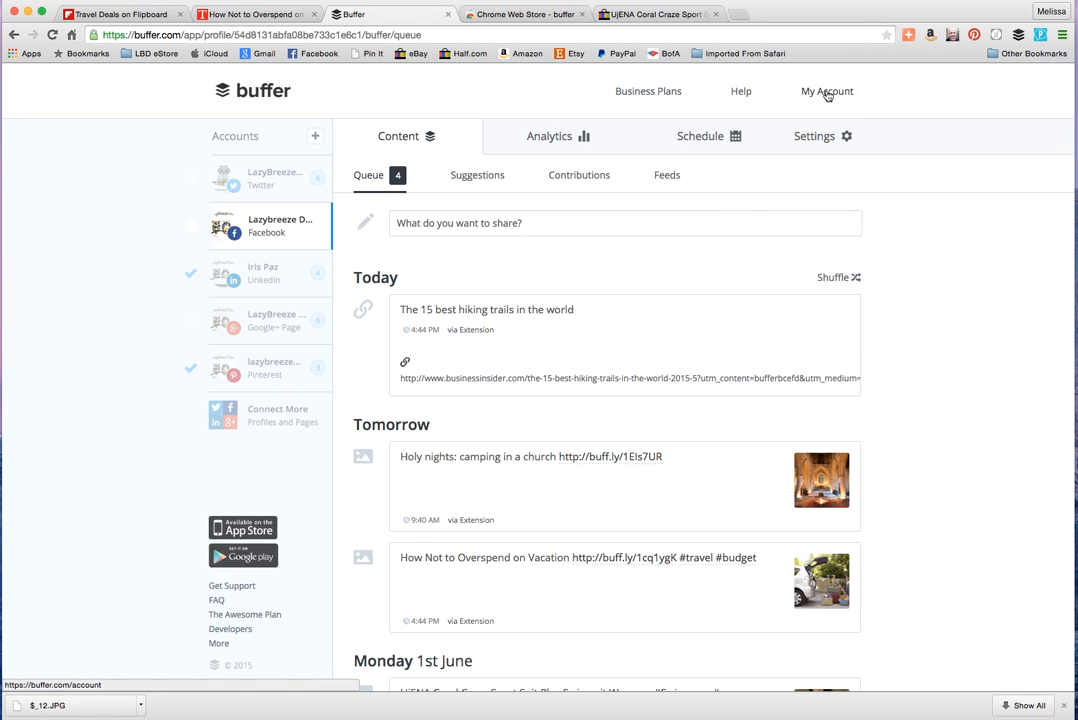
left_click(828, 92)
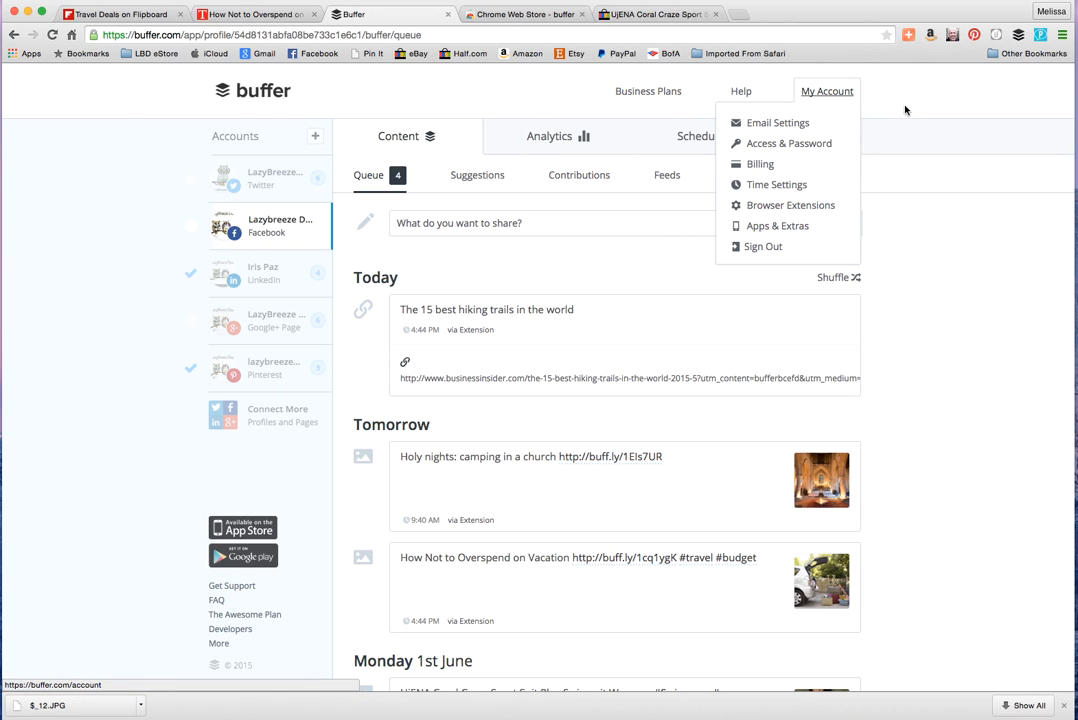
left_click(778, 122)
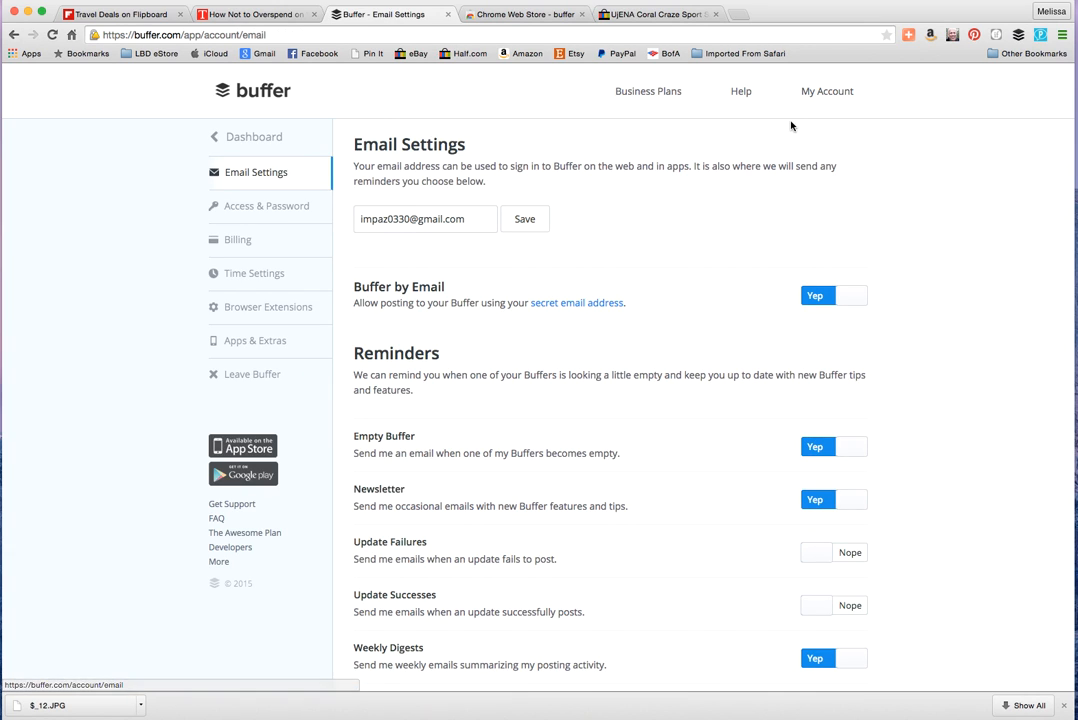
Step: Review the Reminders email toggles, then go back to the Money vacation article
scroll("down", 3)
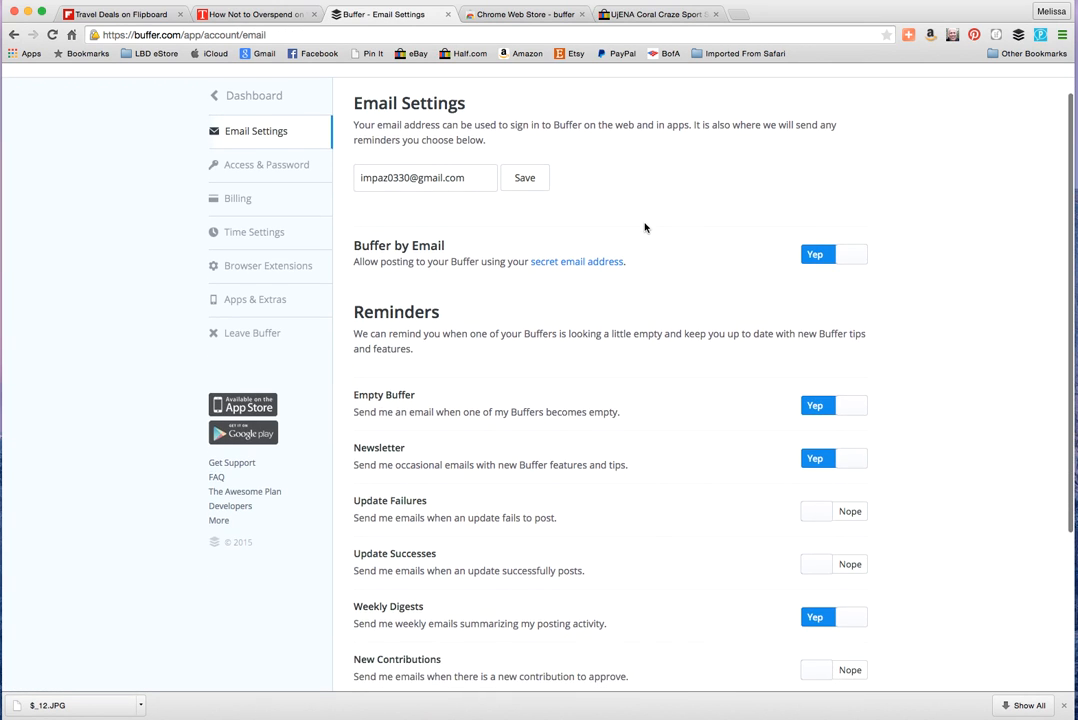
scroll("down", 3)
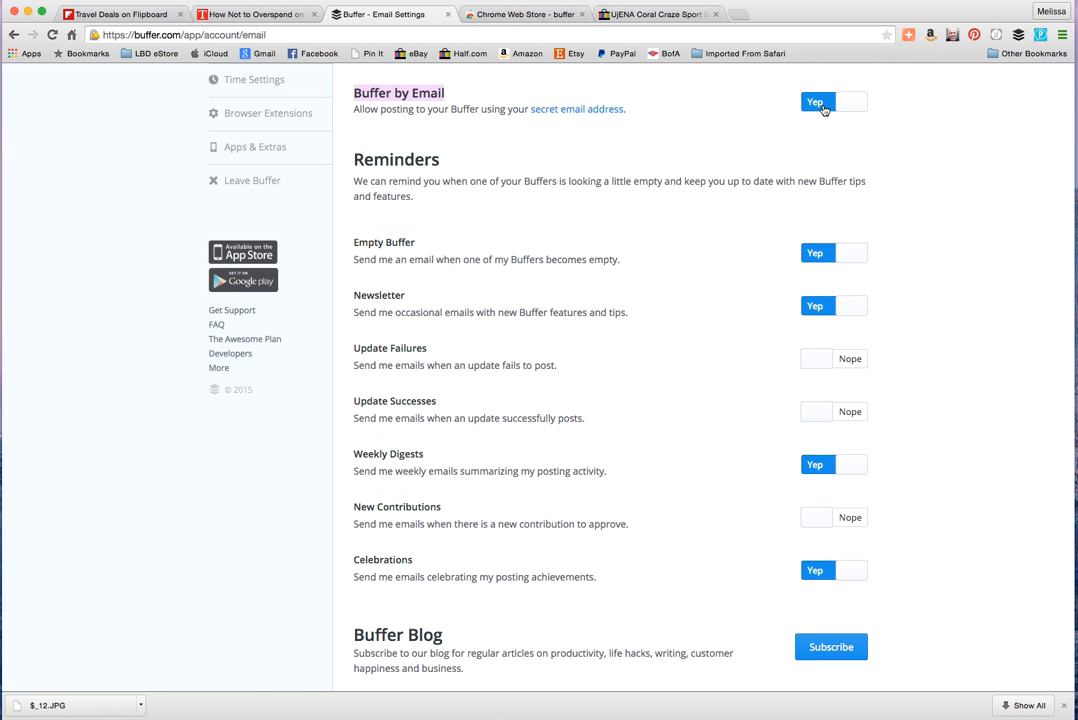
mouse_move(576, 108)
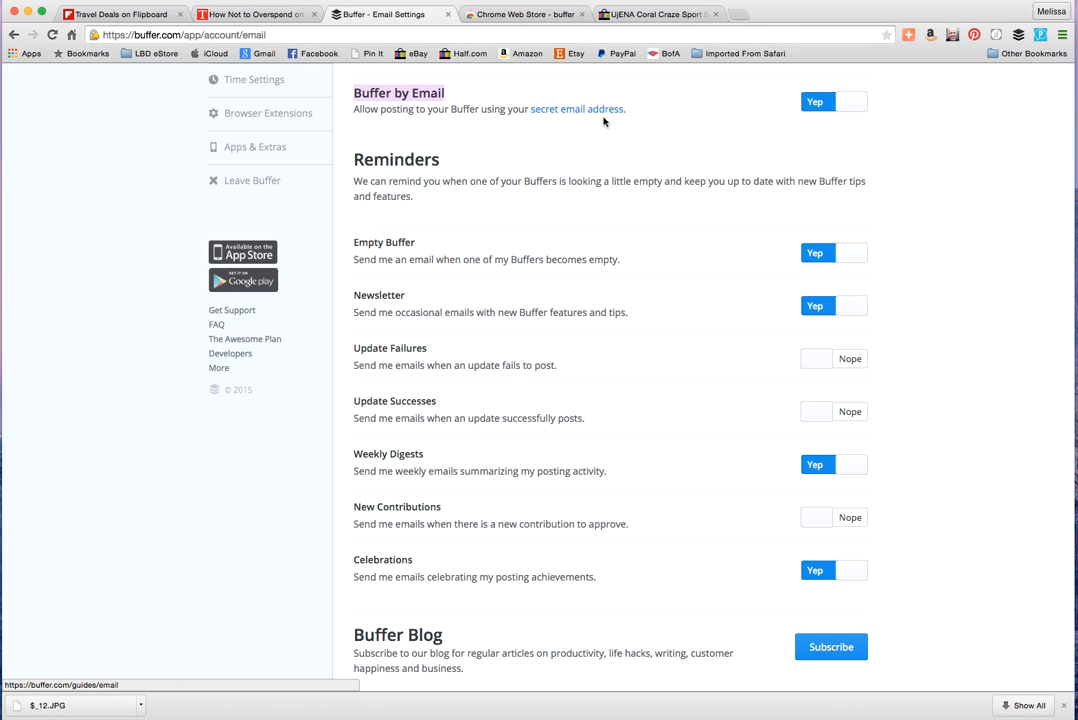
mouse_move(544, 140)
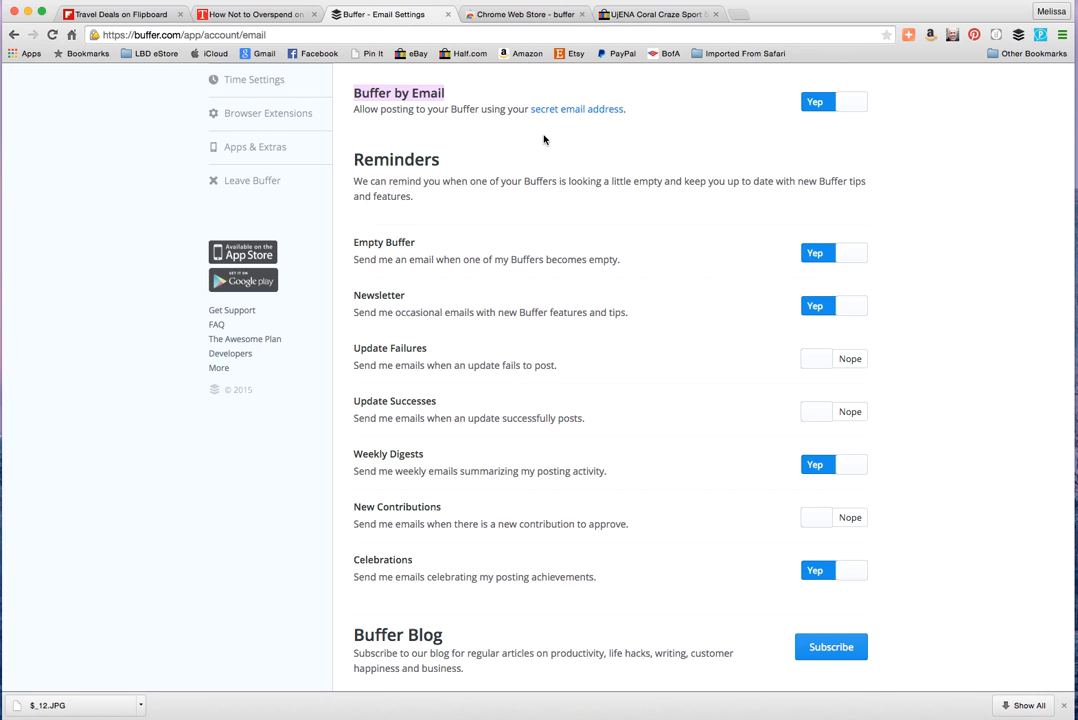
mouse_move(652, 164)
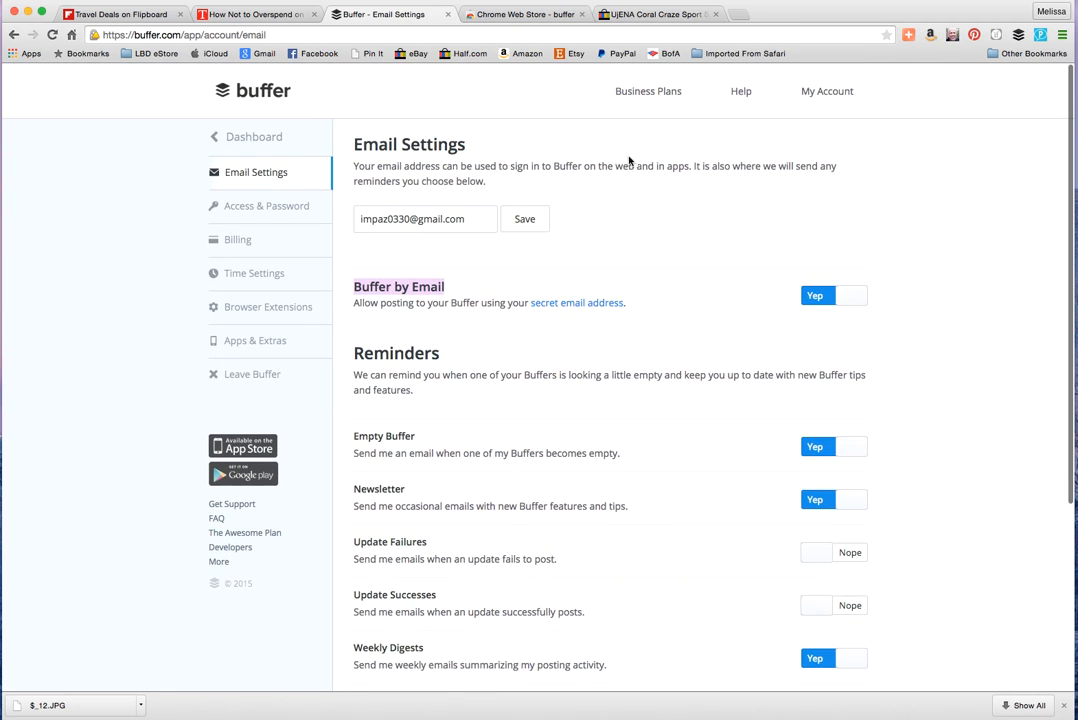
left_click(256, 14)
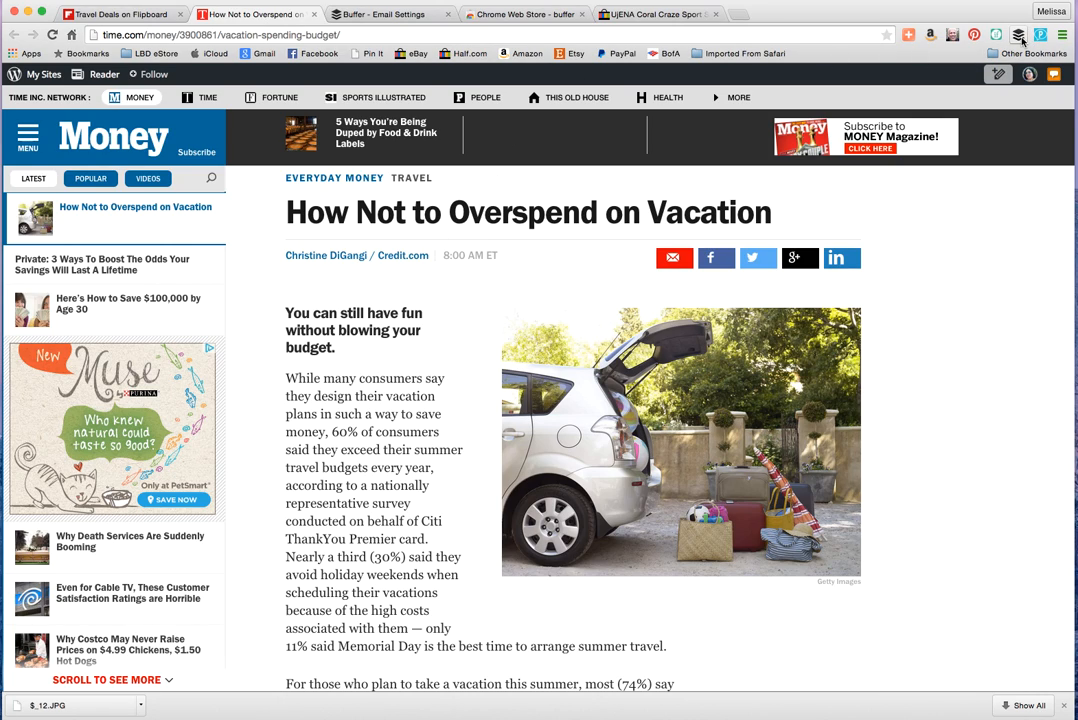
mouse_move(1020, 36)
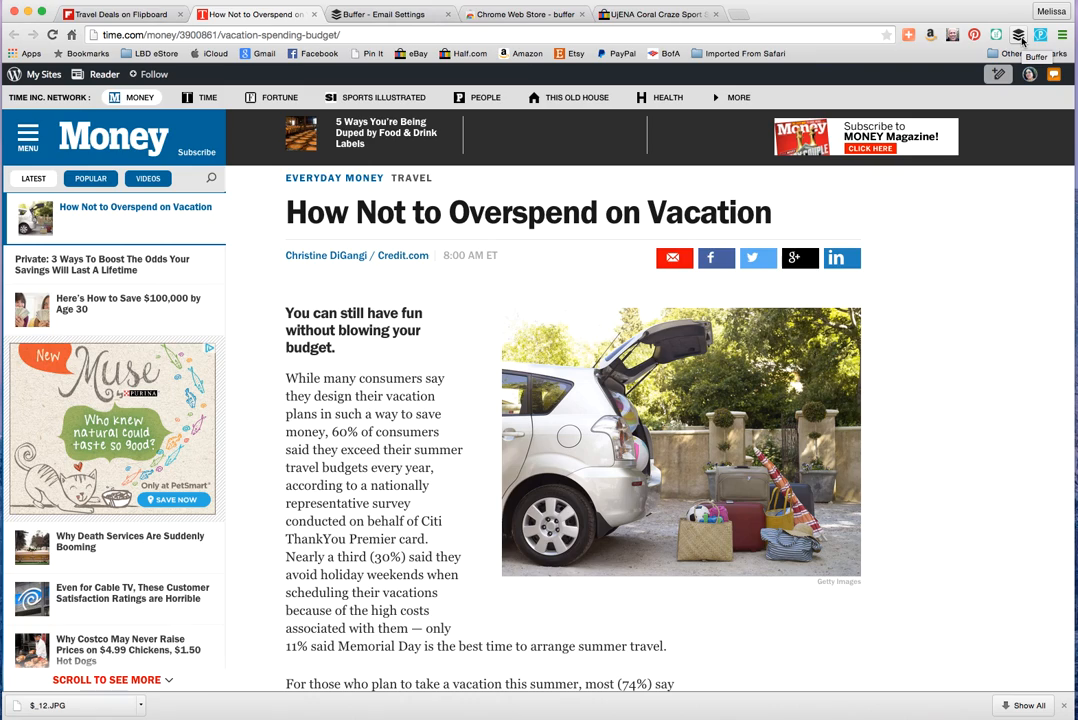
mouse_move(980, 280)
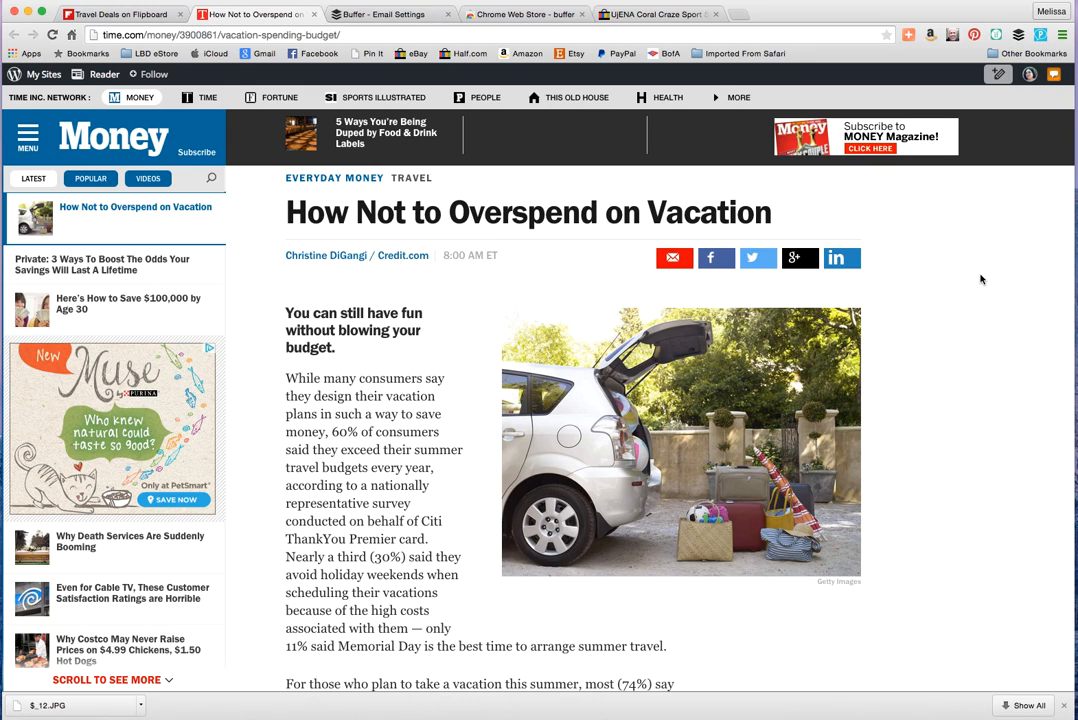
mouse_move(968, 280)
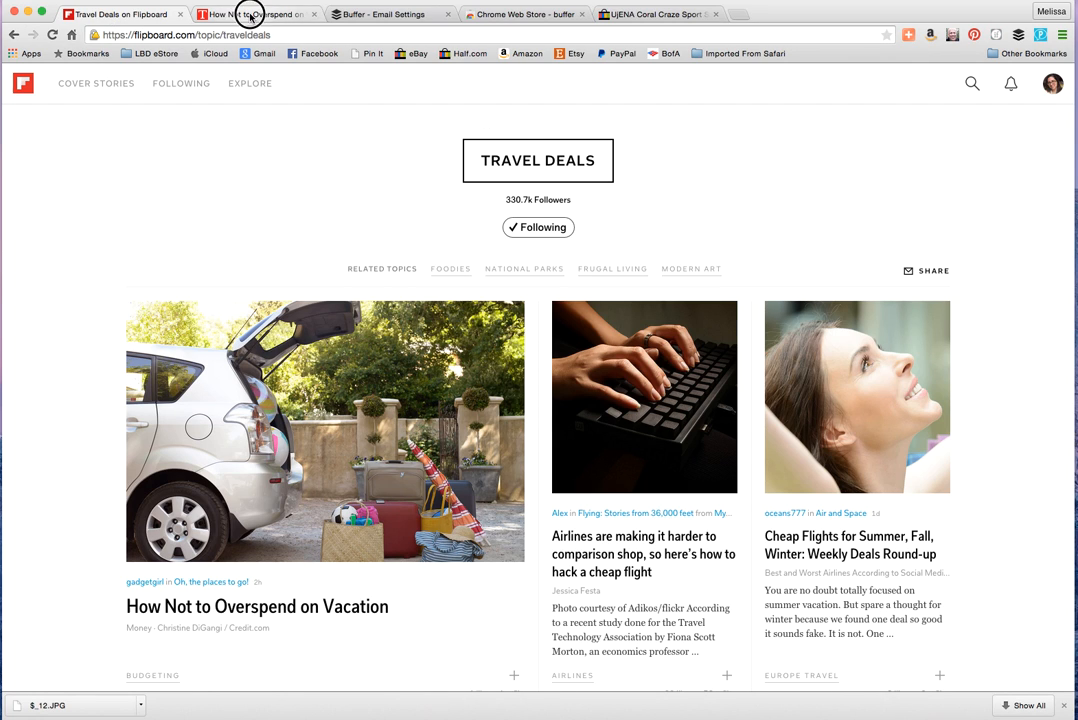
left_click(390, 14)
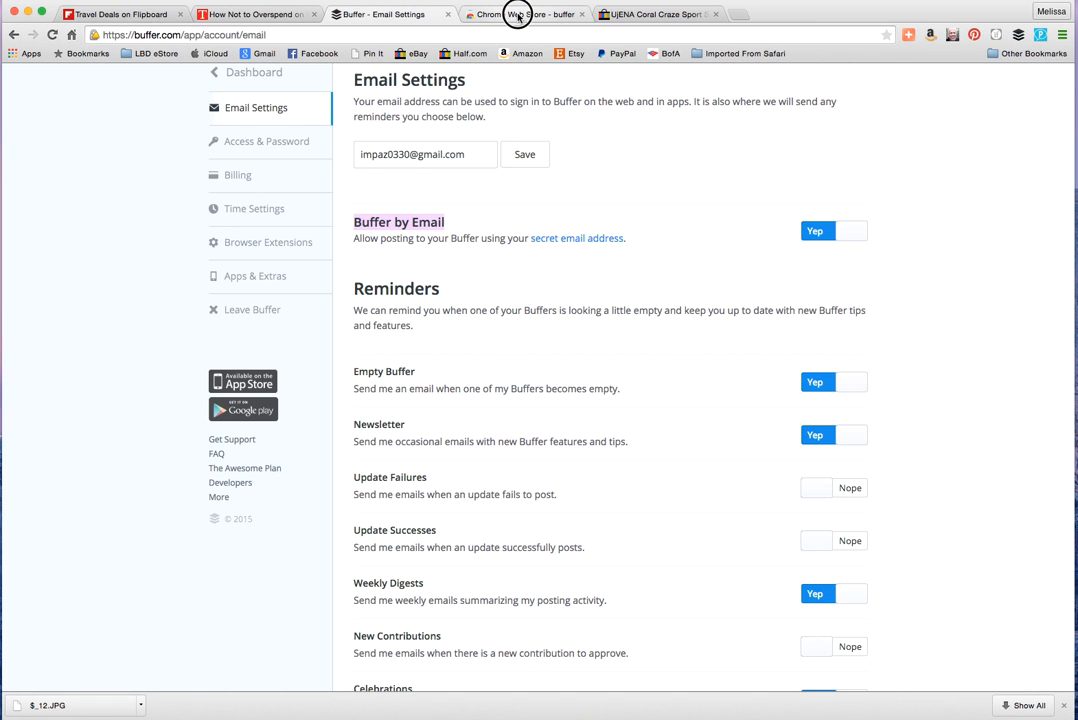
left_click(522, 14)
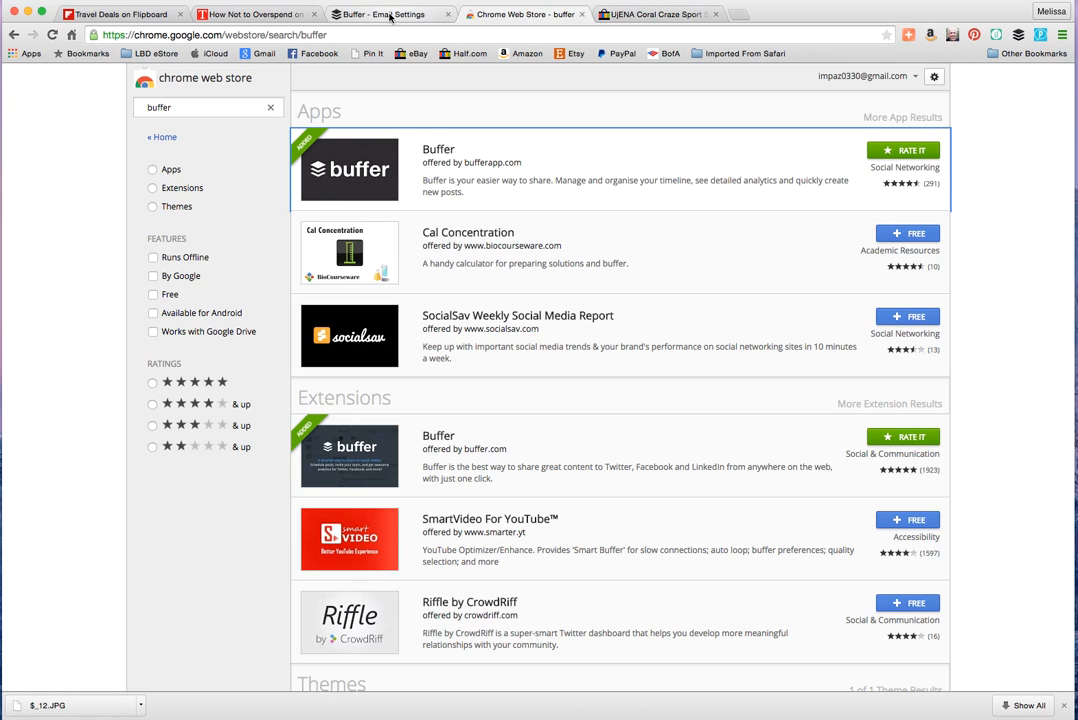